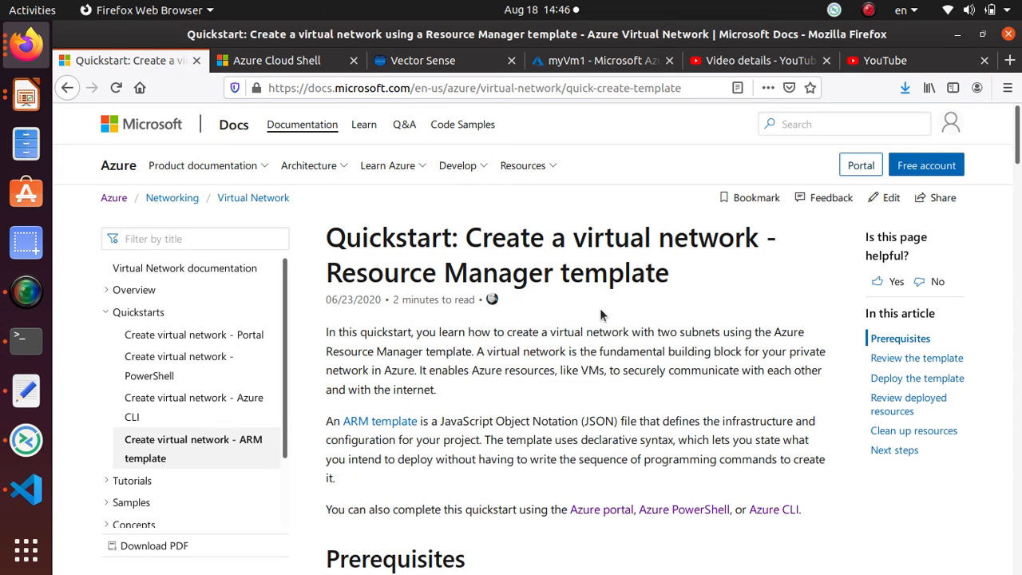
pyautogui.moveTo(280, 14)
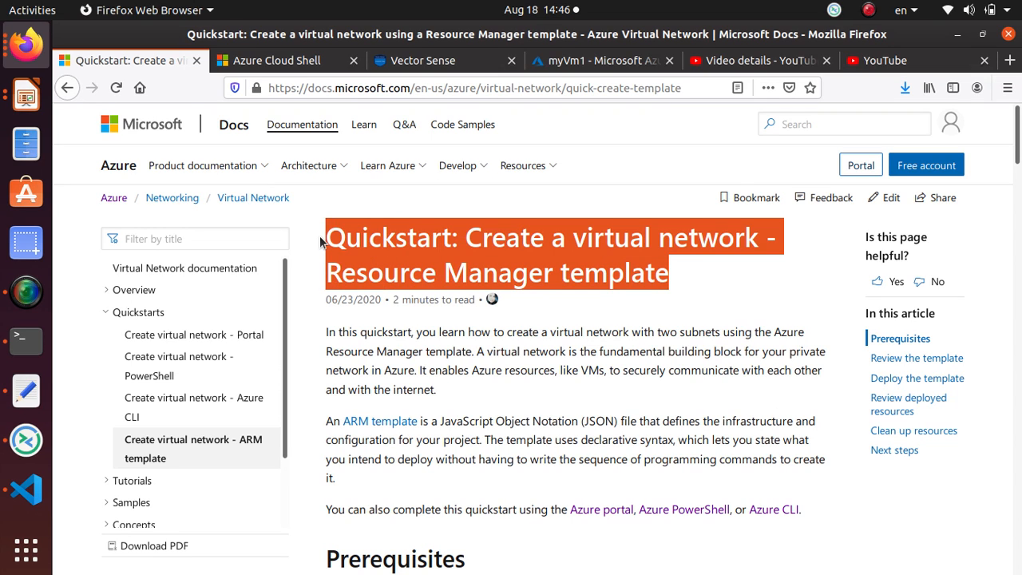
pyautogui.moveTo(502, 283)
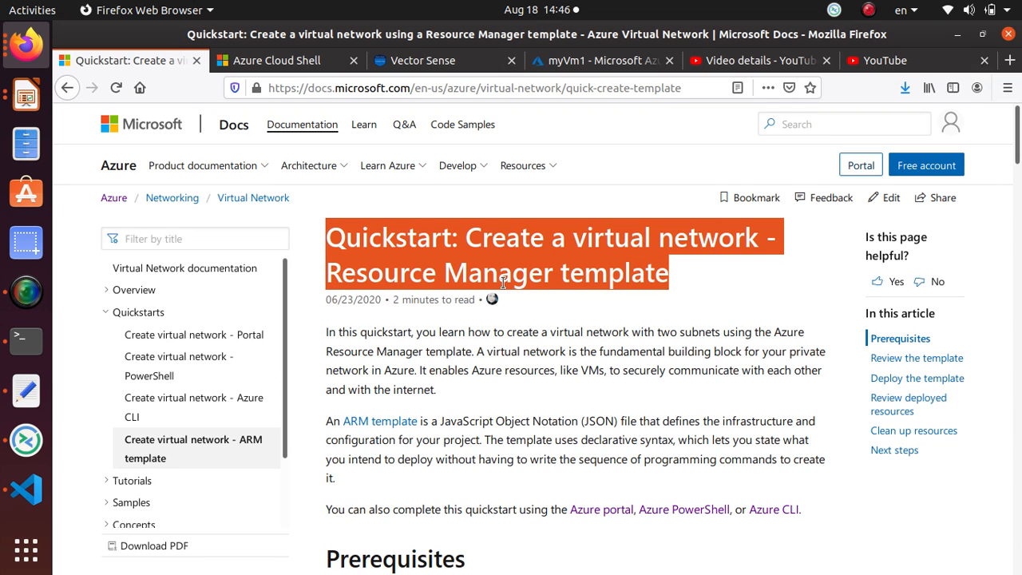
pyautogui.moveTo(193, 334)
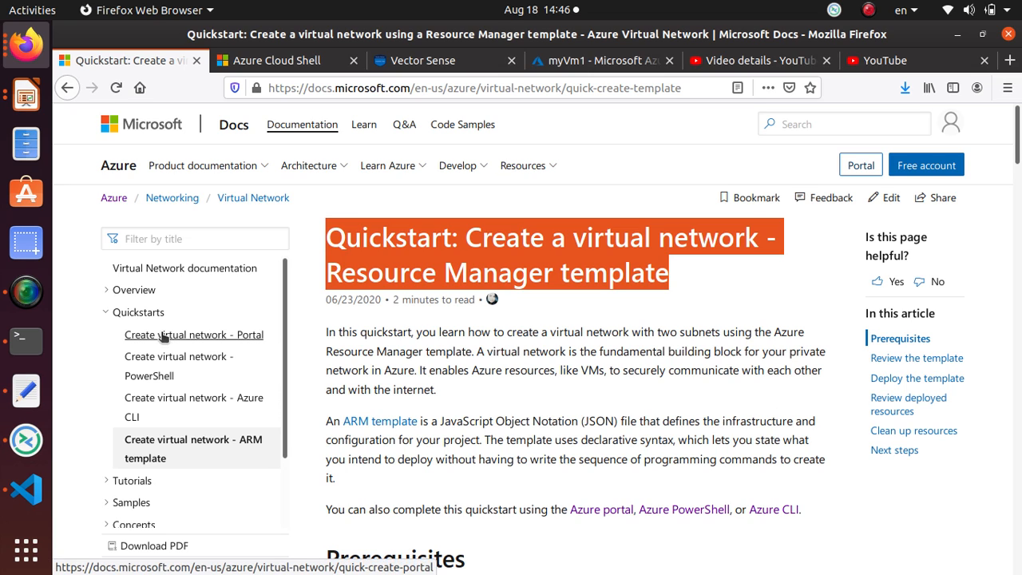
pyautogui.moveTo(194, 398)
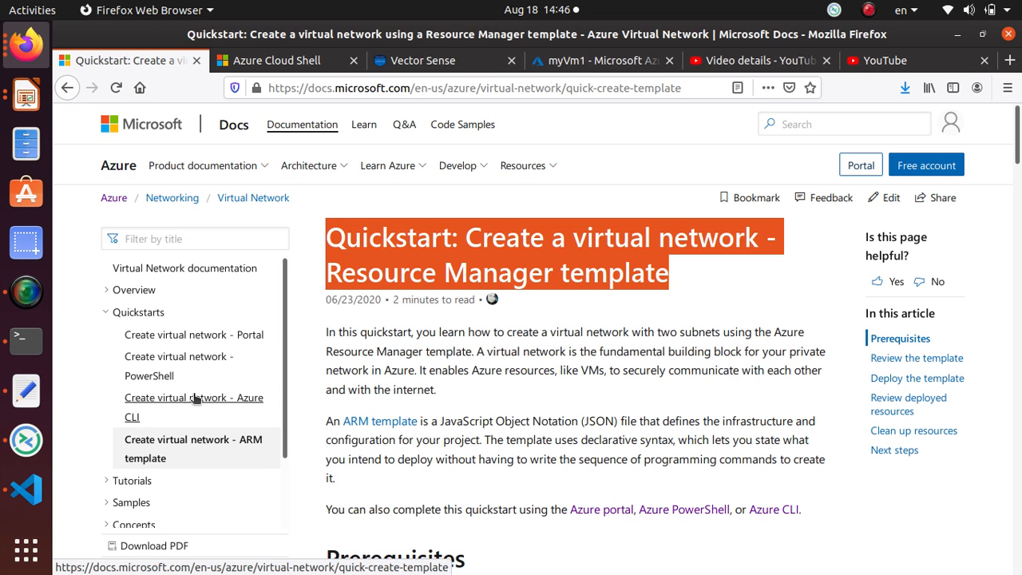
pyautogui.moveTo(232, 334)
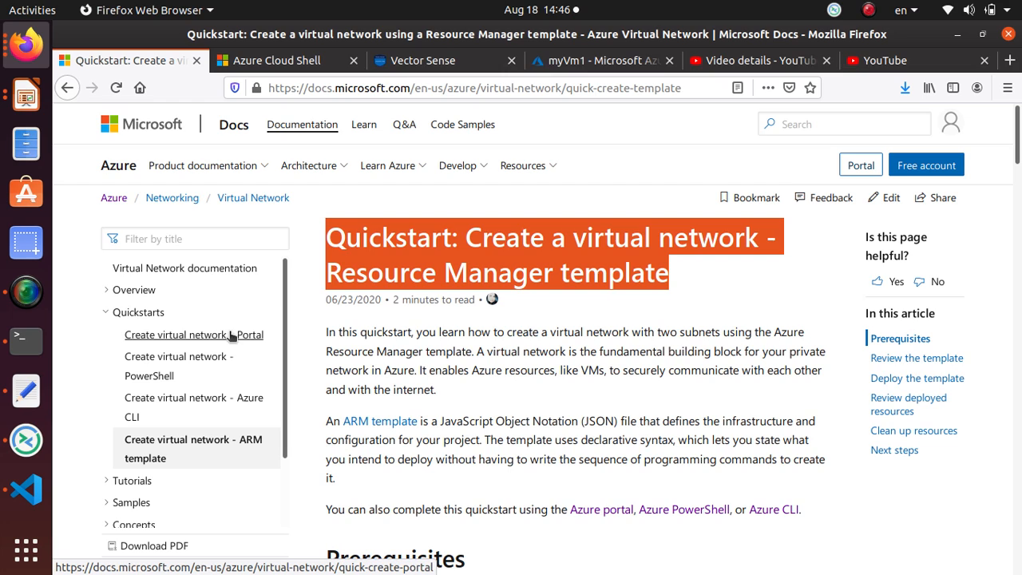
pyautogui.moveTo(258, 342)
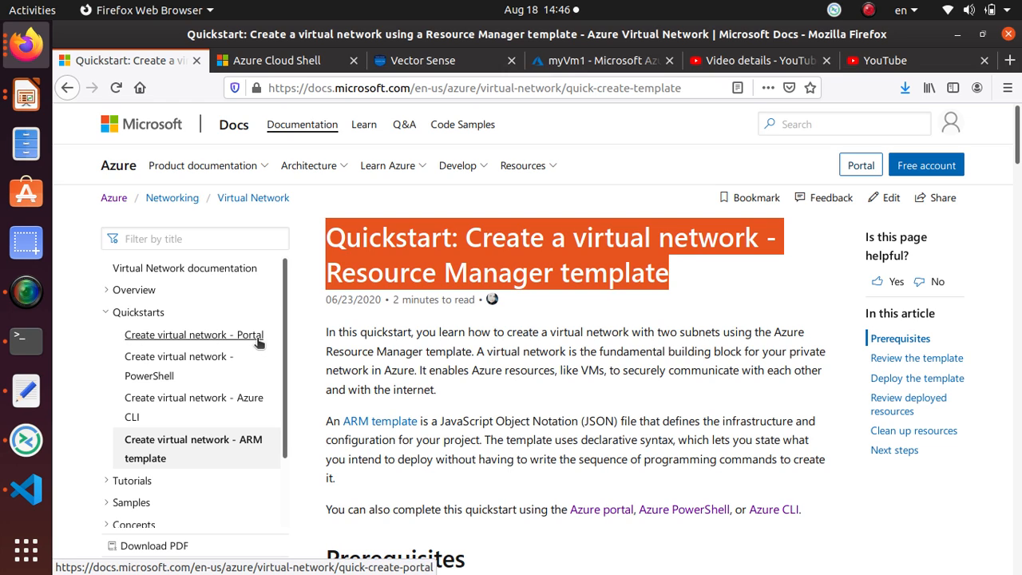
pyautogui.moveTo(157, 421)
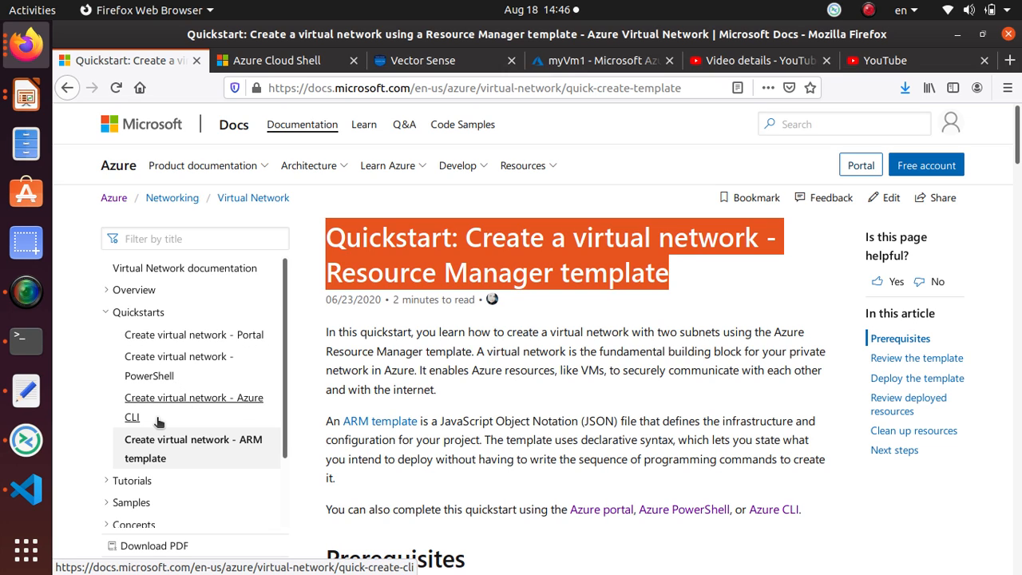
pyautogui.moveTo(149, 365)
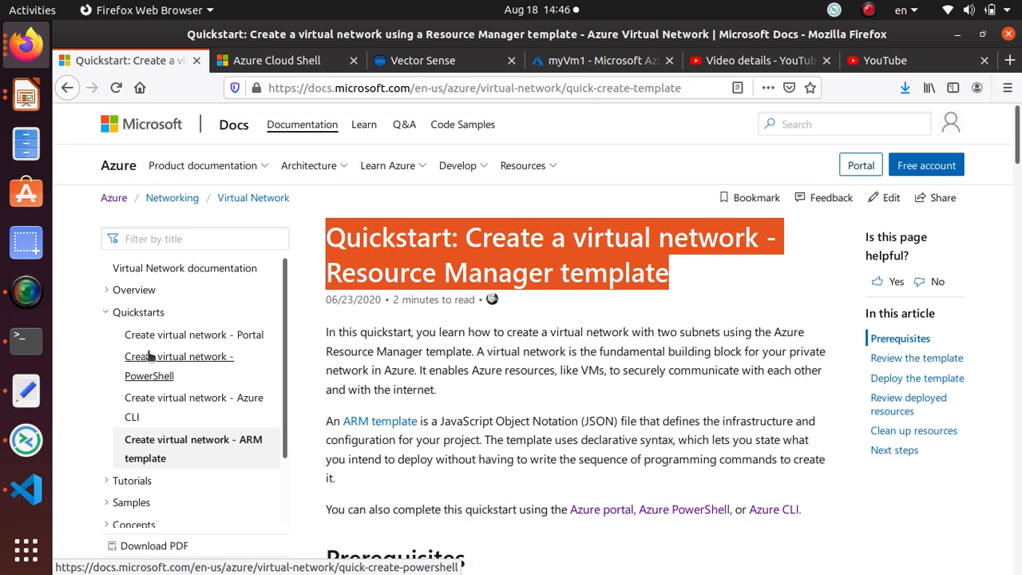
# Step: Scroll the quickstart to the template JSON showing VNet1 and the 10.0.0.0/16 prefix
pyautogui.scroll(-3)
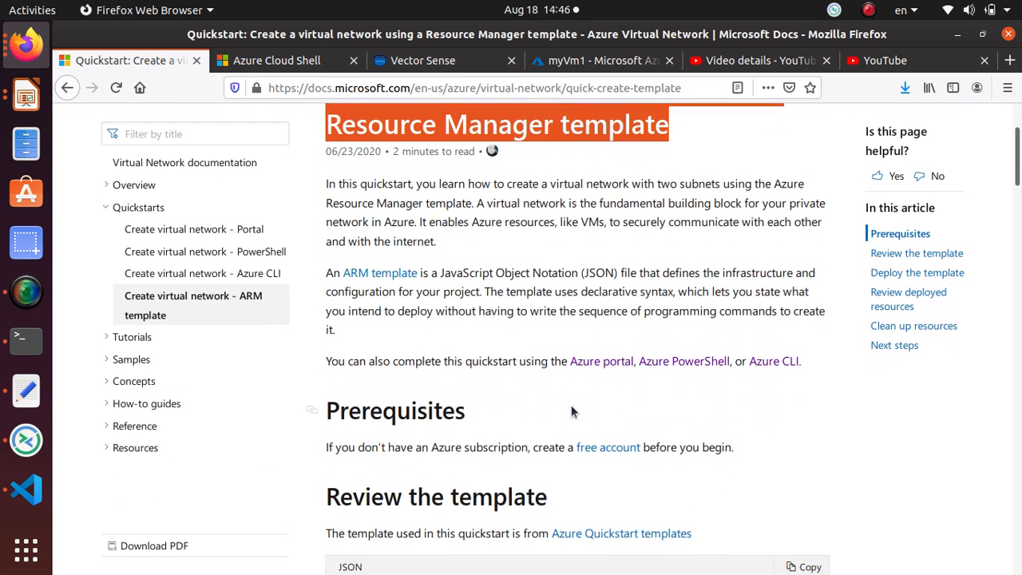
pyautogui.scroll(-3)
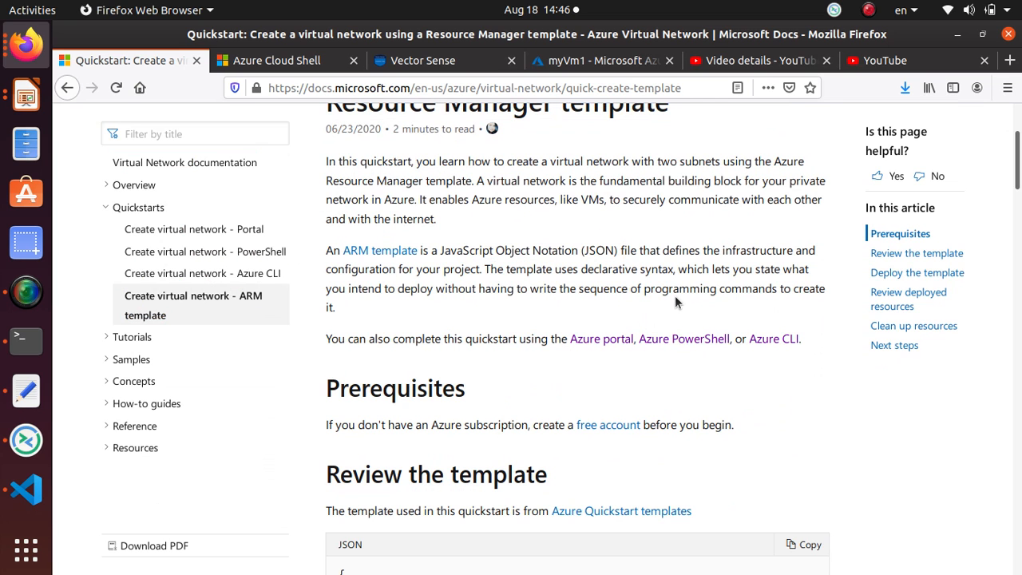
pyautogui.scroll(-3)
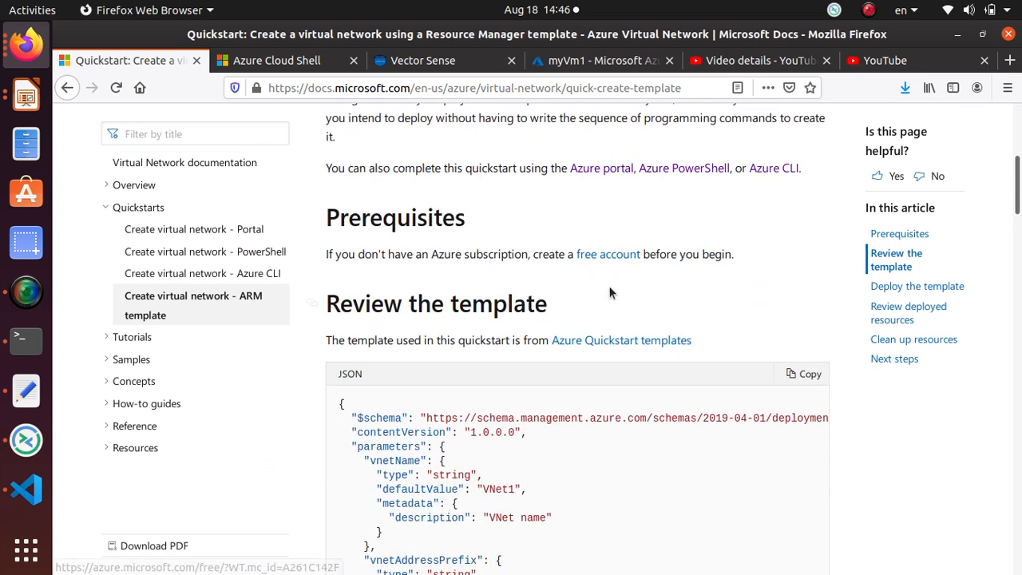
pyautogui.scroll(-3)
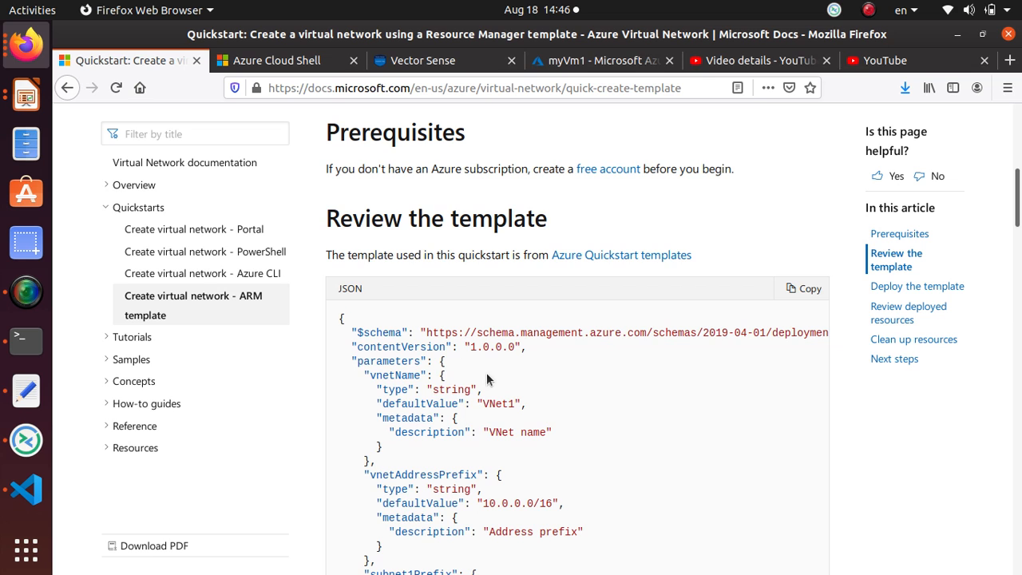
pyautogui.scroll(-3)
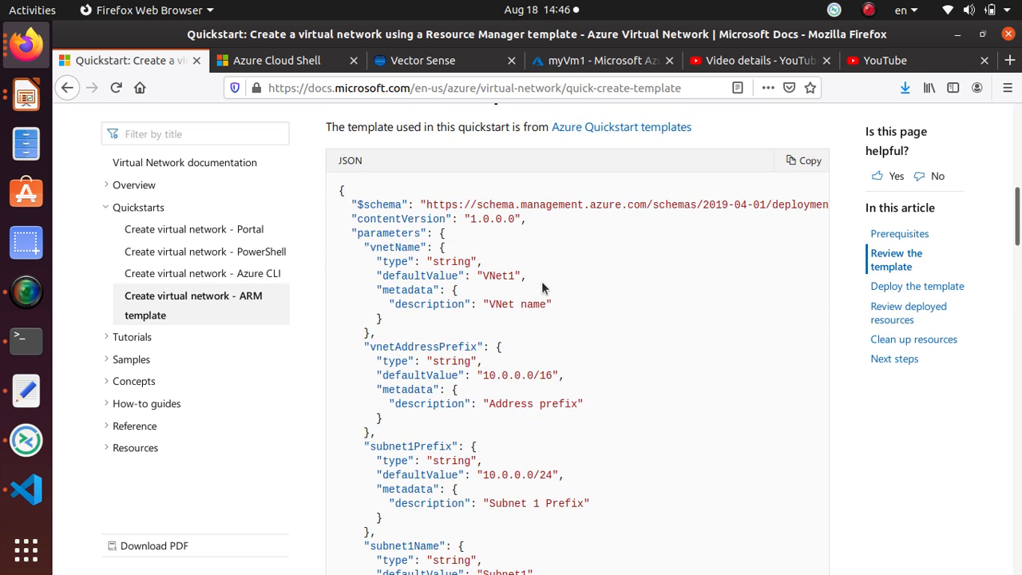
pyautogui.scroll(3)
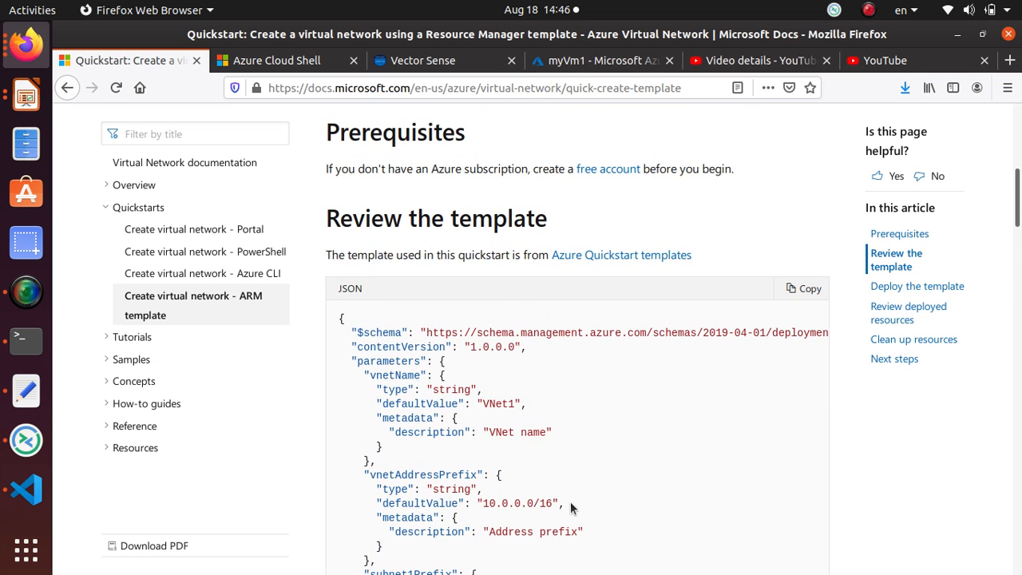
pyautogui.moveTo(601, 496)
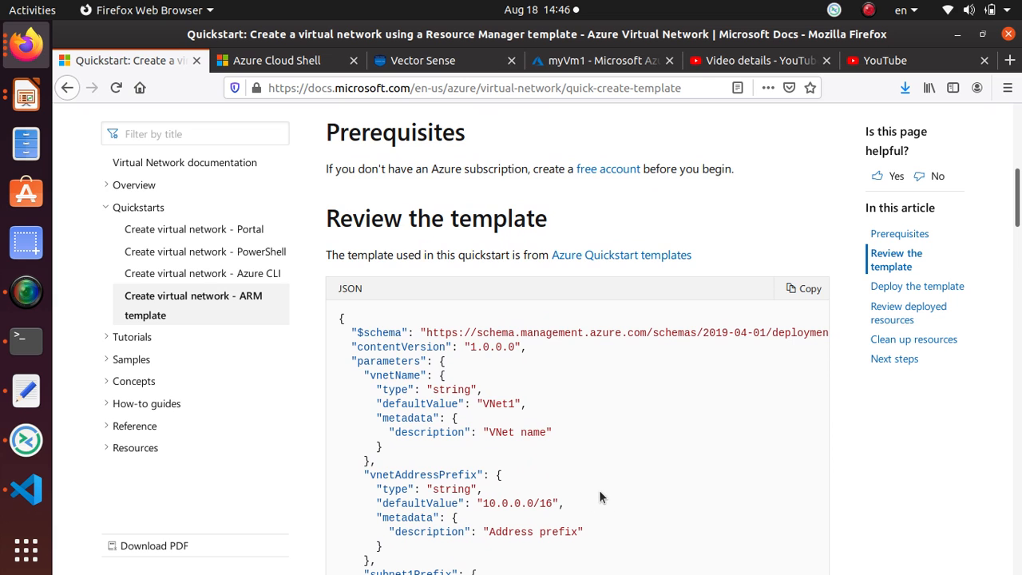
# Step: Switch to the myVm1 portal tab and open the myResourceGroup resource group listing 11 resources
pyautogui.click(599, 60)
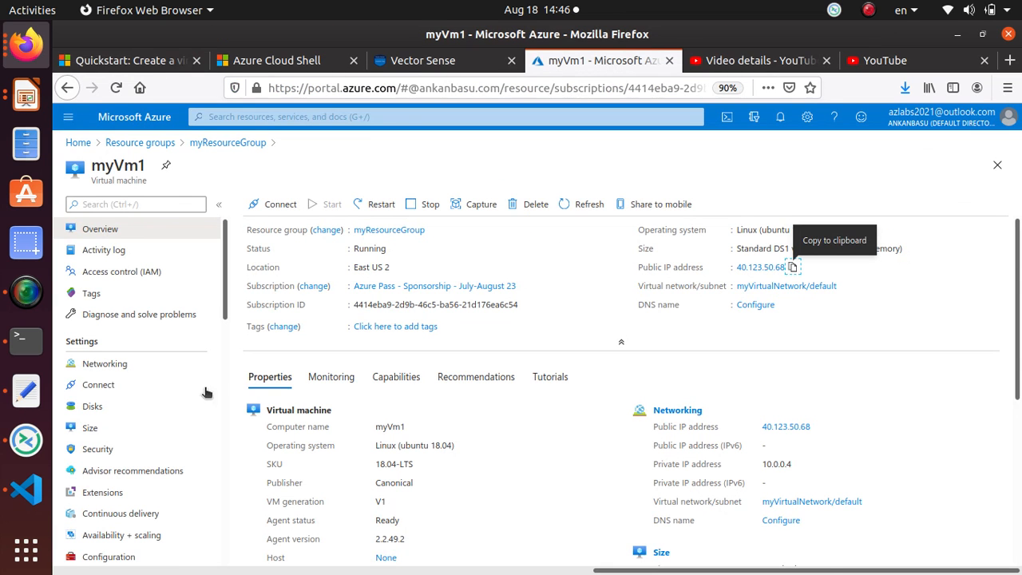
pyautogui.scroll(-3)
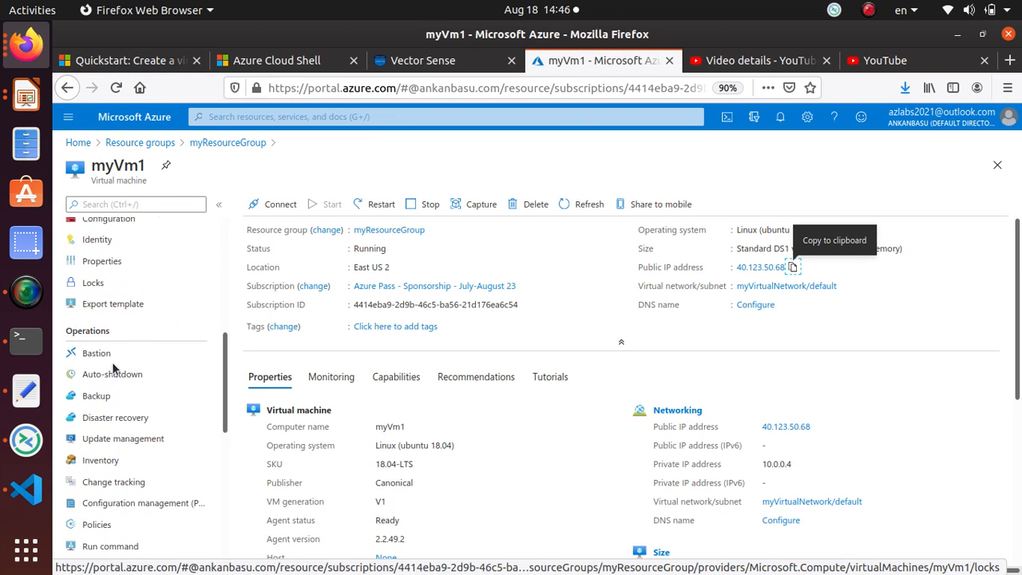
pyautogui.scroll(-3)
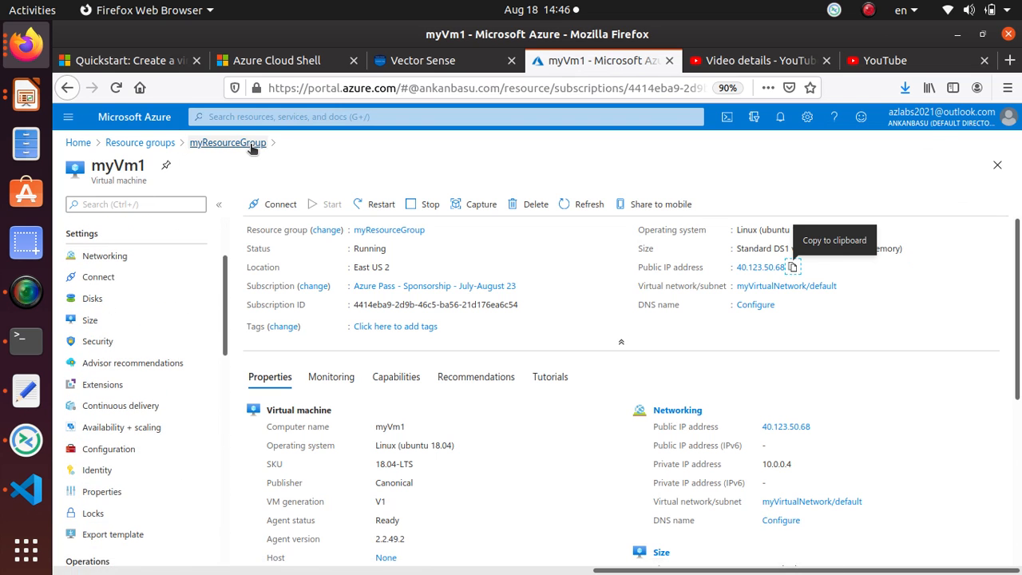
pyautogui.click(228, 142)
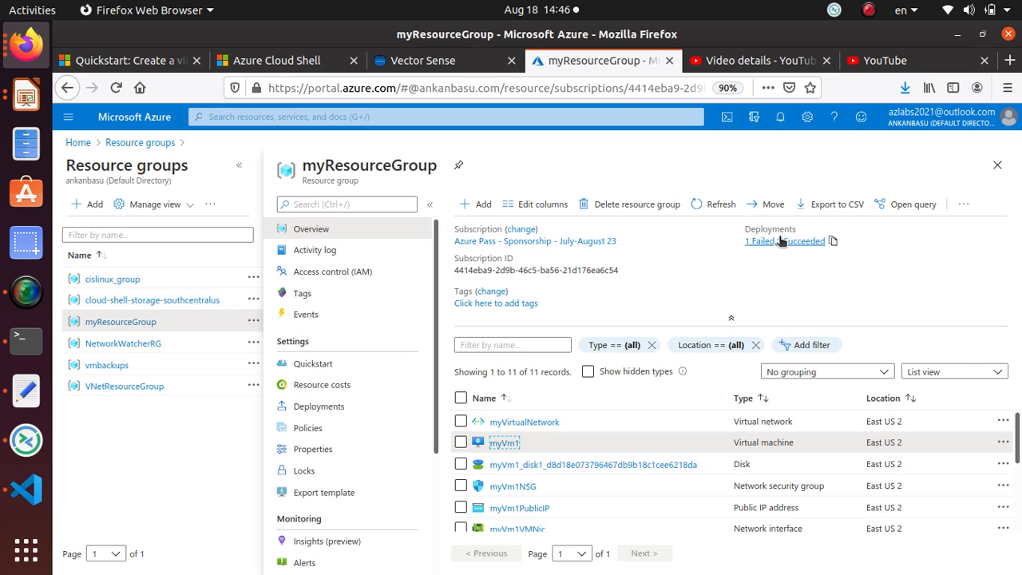
# Step: List myResourceGroup's deployments and open the succeeded vm_deploy deployment
pyautogui.click(783, 240)
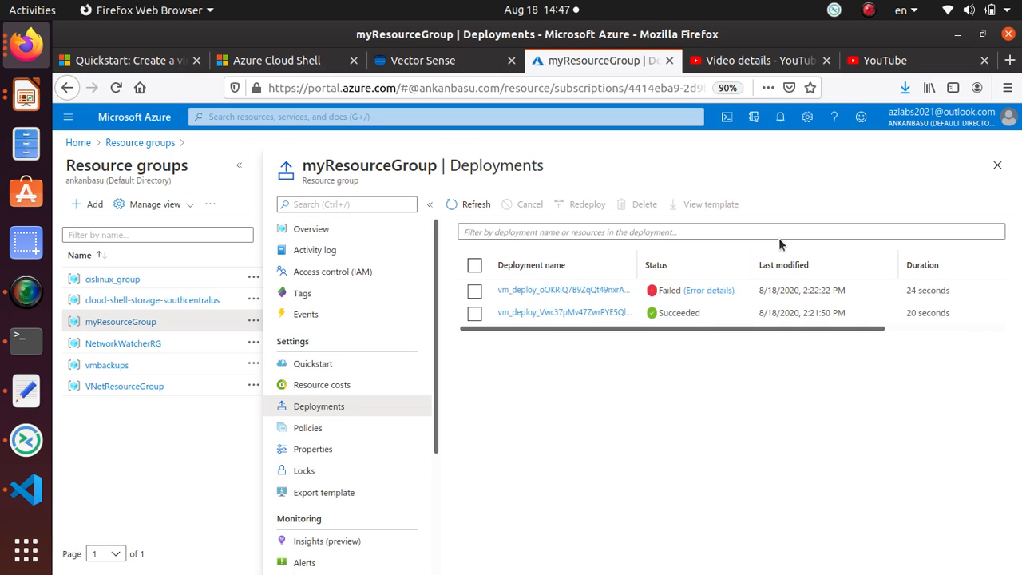
pyautogui.moveTo(709, 290)
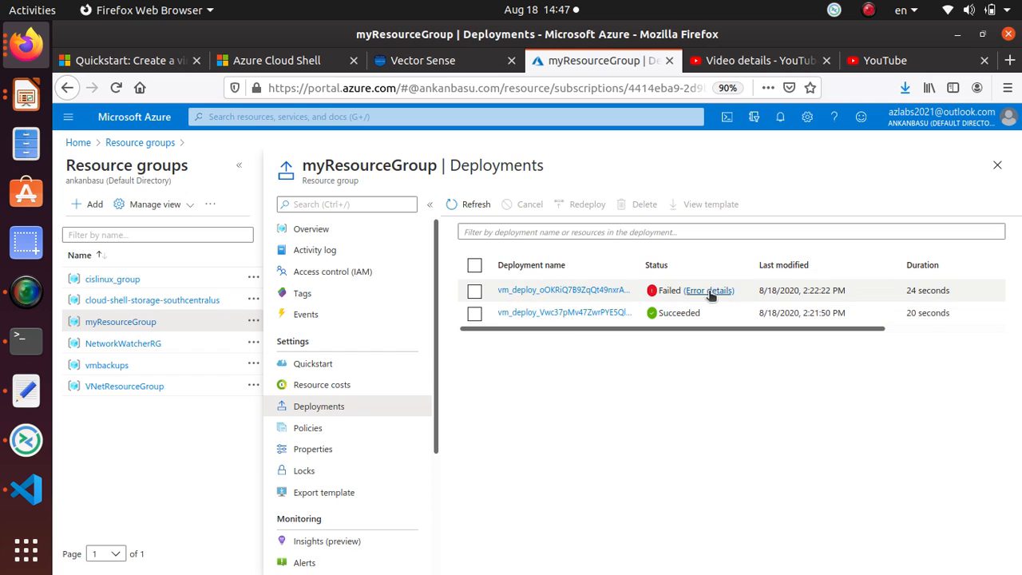
pyautogui.click(565, 312)
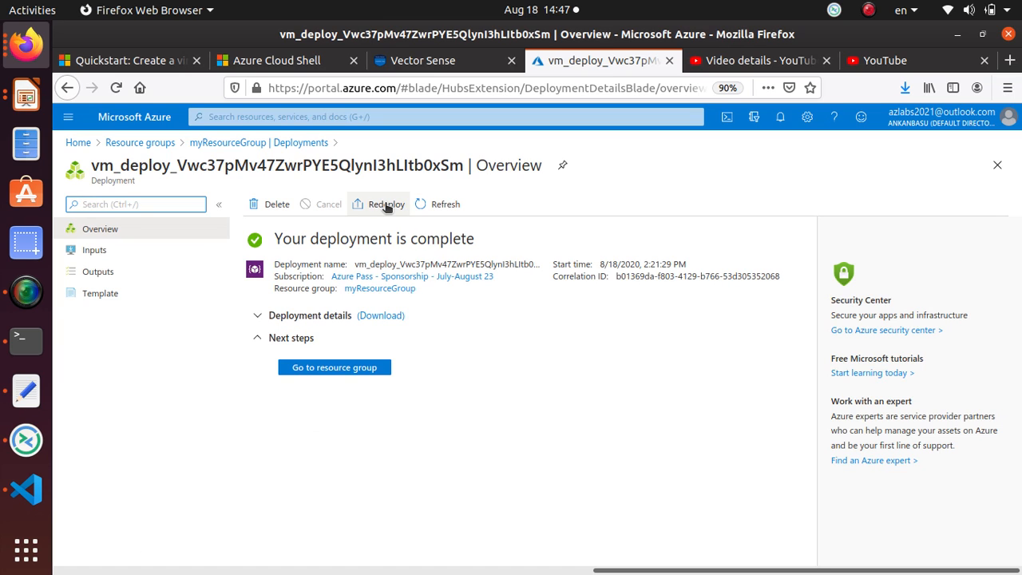
pyautogui.moveTo(385, 203)
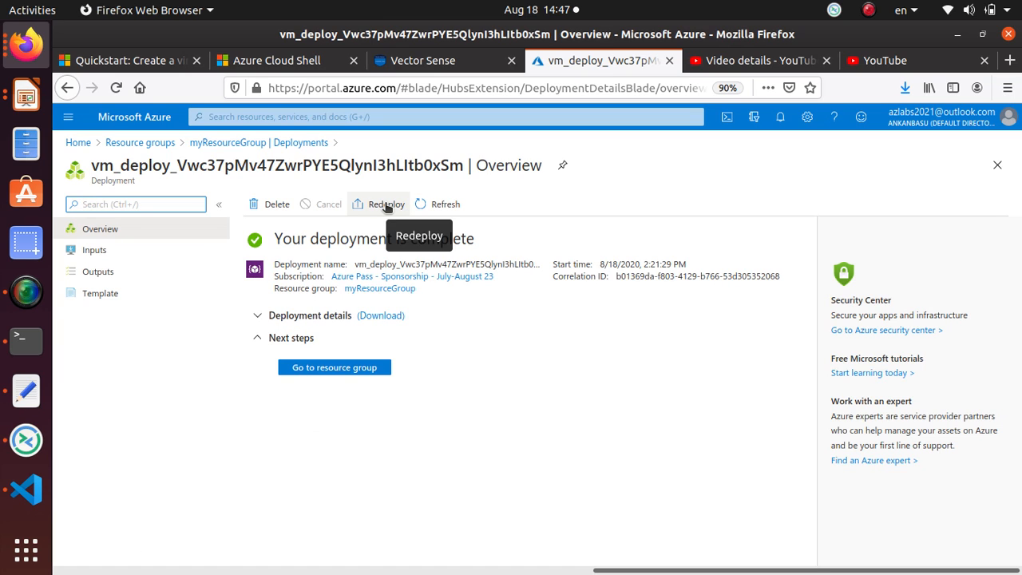
# Step: Scroll through the vm_deploy deployment's template, then return to the quickstart article
pyautogui.click(100, 293)
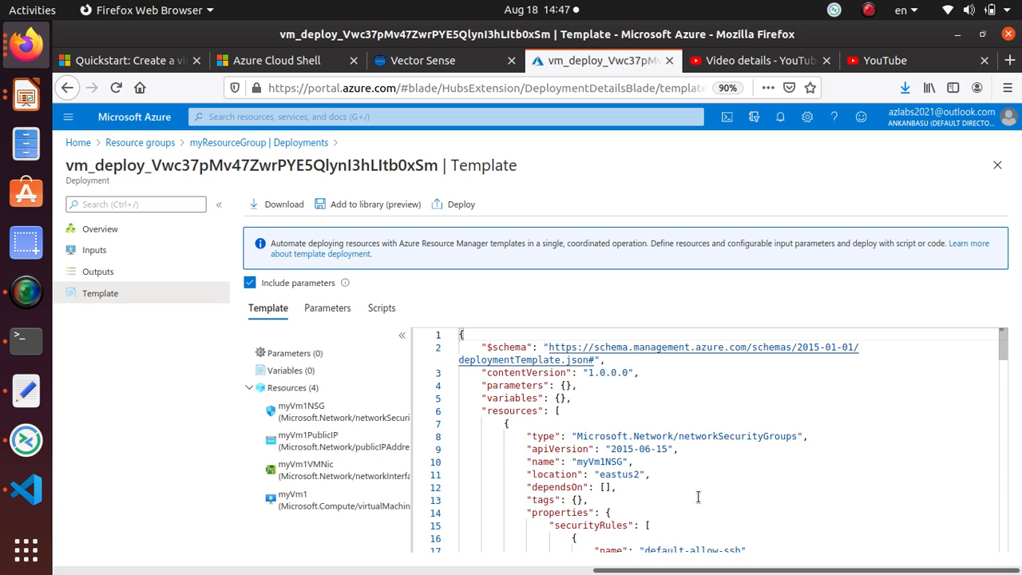
pyautogui.moveTo(743, 415)
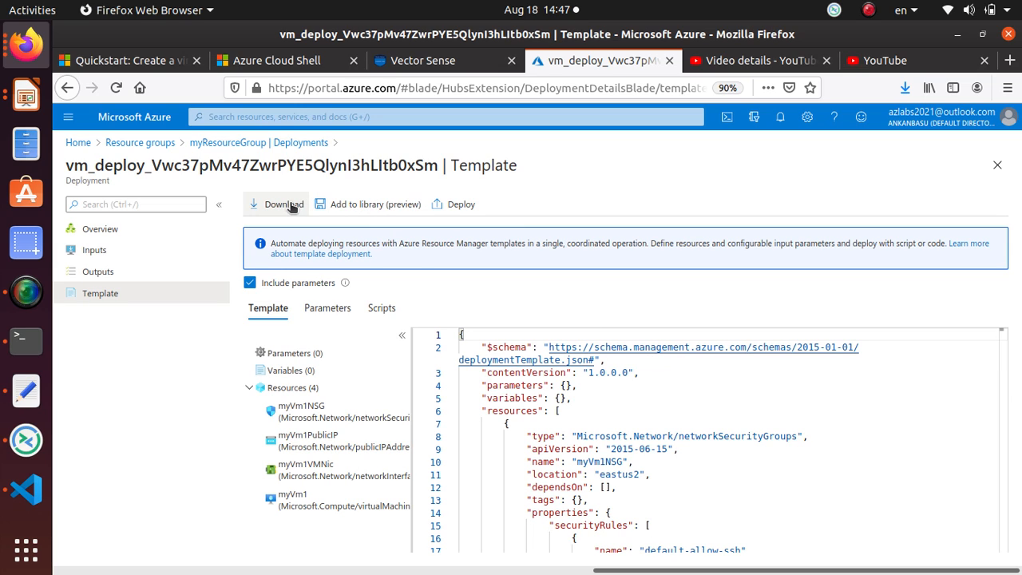
pyautogui.moveTo(469, 204)
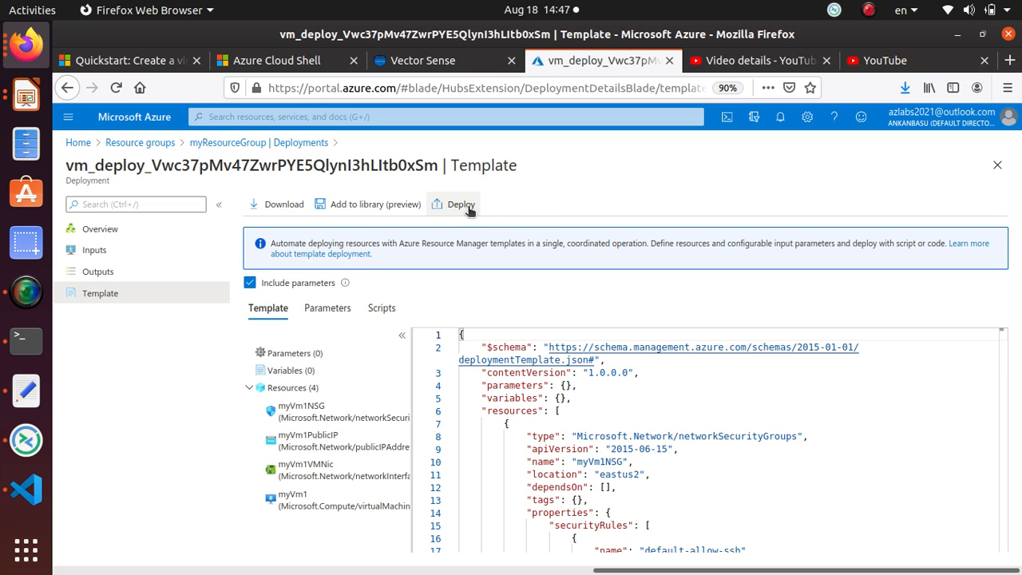
pyautogui.scroll(-3)
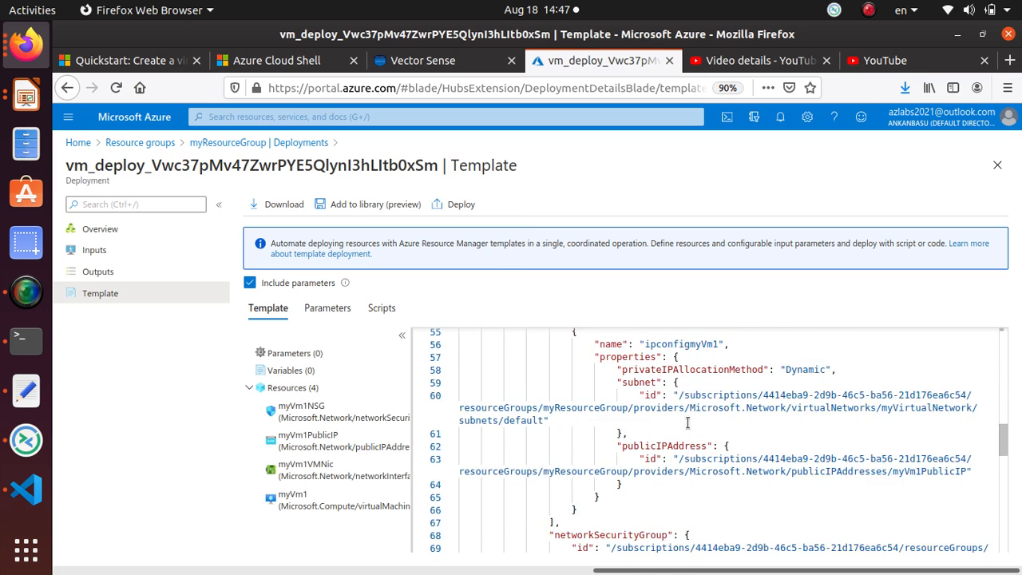
pyautogui.scroll(-3)
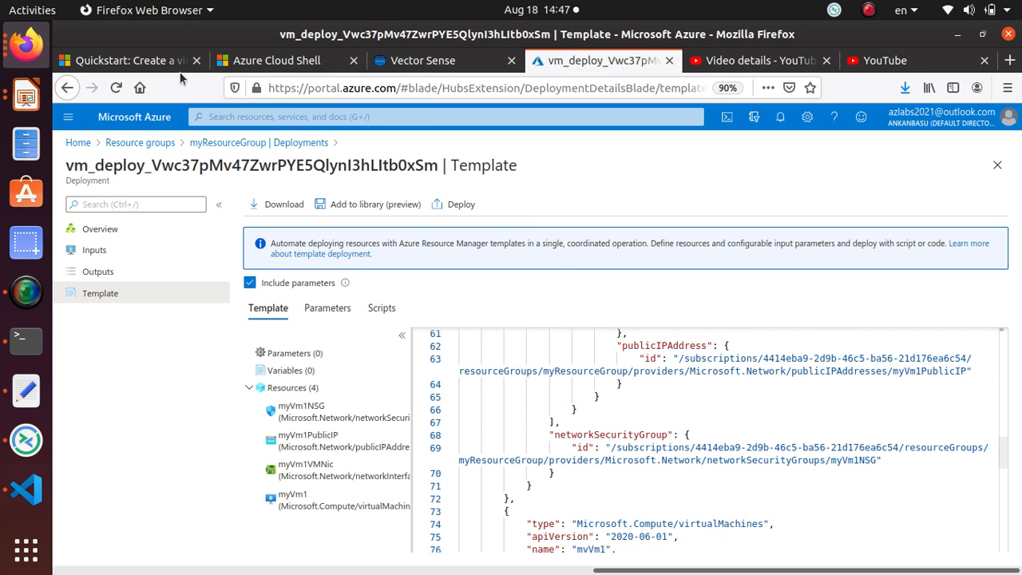
pyautogui.click(127, 60)
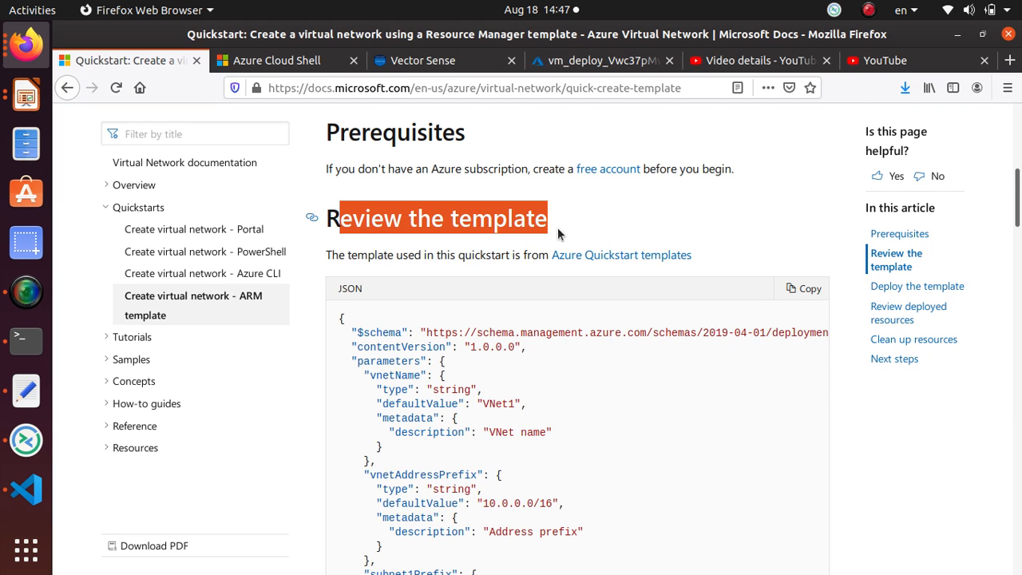
pyautogui.scroll(-3)
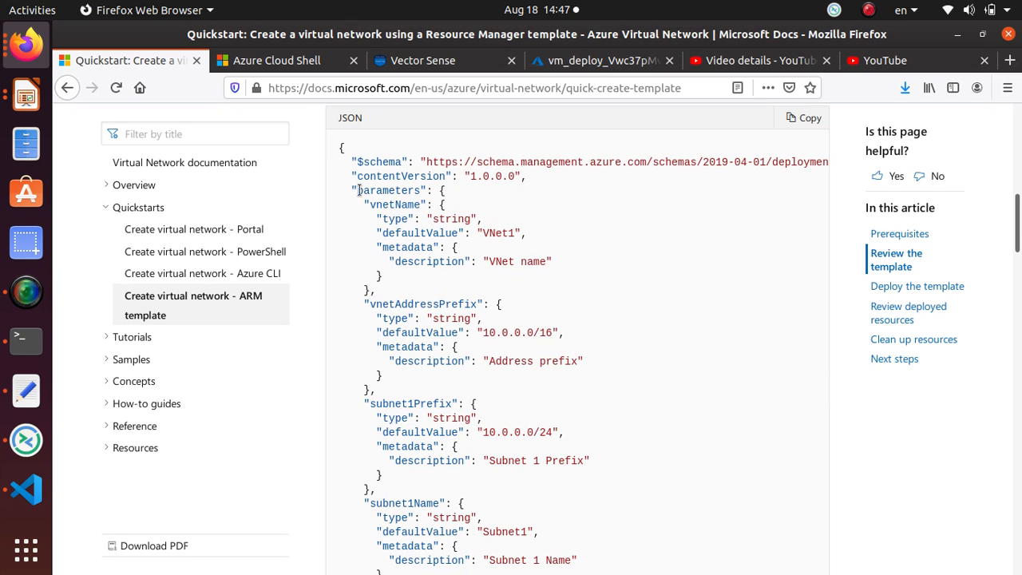
pyautogui.doubleClick(389, 190)
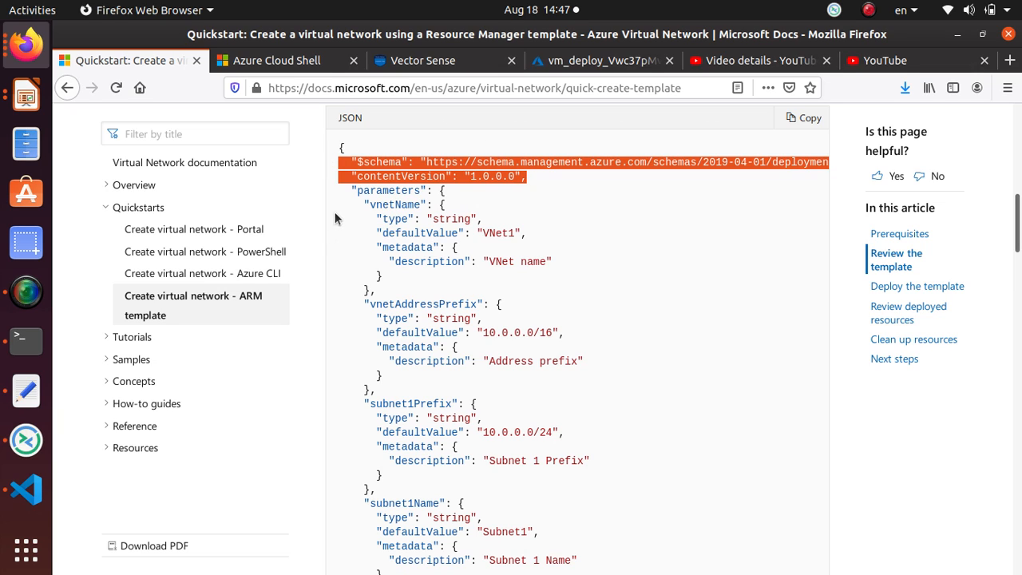
pyautogui.click(411, 205)
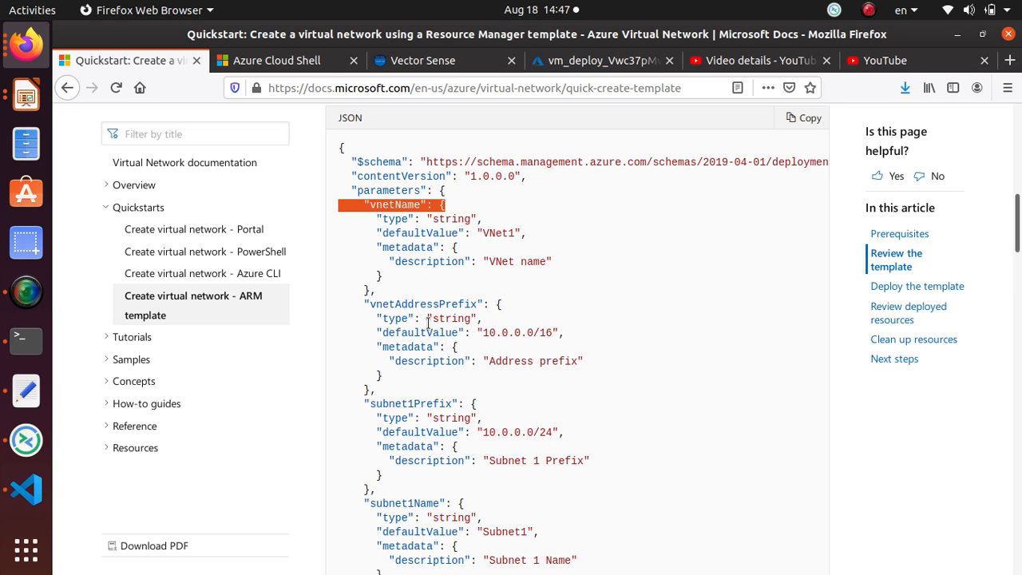
pyautogui.moveTo(424, 327)
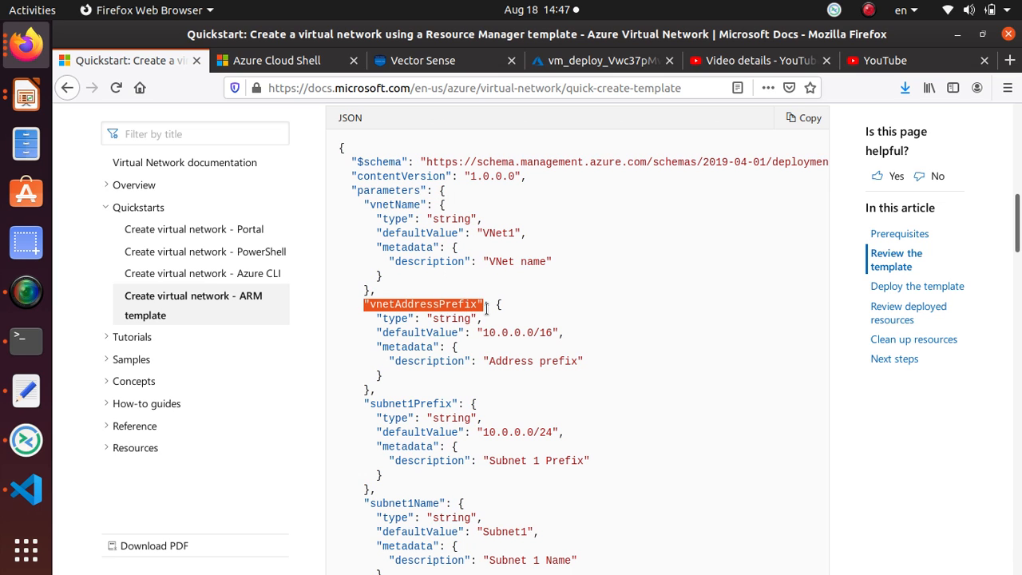
pyautogui.doubleClick(409, 403)
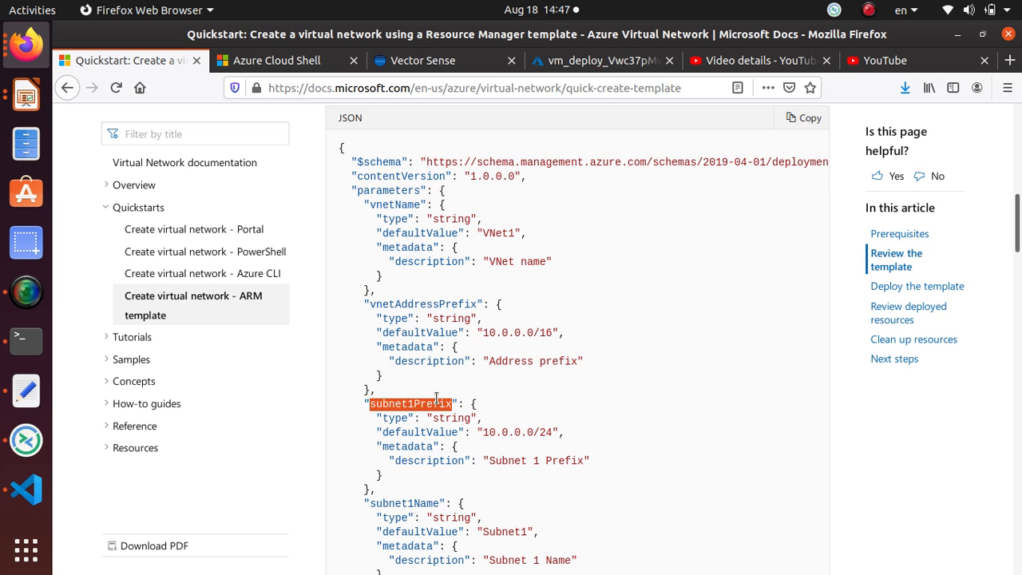
pyautogui.scroll(-3)
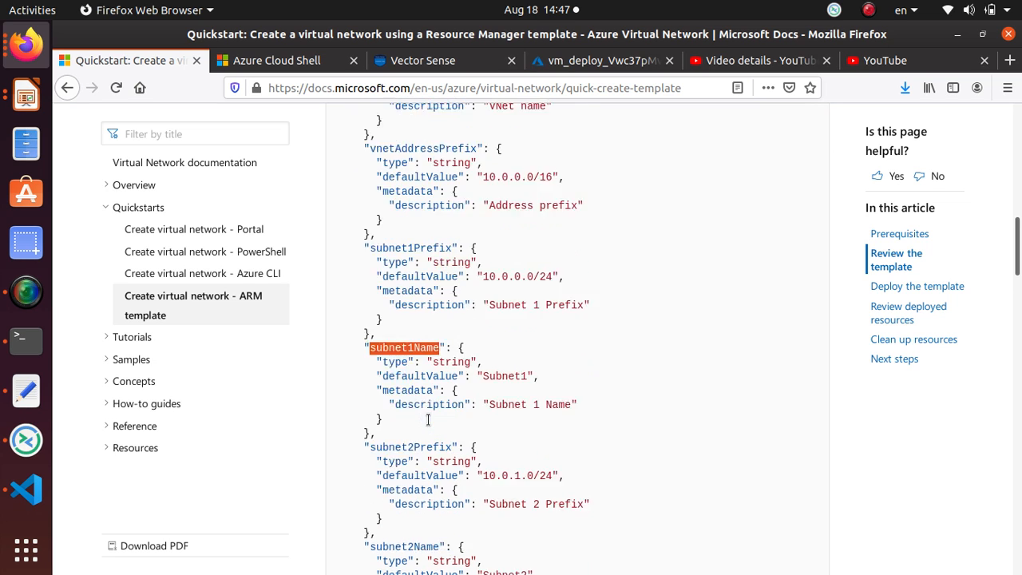
pyautogui.scroll(-3)
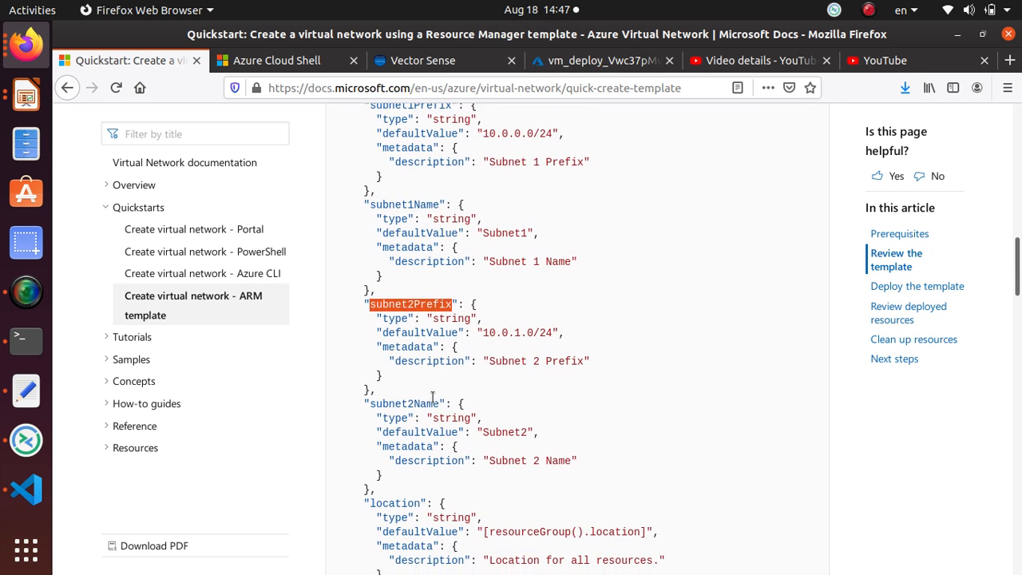
pyautogui.doubleClick(403, 403)
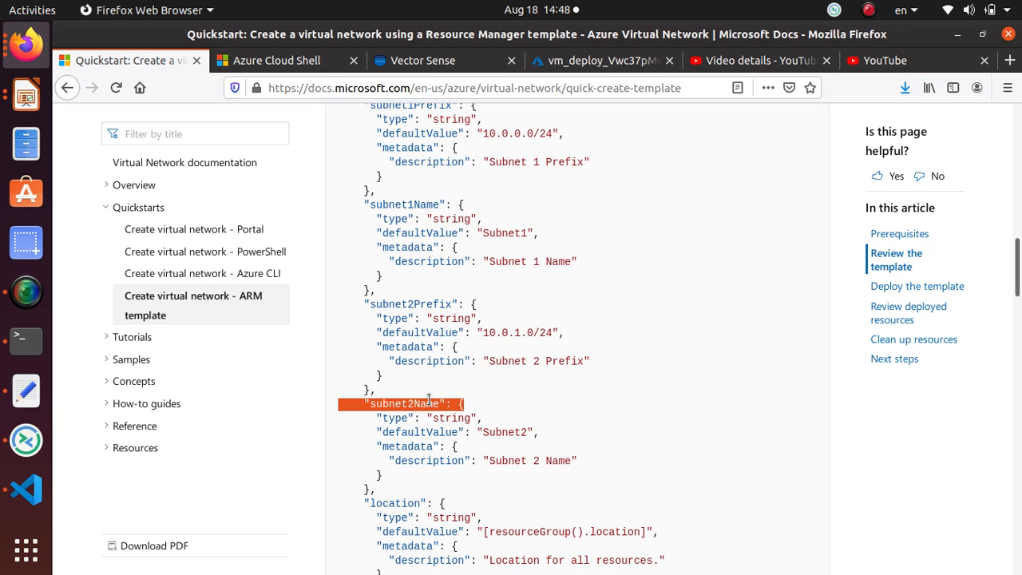
pyautogui.scroll(-3)
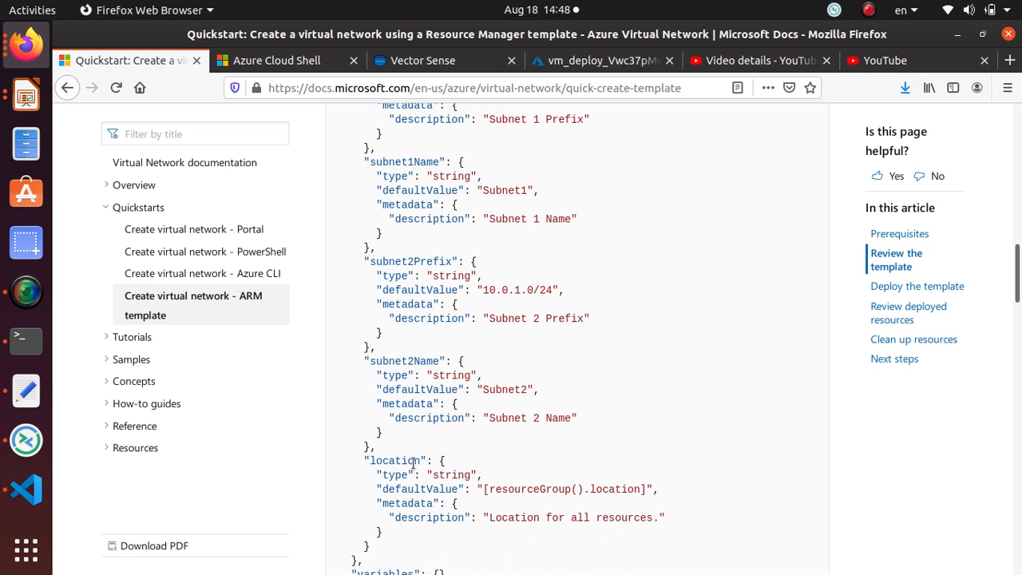
pyautogui.moveTo(517, 488)
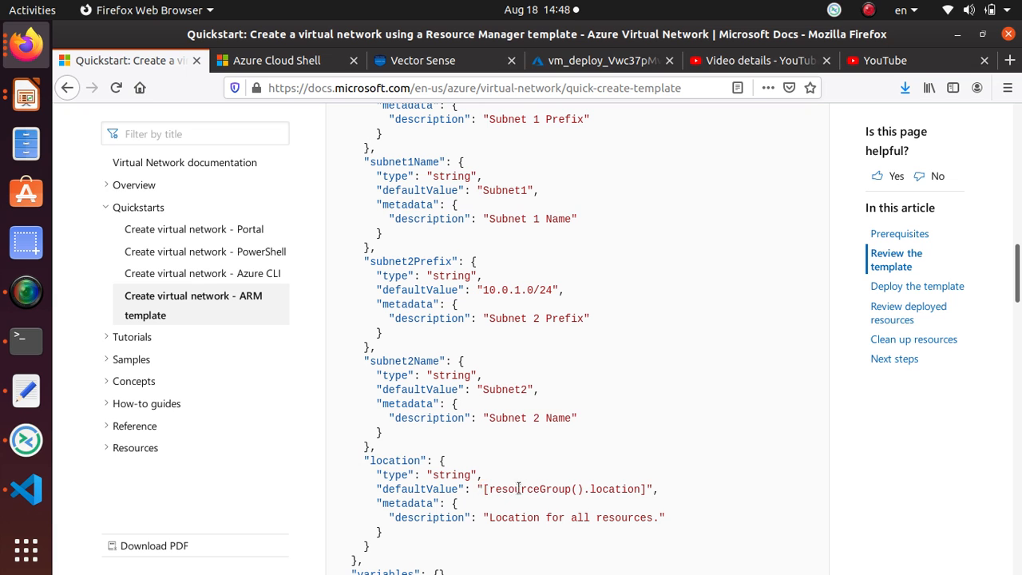
pyautogui.doubleClick(567, 488)
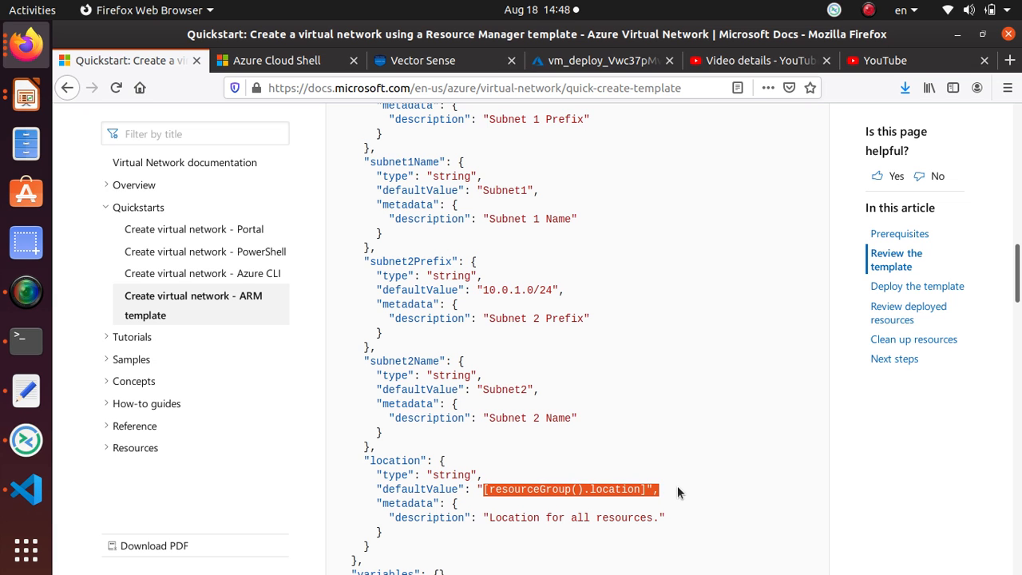
pyautogui.scroll(-3)
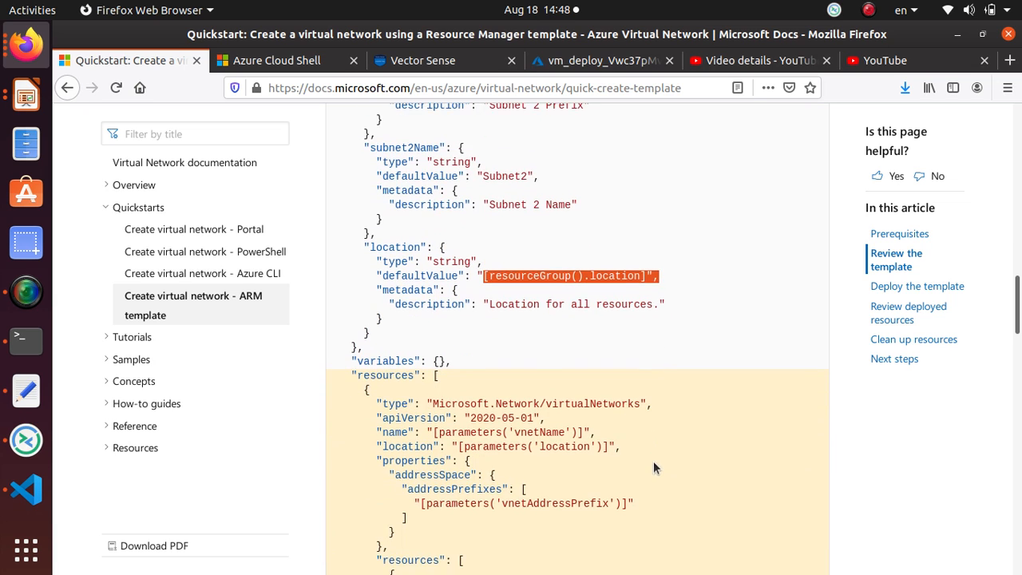
pyautogui.scroll(-3)
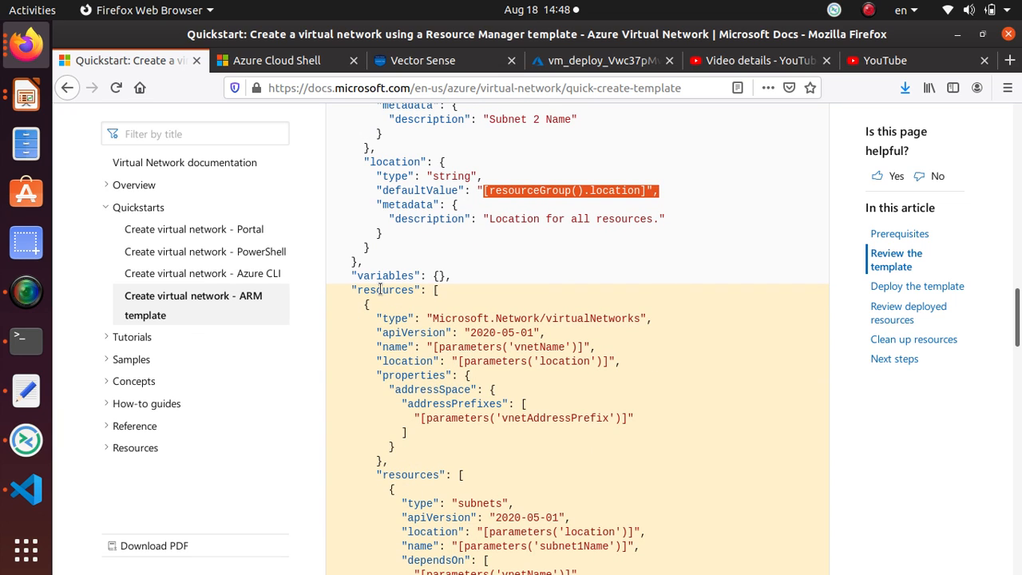
pyautogui.moveTo(621, 314)
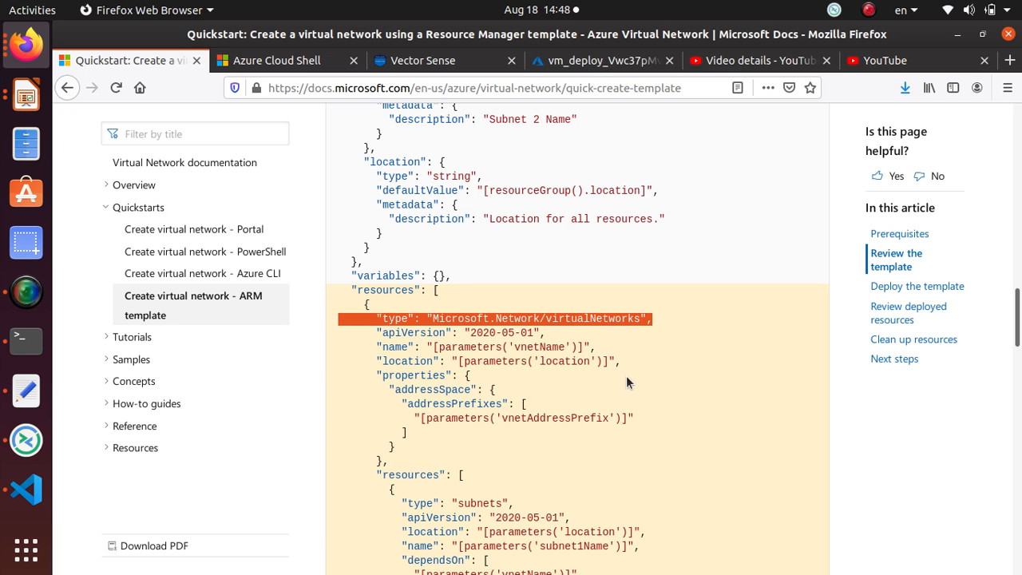
pyautogui.moveTo(493, 351)
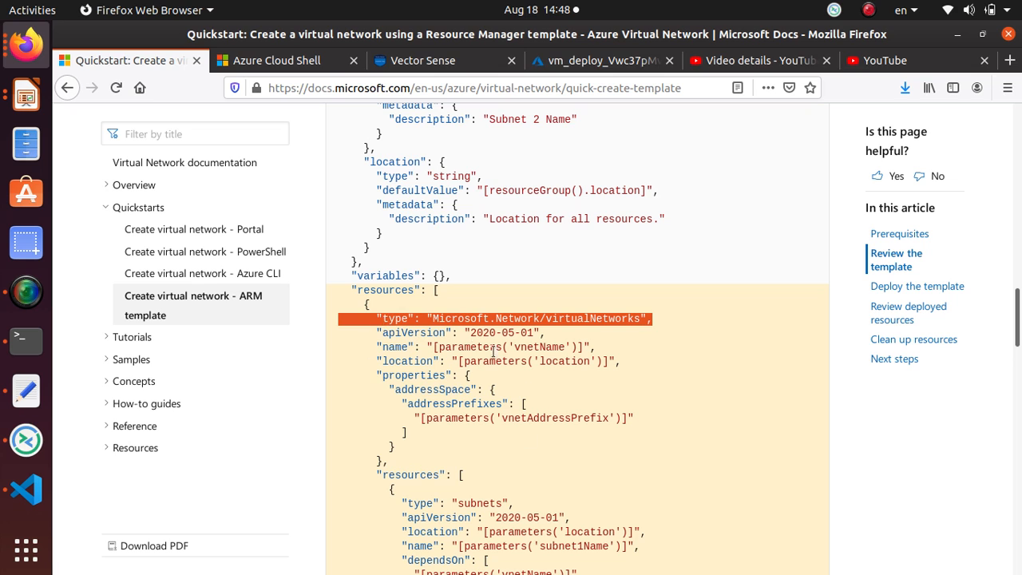
pyautogui.scroll(-3)
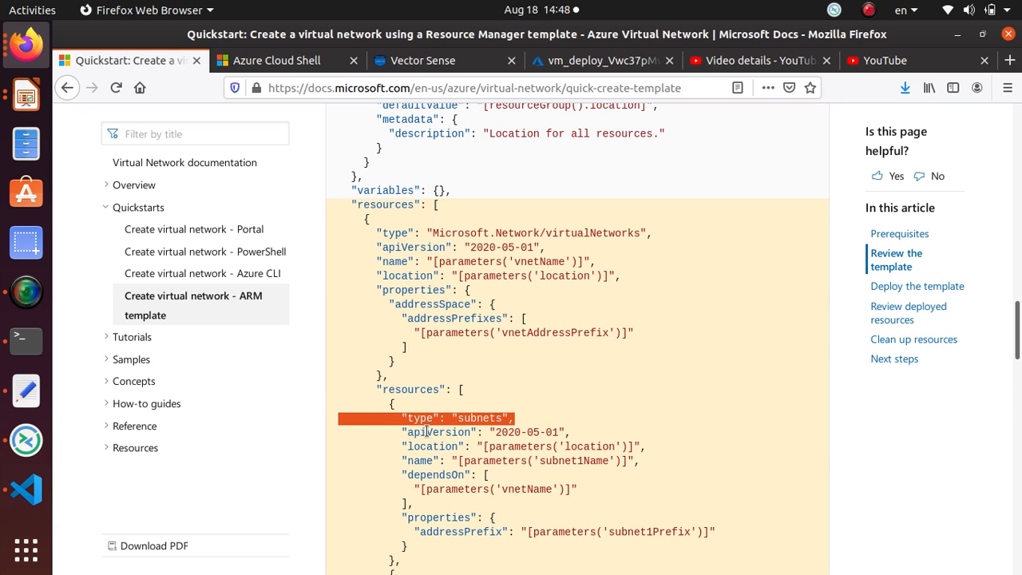
pyautogui.scroll(-3)
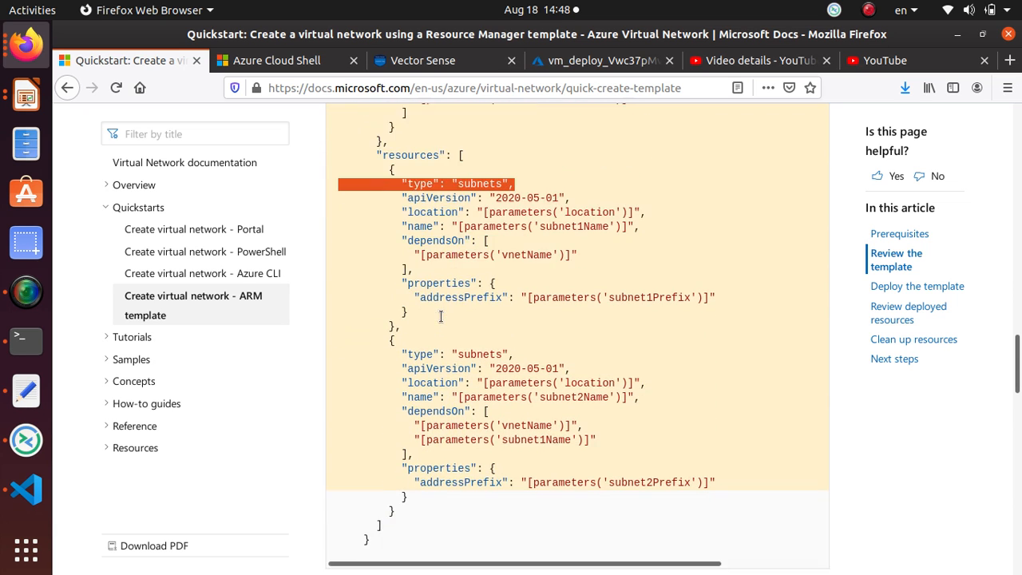
pyautogui.scroll(-3)
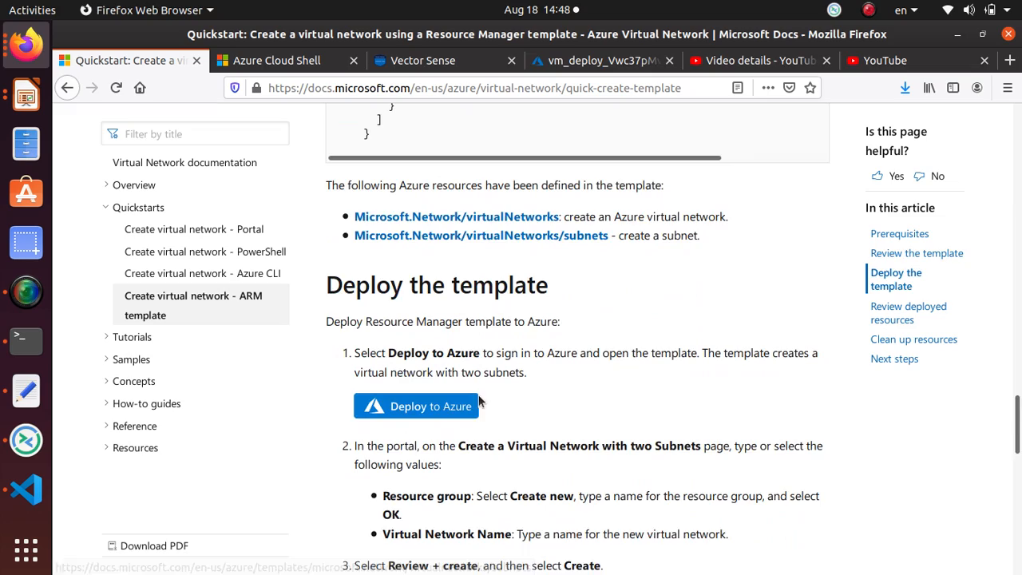
pyautogui.scroll(3)
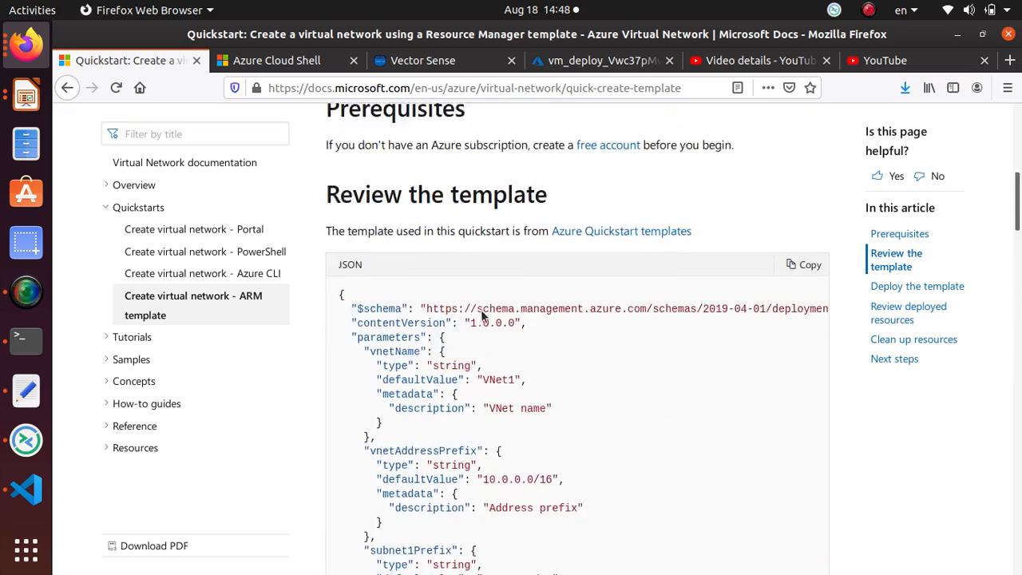
pyautogui.scroll(3)
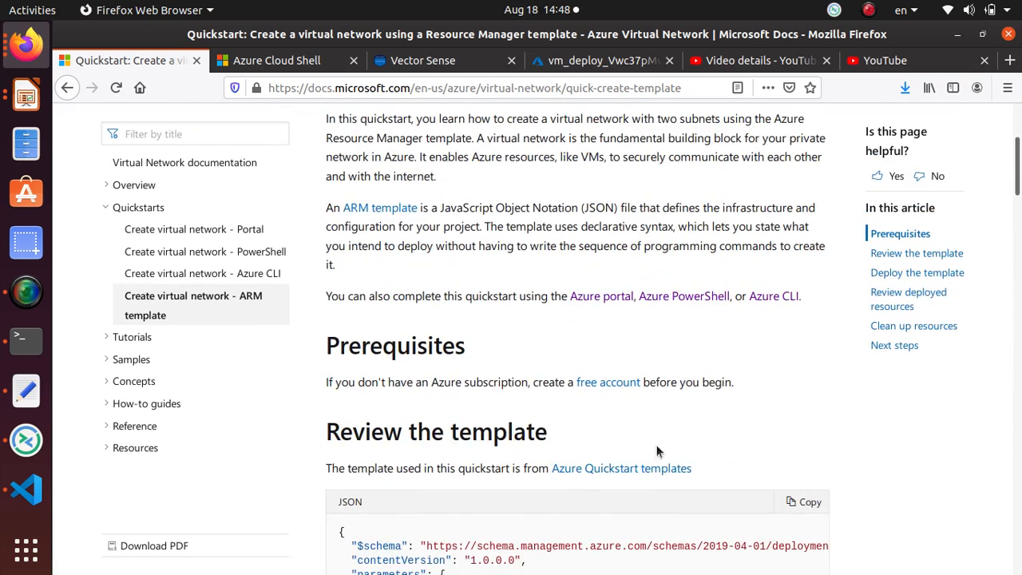
pyautogui.scroll(-3)
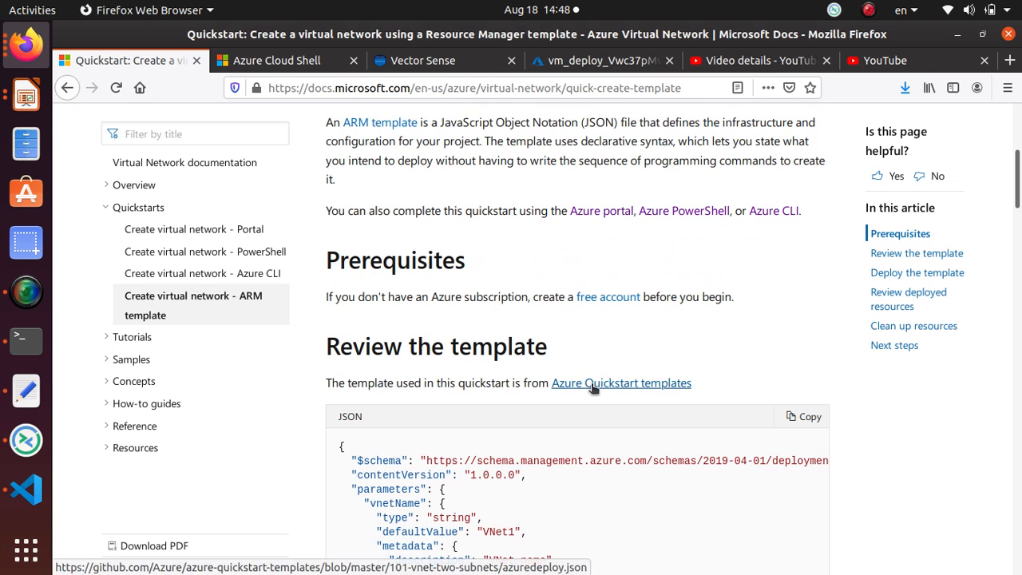
# Step: Fork Azure/azure-quickstart-templates to the hydrogeologist account and browse the fork's files
pyautogui.click(621, 382)
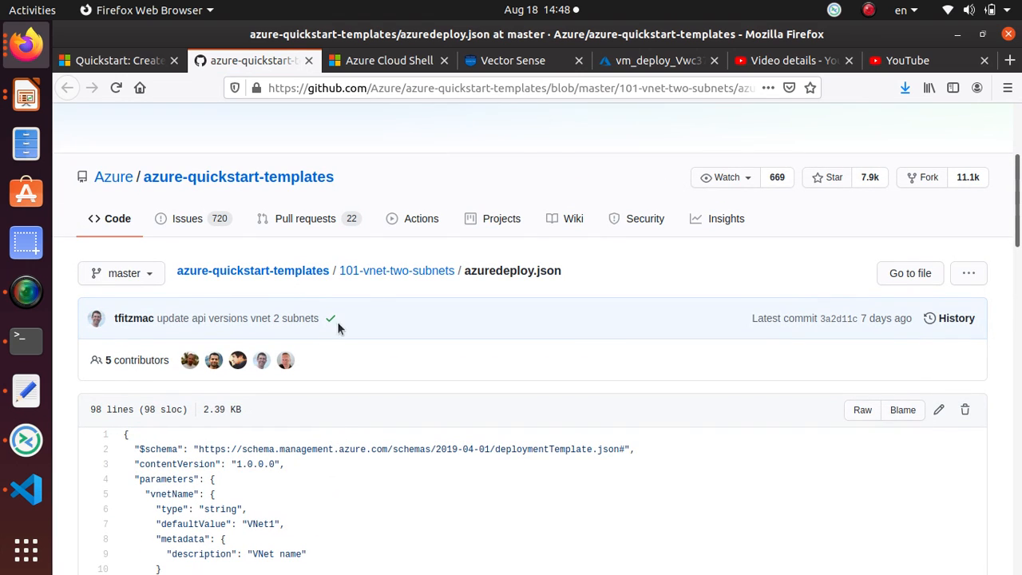
pyautogui.moveTo(356, 281)
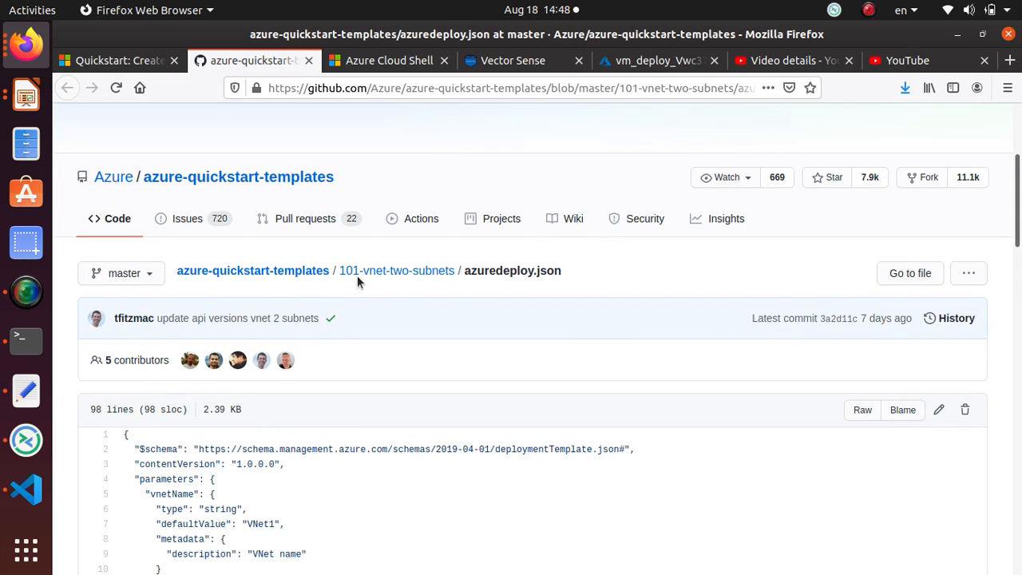
pyautogui.moveTo(396, 270)
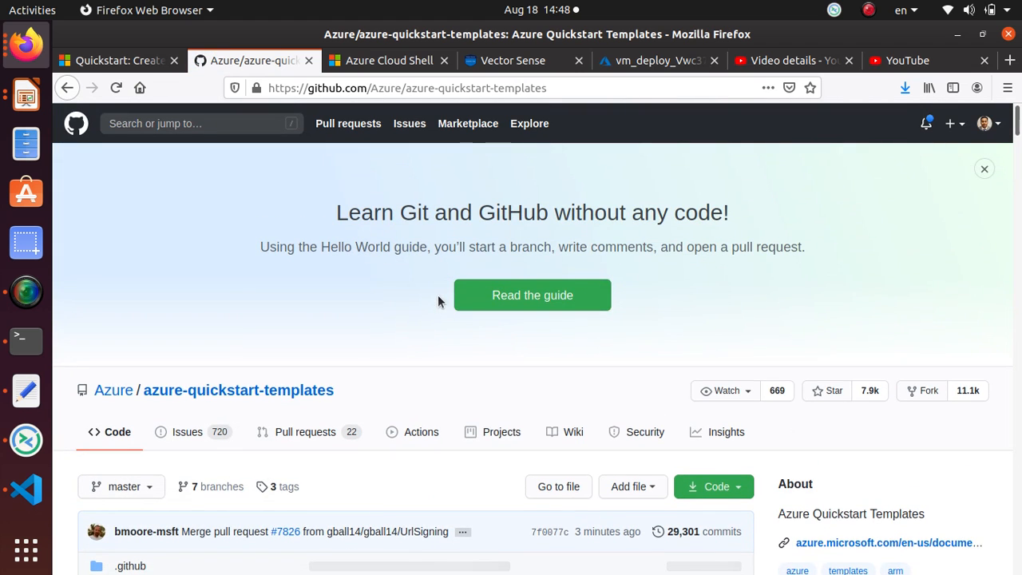
pyautogui.moveTo(699, 409)
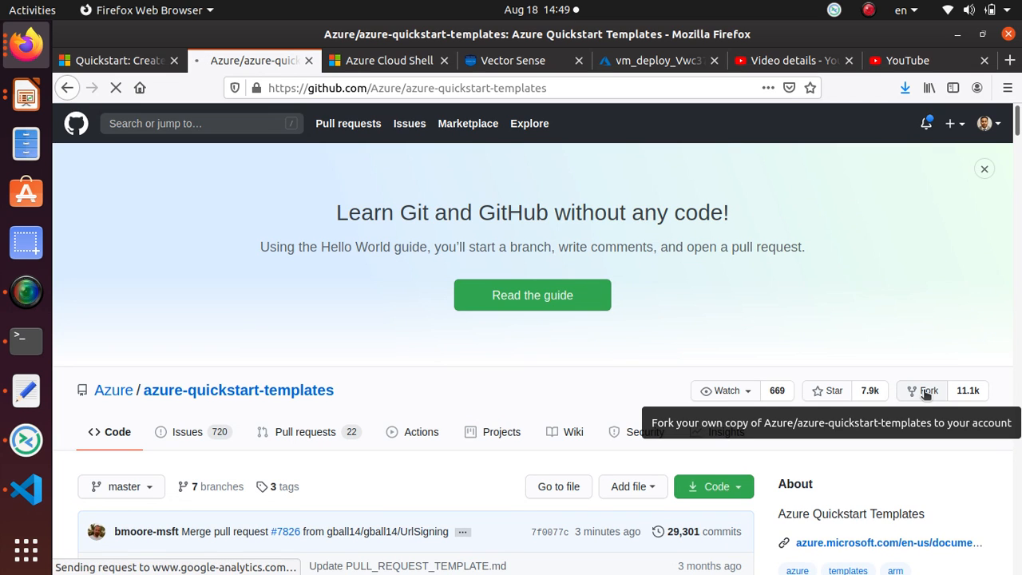
pyautogui.click(922, 391)
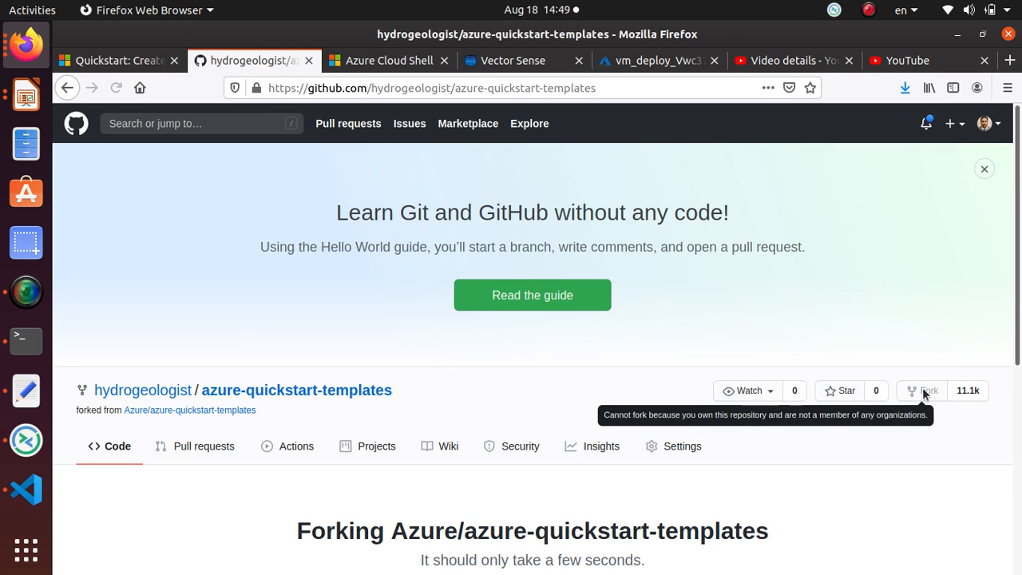
pyautogui.moveTo(525, 399)
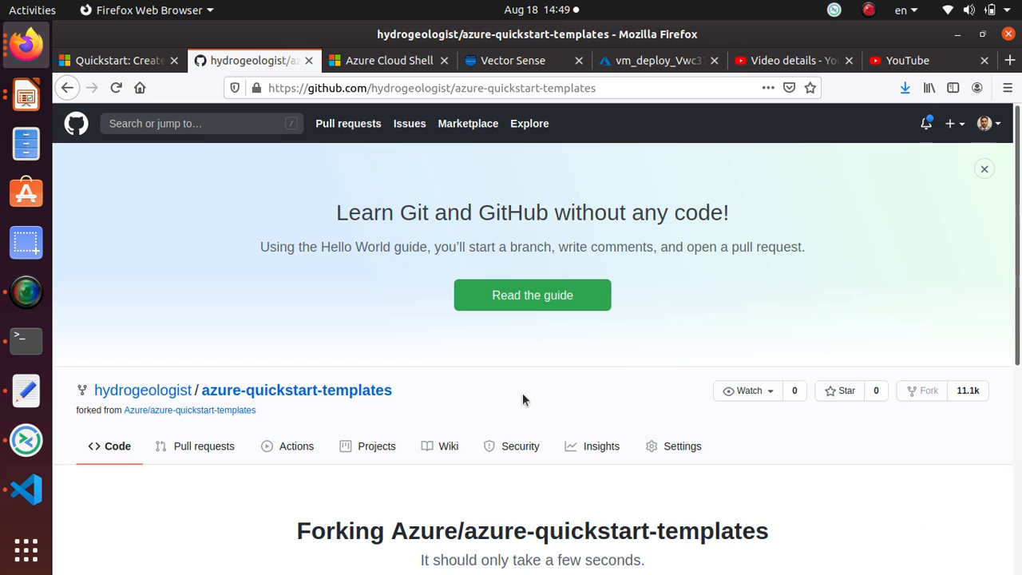
pyautogui.scroll(-3)
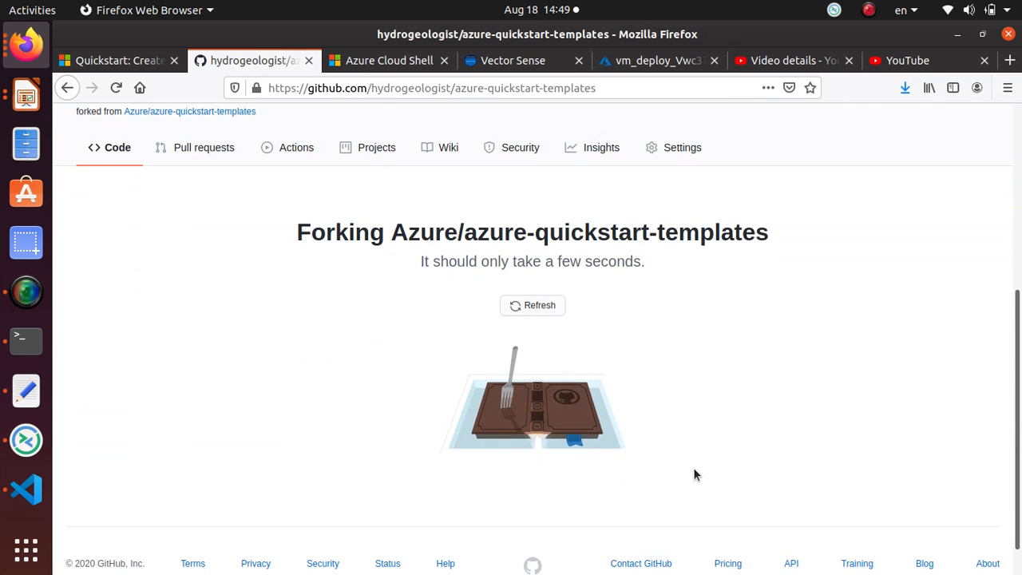
pyautogui.click(531, 304)
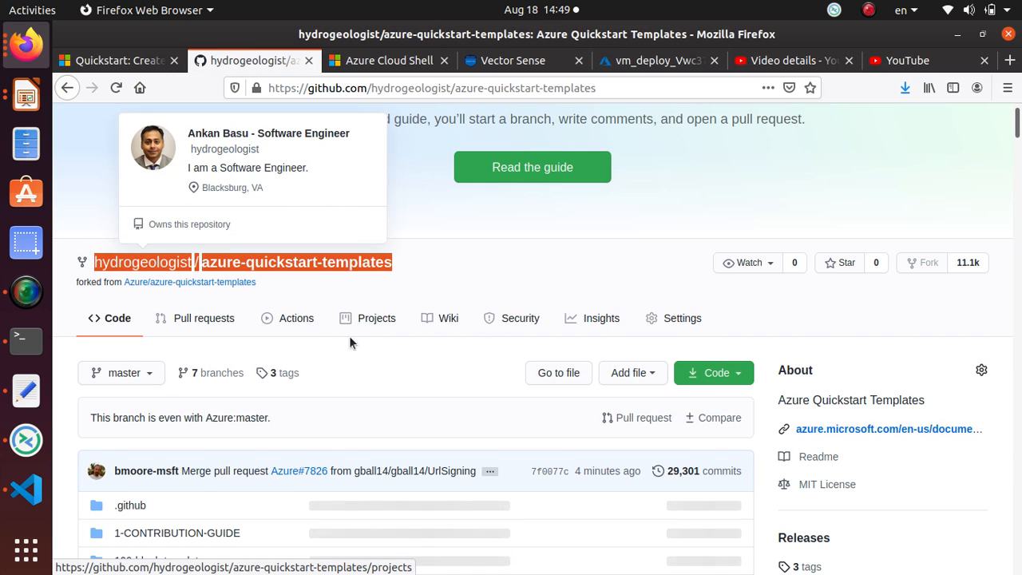
pyautogui.scroll(-3)
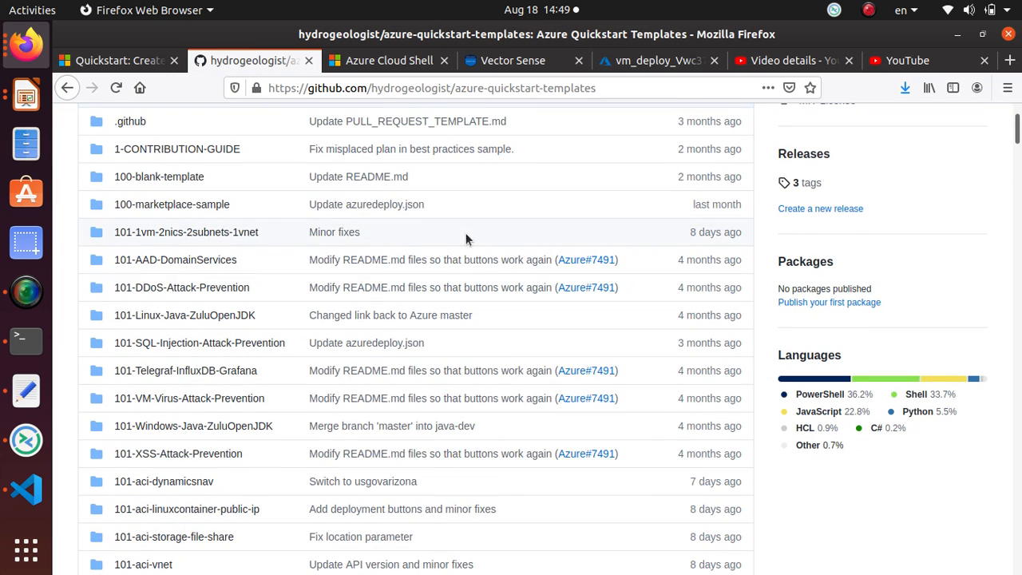
# Step: Scroll the virtual network quickstart past the JSON to the Deploy the template section
pyautogui.click(116, 60)
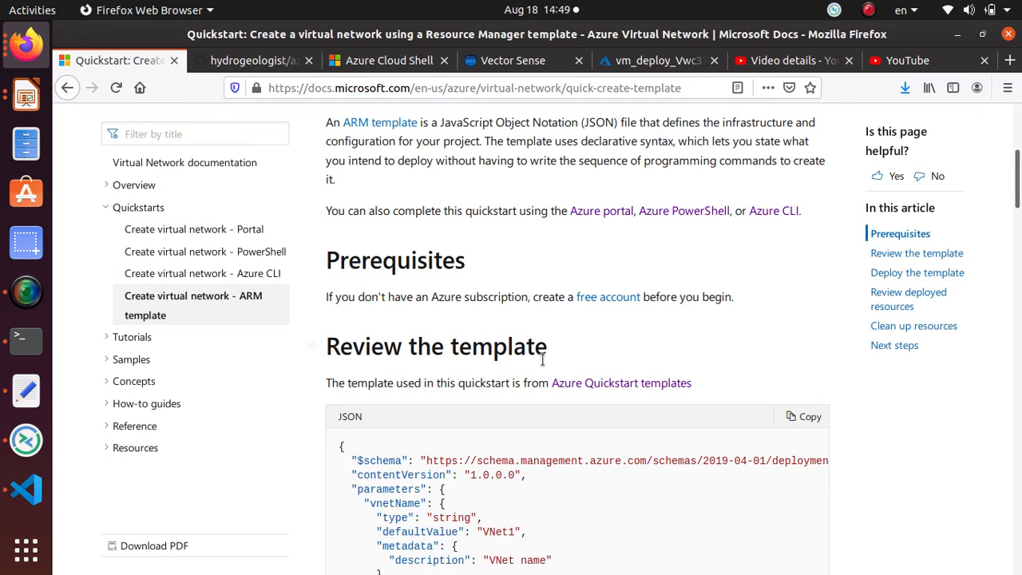
pyautogui.scroll(-3)
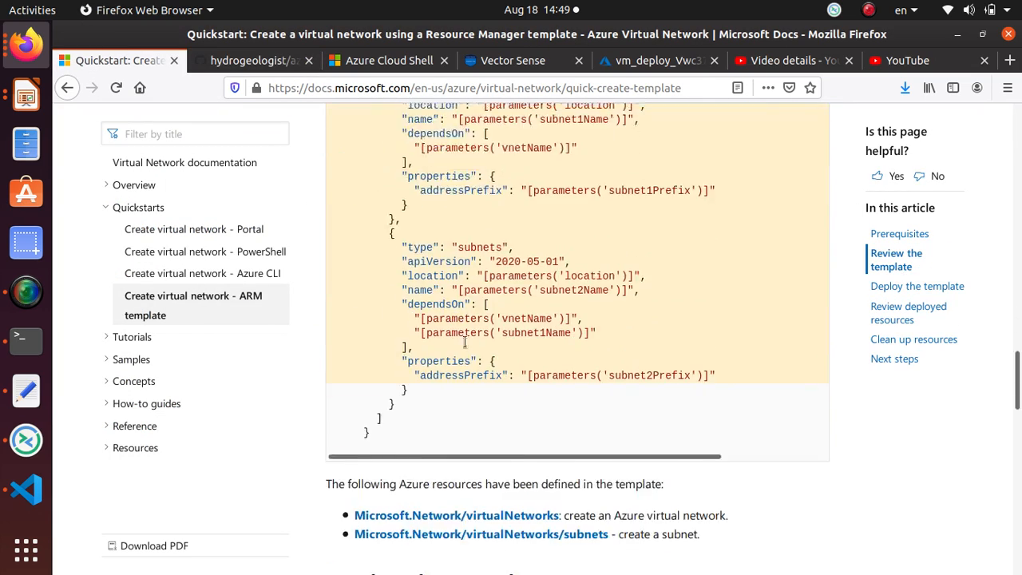
pyautogui.scroll(-3)
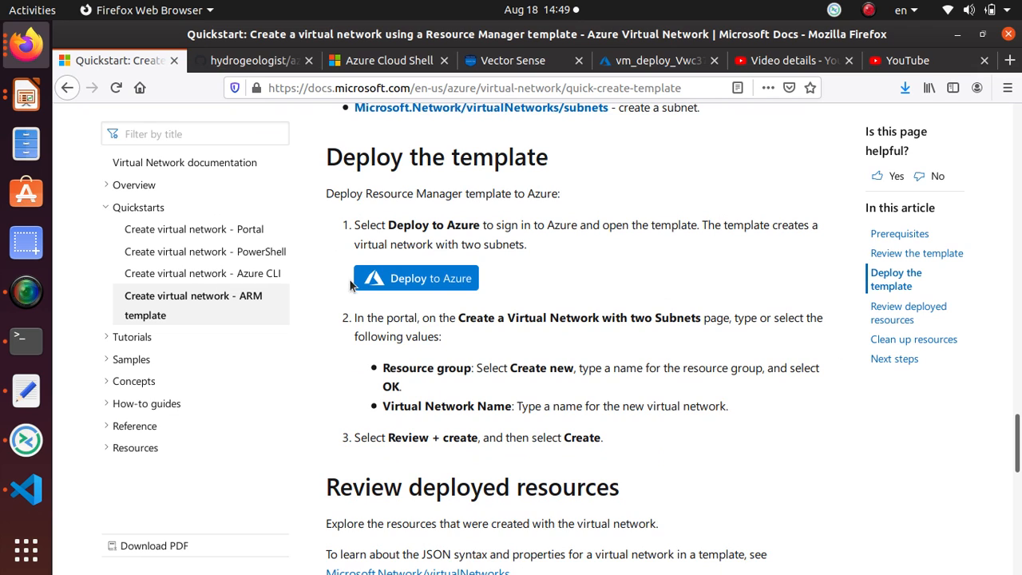
pyautogui.moveTo(436, 278)
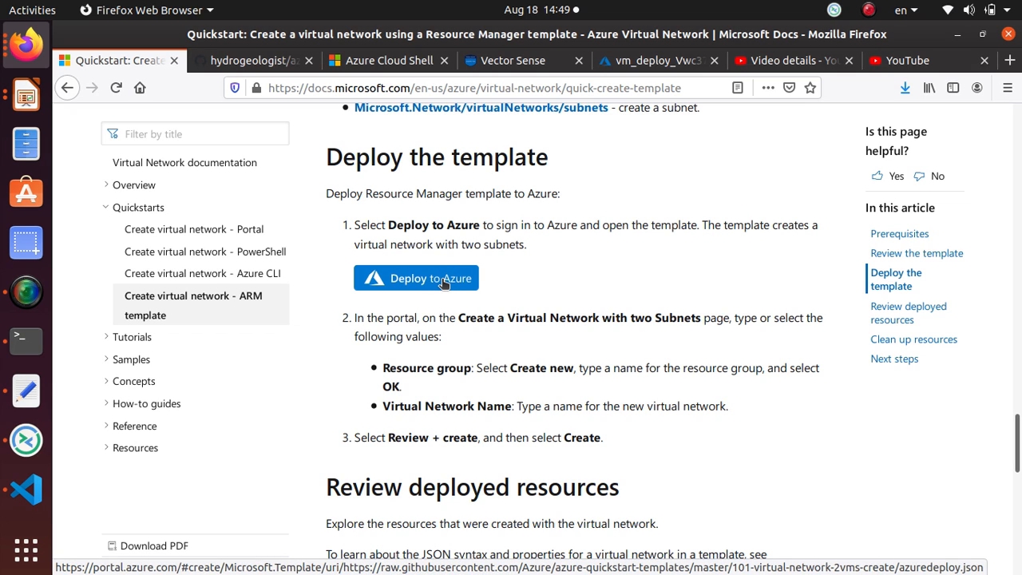
# Step: Launch Deploy to Azure, opening a Custom deployment that fails to load the template
pyautogui.click(415, 278)
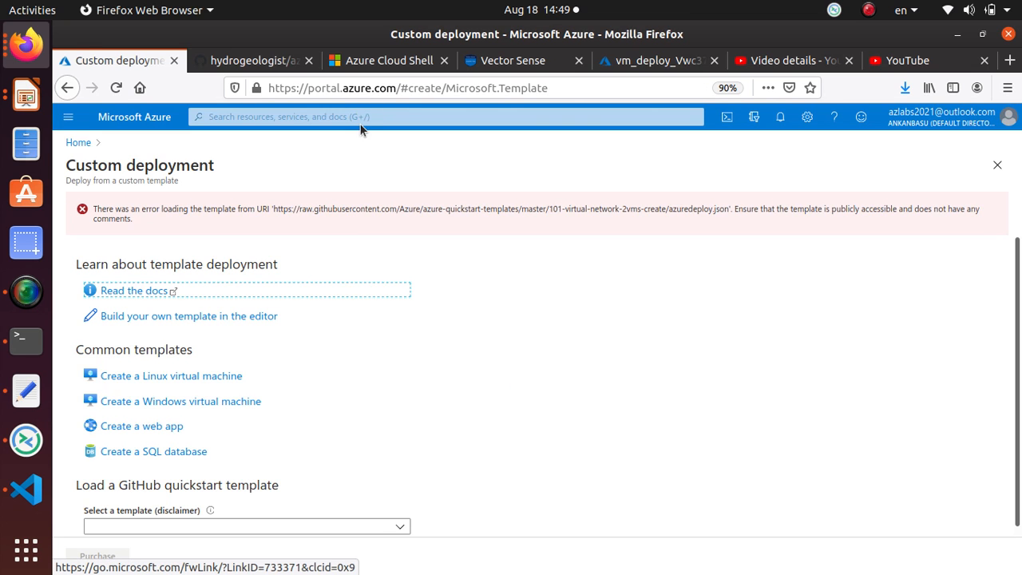
pyautogui.moveTo(405, 370)
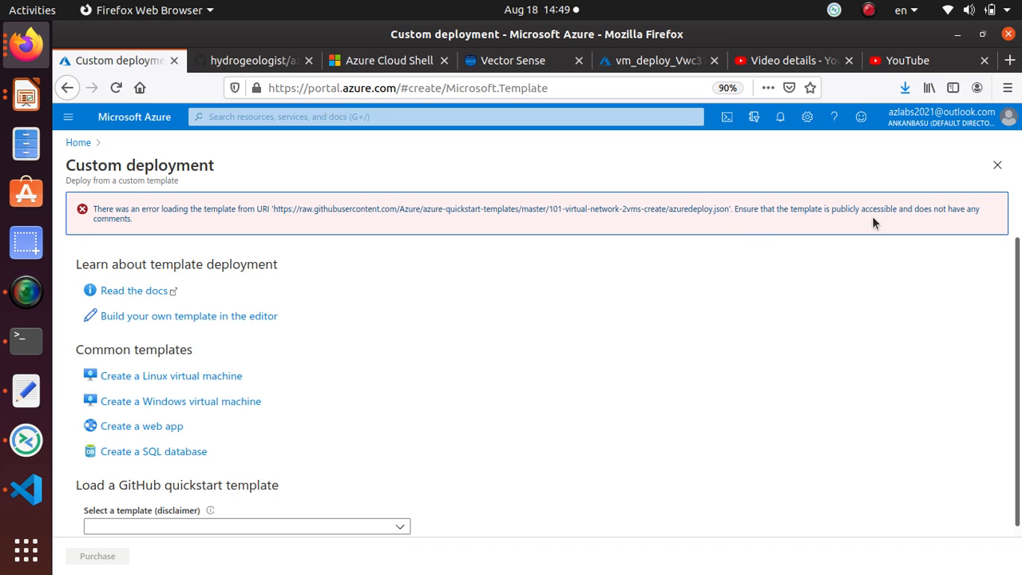
pyautogui.moveTo(332, 233)
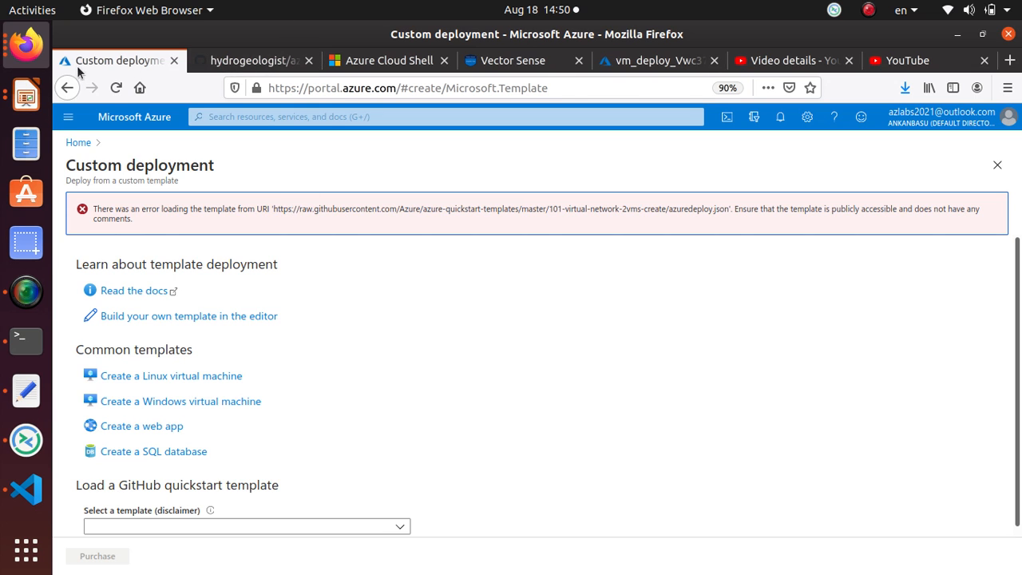
pyautogui.click(68, 88)
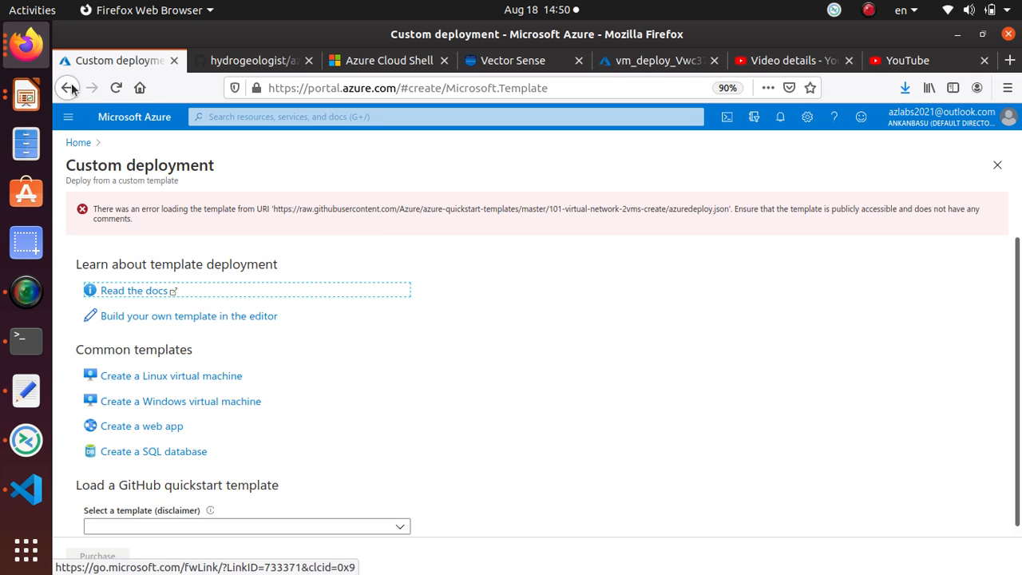
# Step: Go back from the failed deployment to the sign-in failed page, then switch to the GitHub fork
pyautogui.click(68, 88)
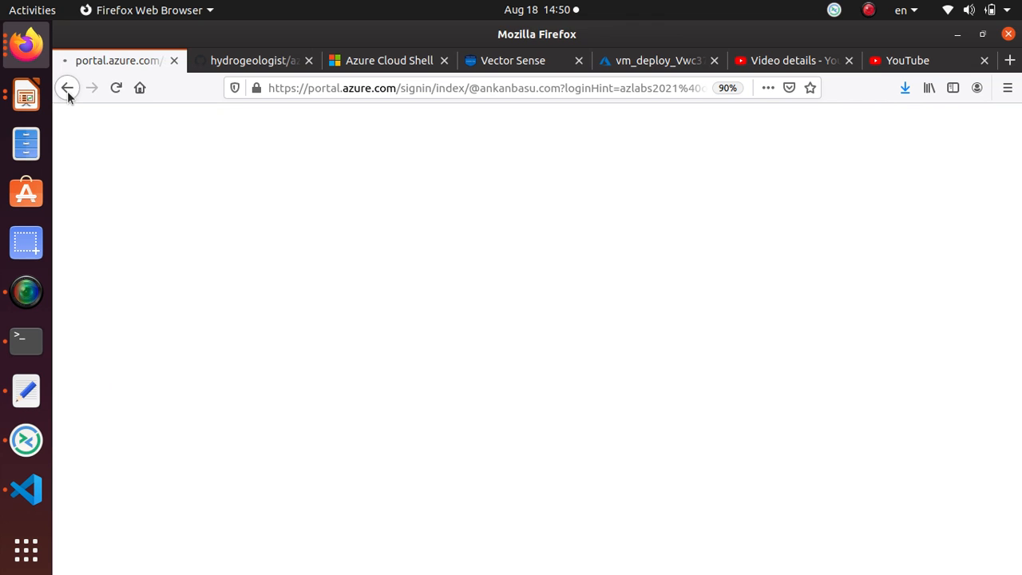
pyautogui.click(67, 88)
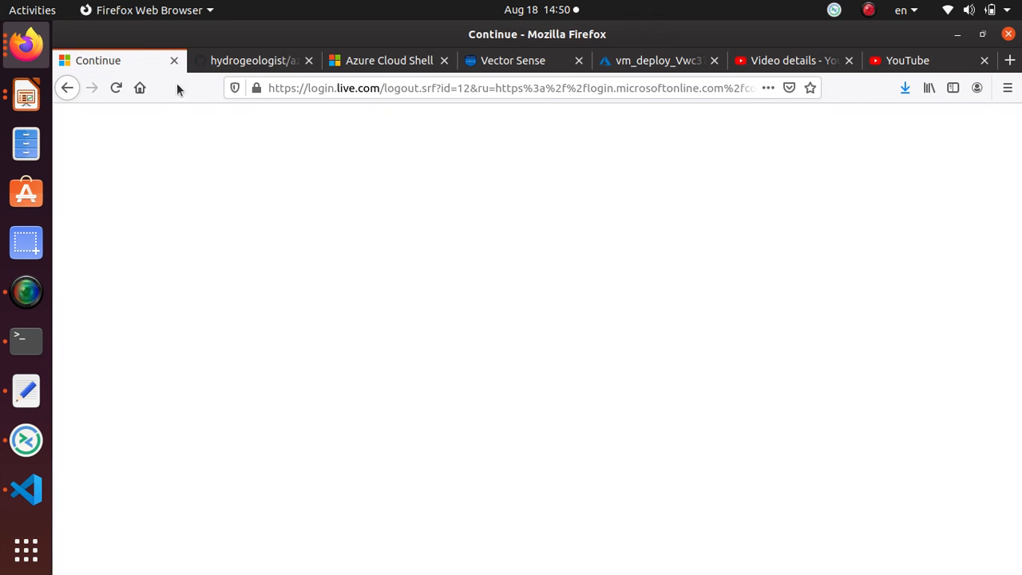
pyautogui.click(511, 88)
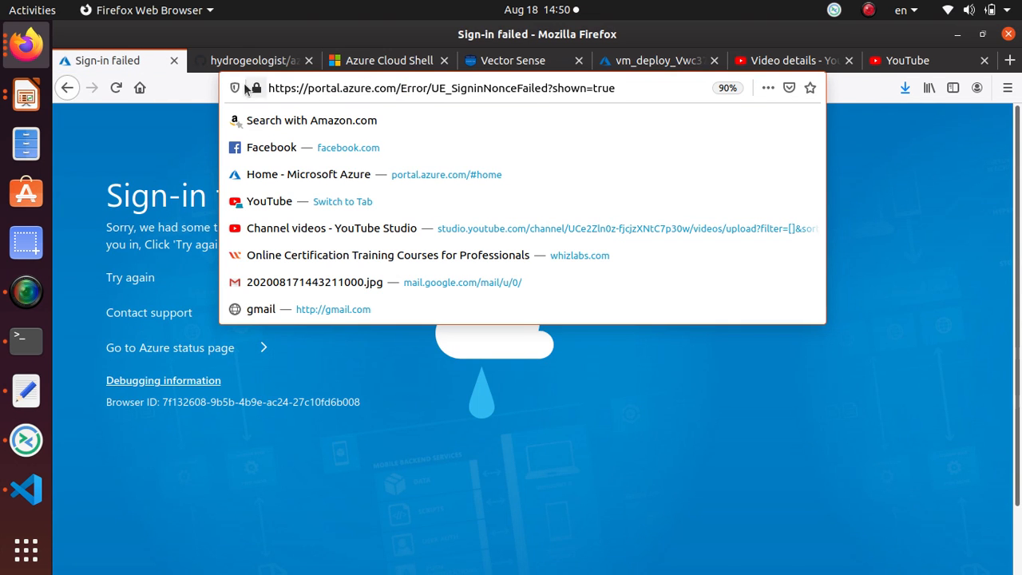
pyautogui.click(251, 60)
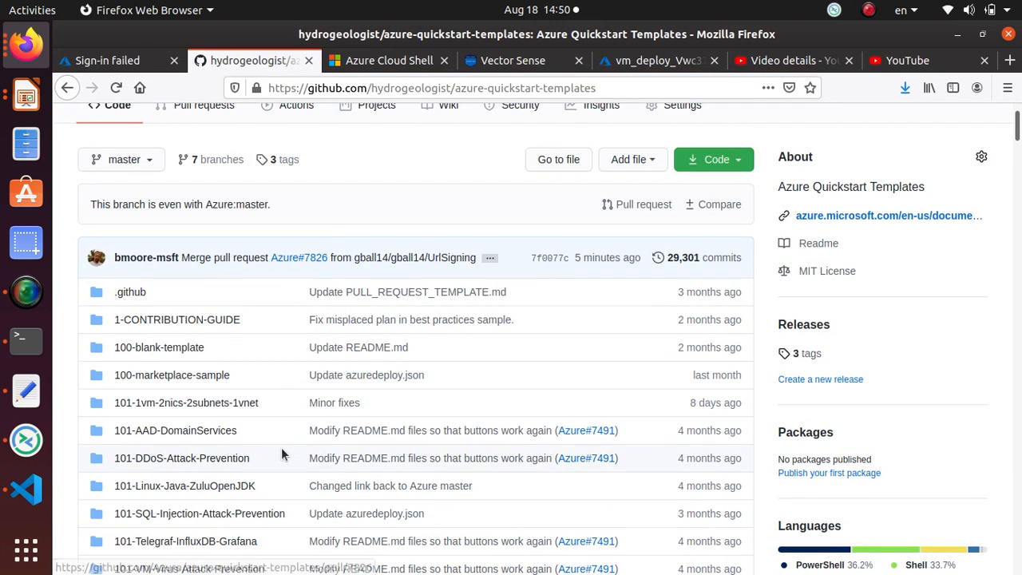
pyautogui.moveTo(123, 556)
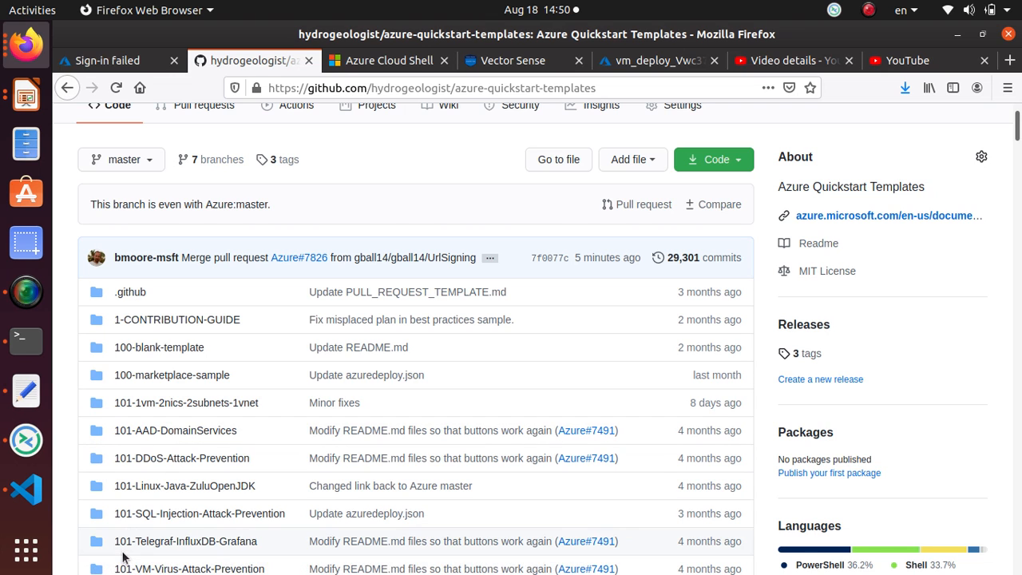
# Step: Scroll the hydrogeologist/azure-quickstart-templates folder list
pyautogui.scroll(-3)
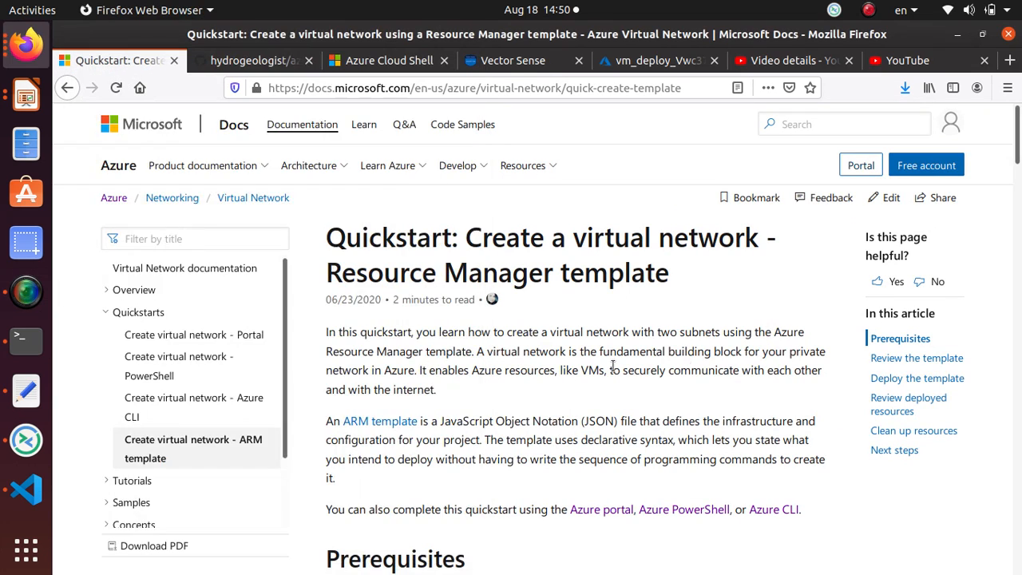
pyautogui.scroll(-3)
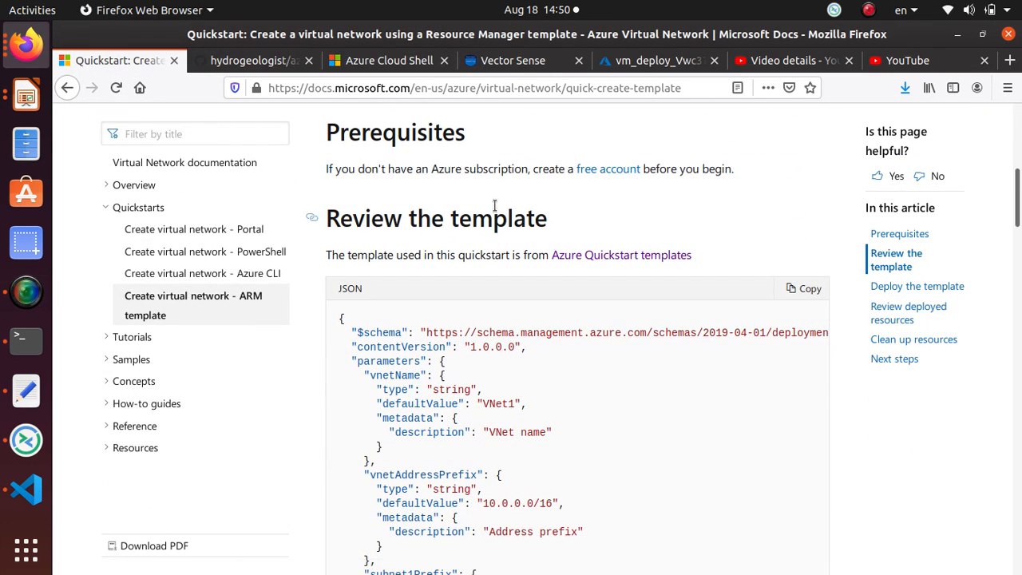
pyautogui.scroll(-3)
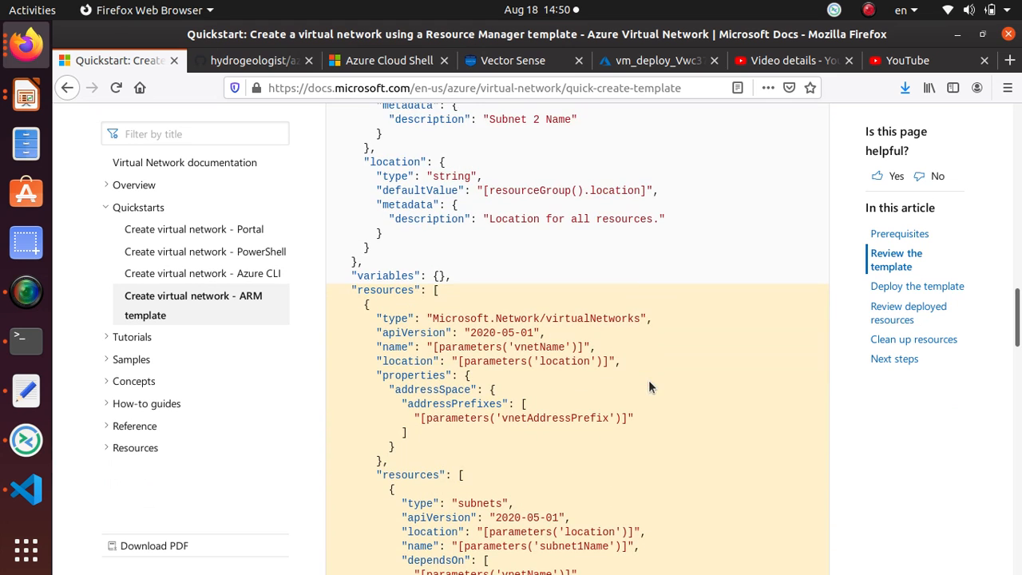
pyautogui.scroll(-3)
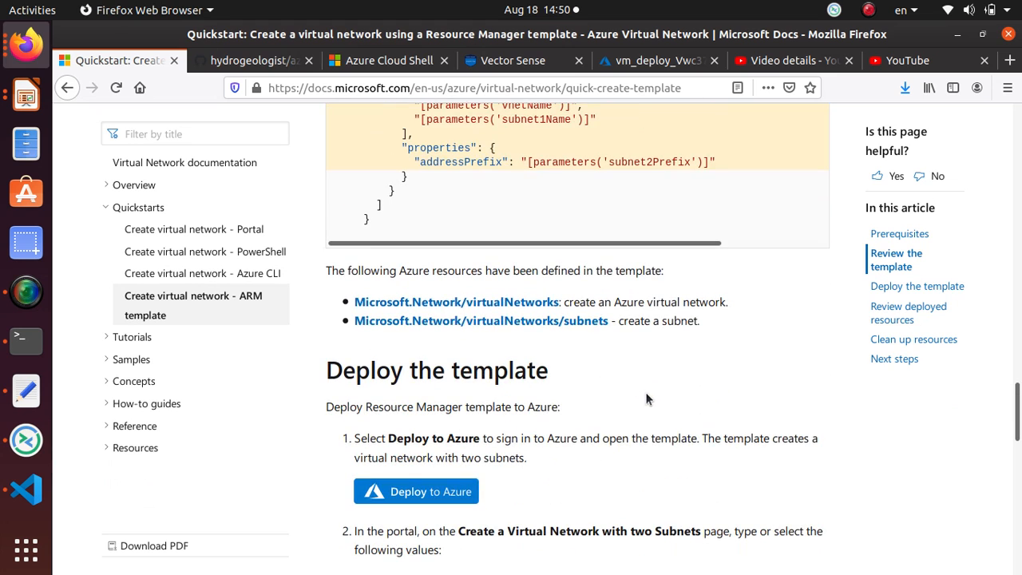
pyautogui.moveTo(331, 269)
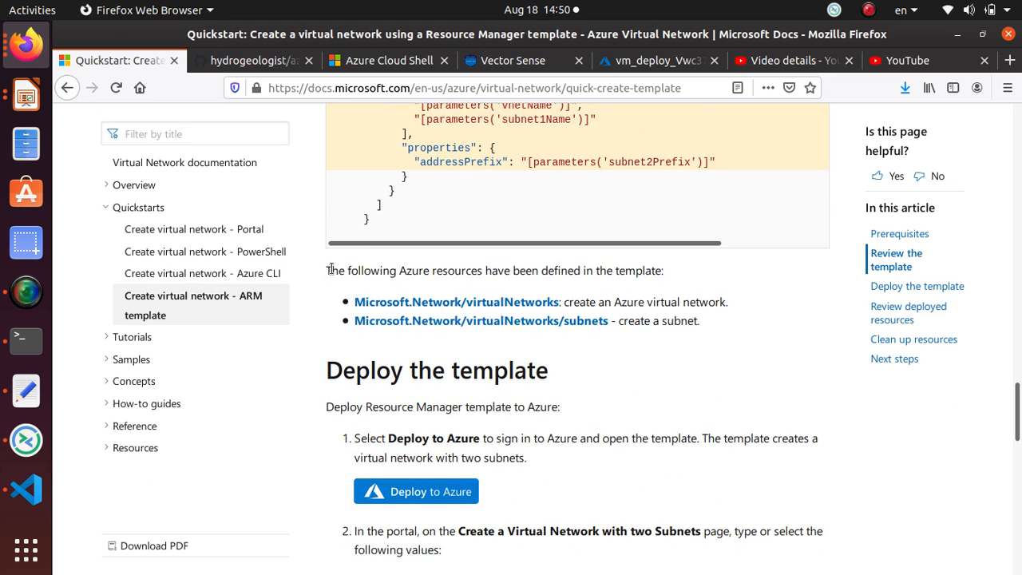
pyautogui.moveTo(647, 266)
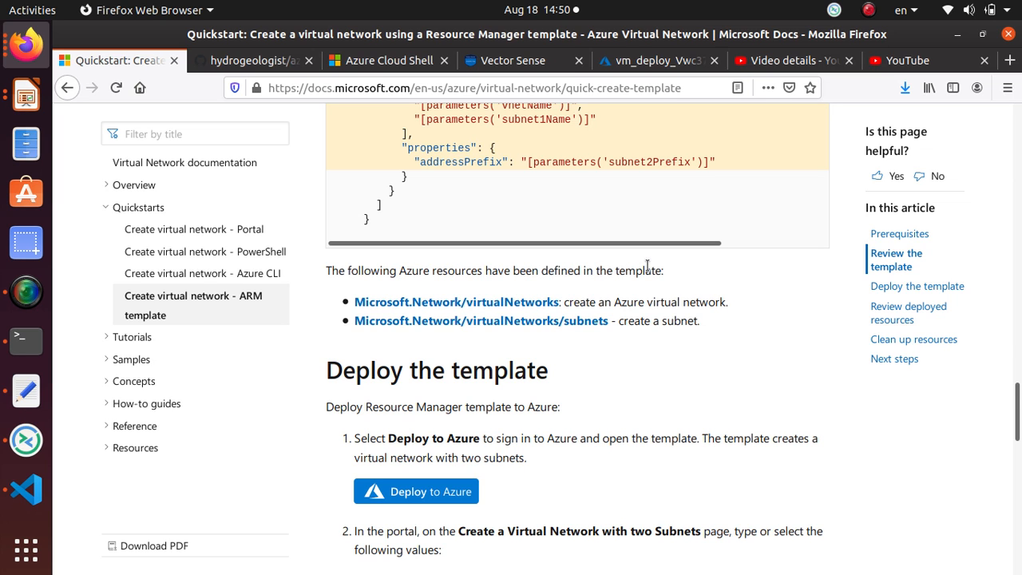
pyautogui.scroll(-3)
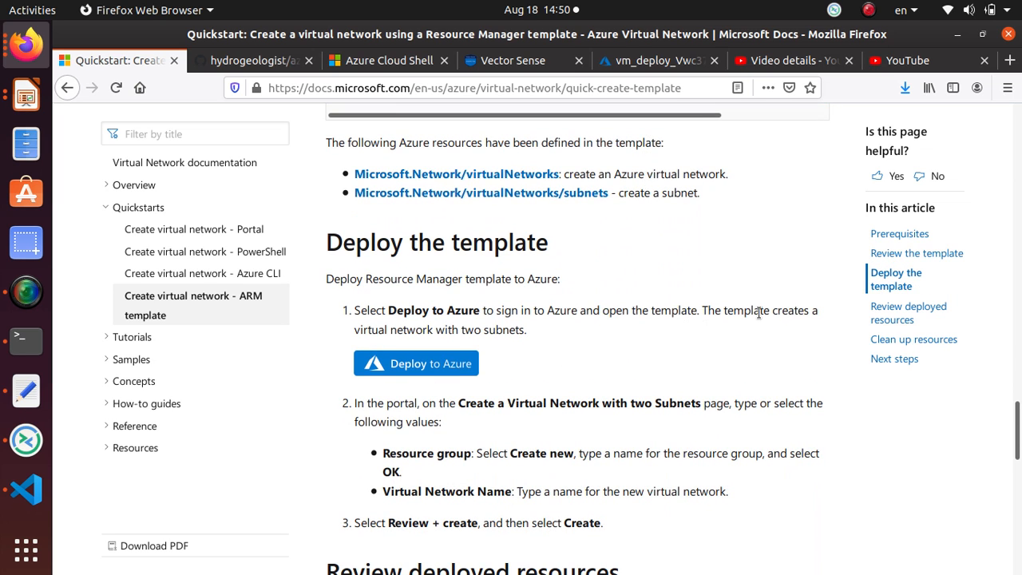
pyautogui.scroll(-3)
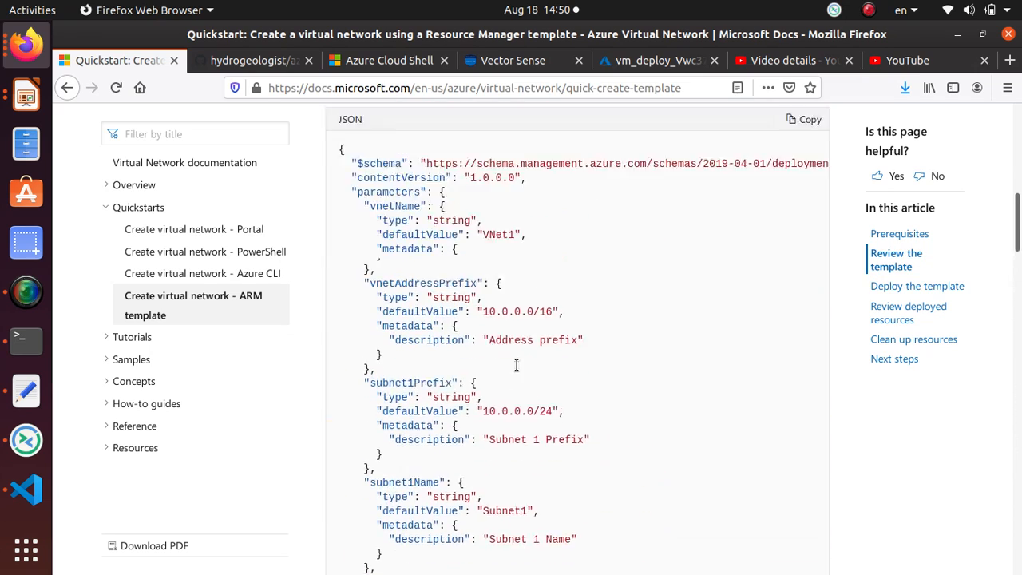
pyautogui.scroll(3)
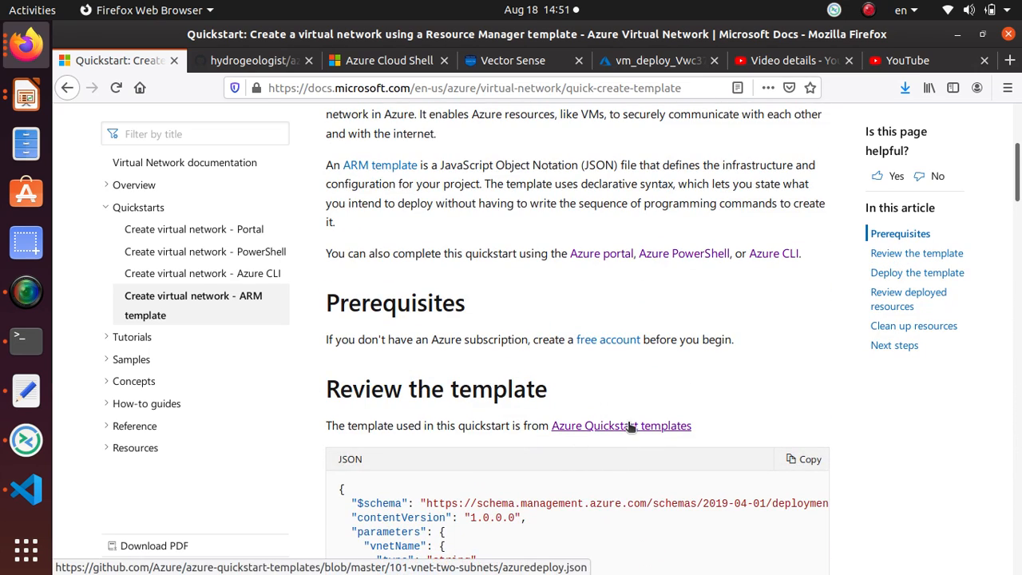
# Step: Open 101-vnet-two-subnets azuredeploy.json on GitHub and scroll through its 98 lines
pyautogui.click(621, 424)
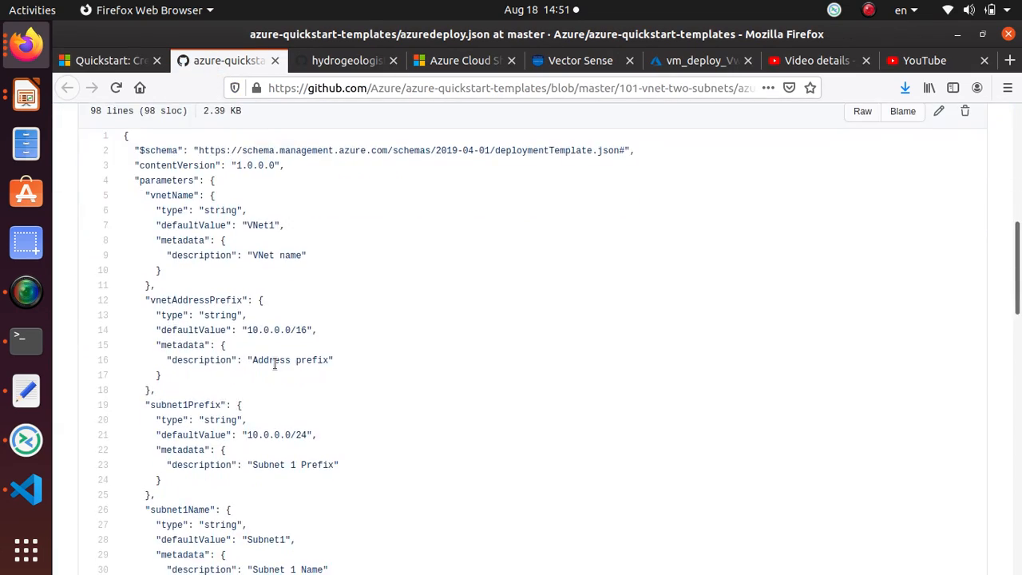
pyautogui.scroll(-3)
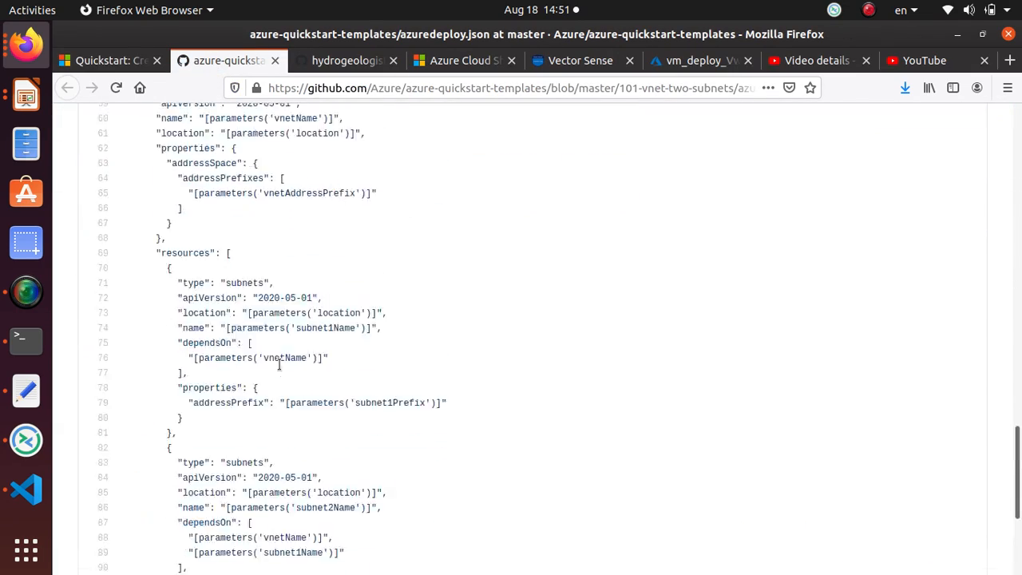
pyautogui.scroll(3)
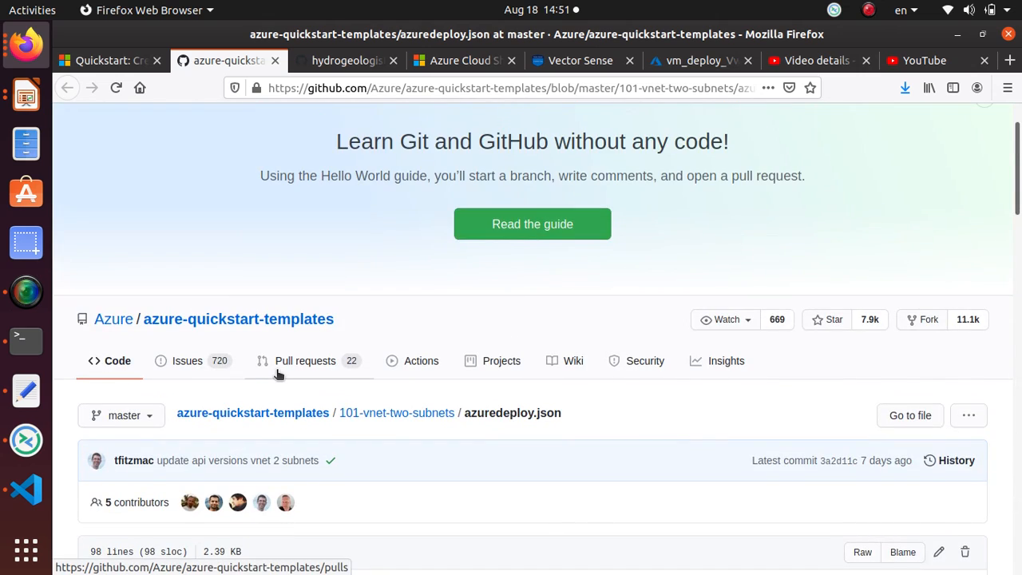
pyautogui.scroll(-3)
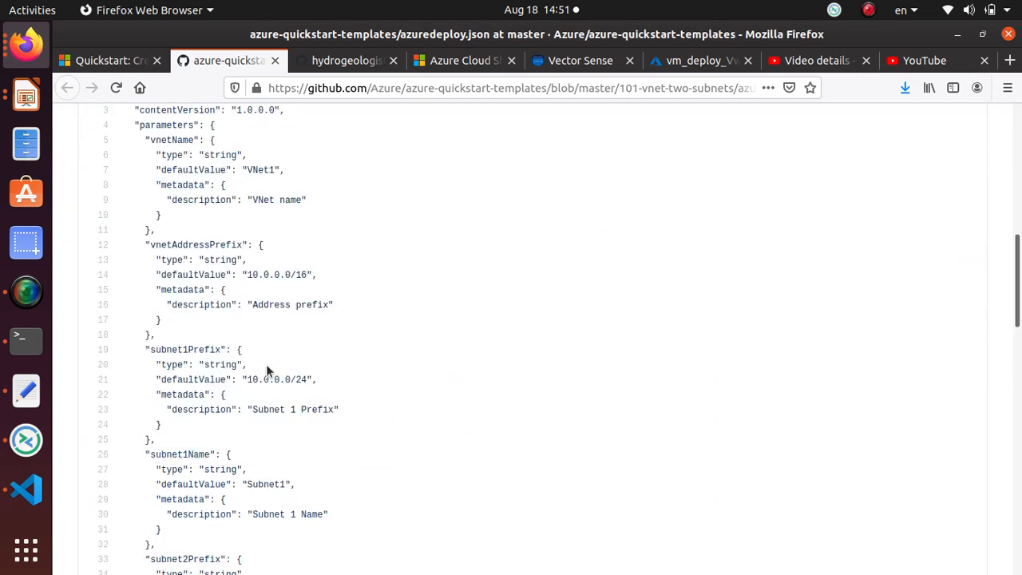
pyautogui.scroll(-3)
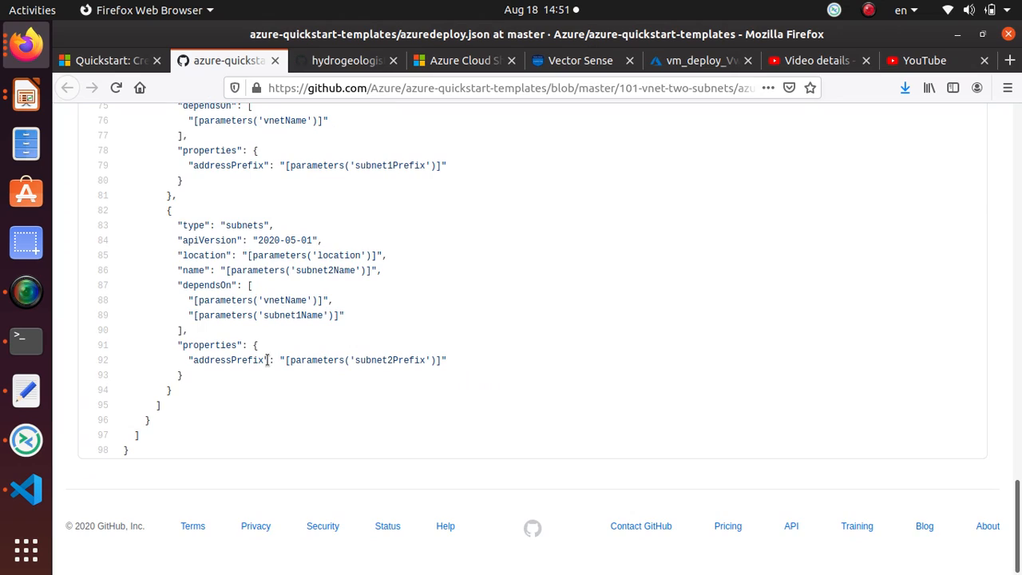
pyautogui.scroll(3)
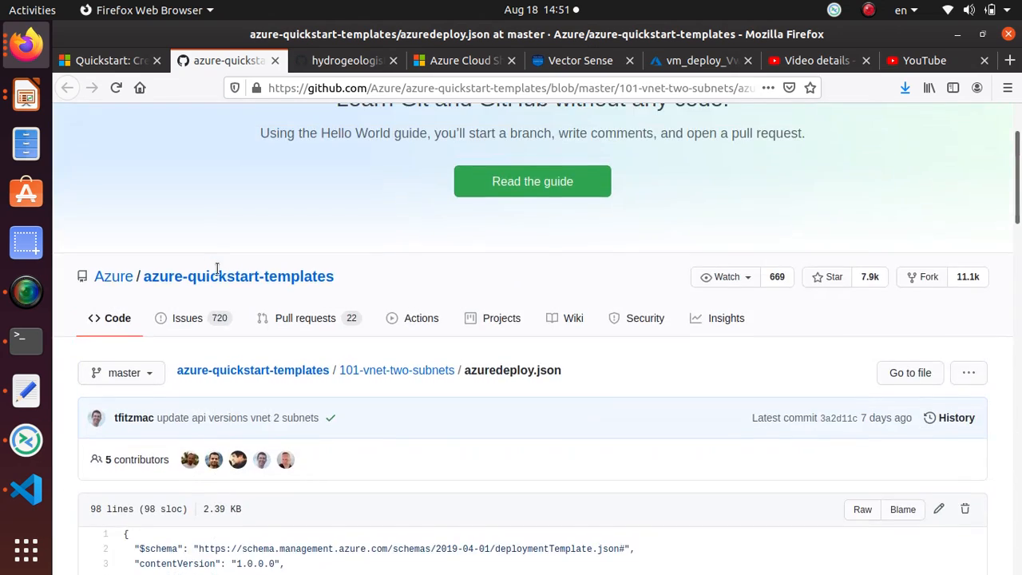
pyautogui.scroll(-3)
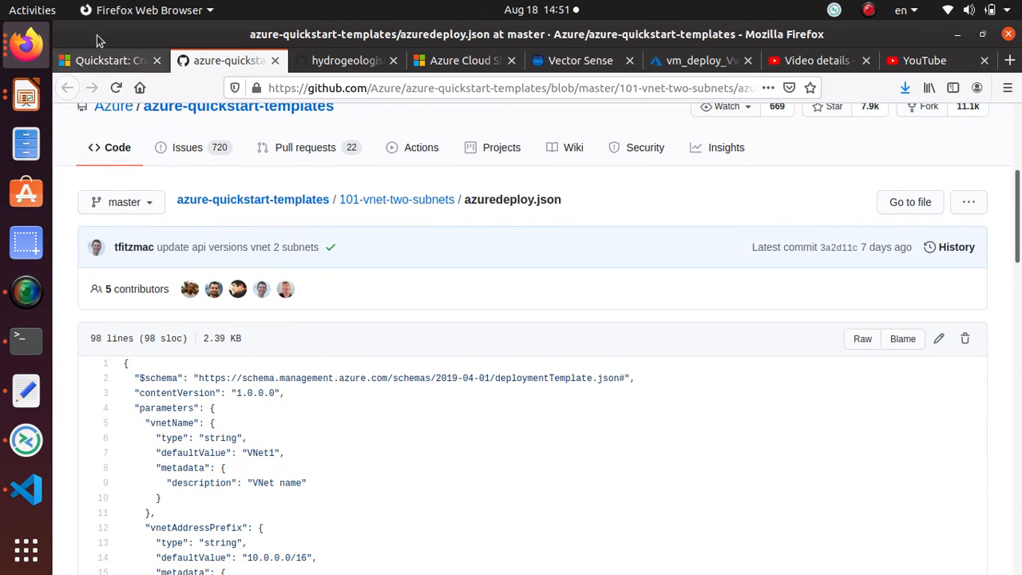
# Step: Return to the quickstart's Deploy the template section and bring up the Deploy to Azure link's menu
pyautogui.click(96, 60)
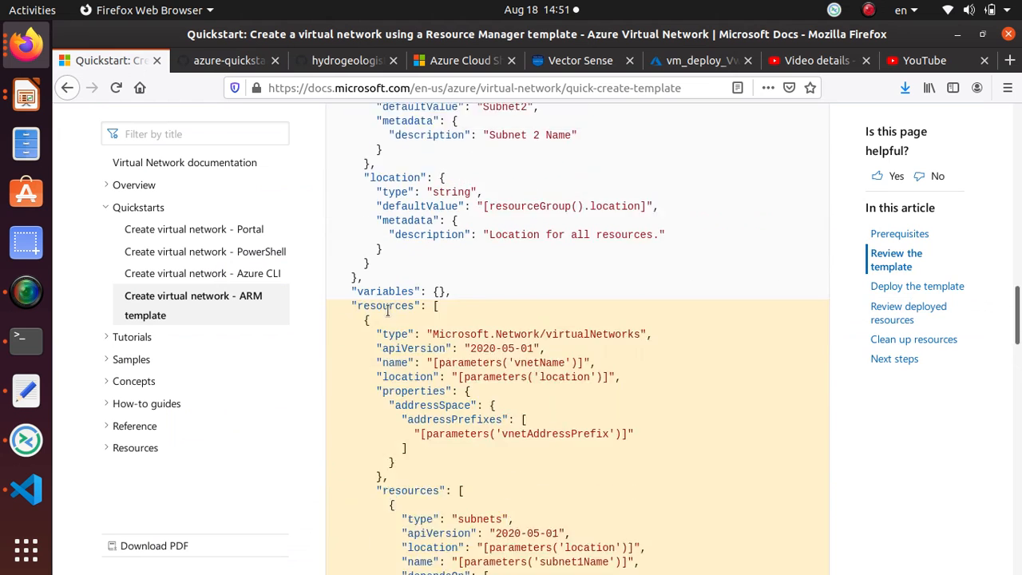
pyautogui.scroll(-3)
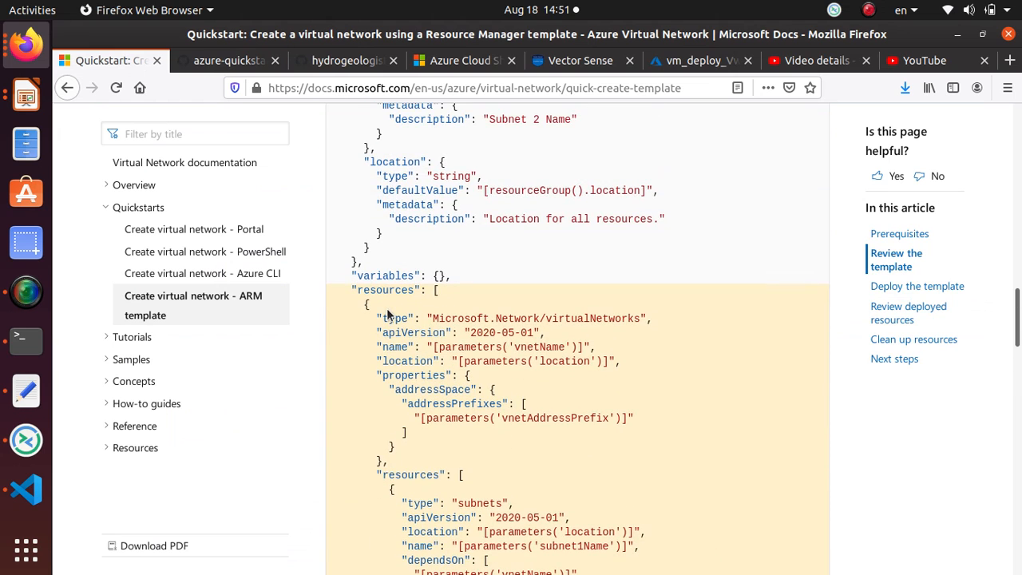
pyautogui.scroll(-3)
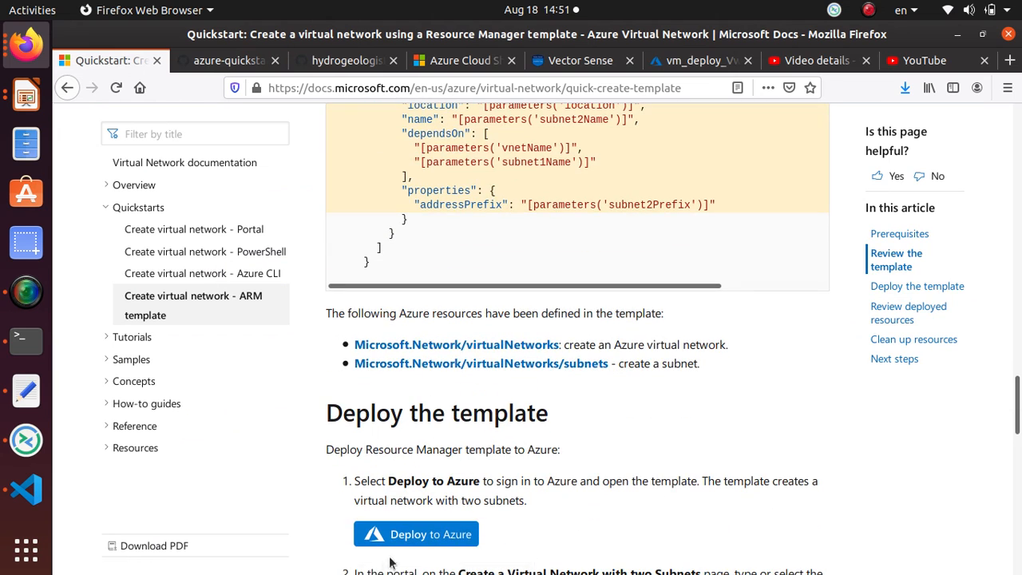
pyautogui.rightClick(416, 534)
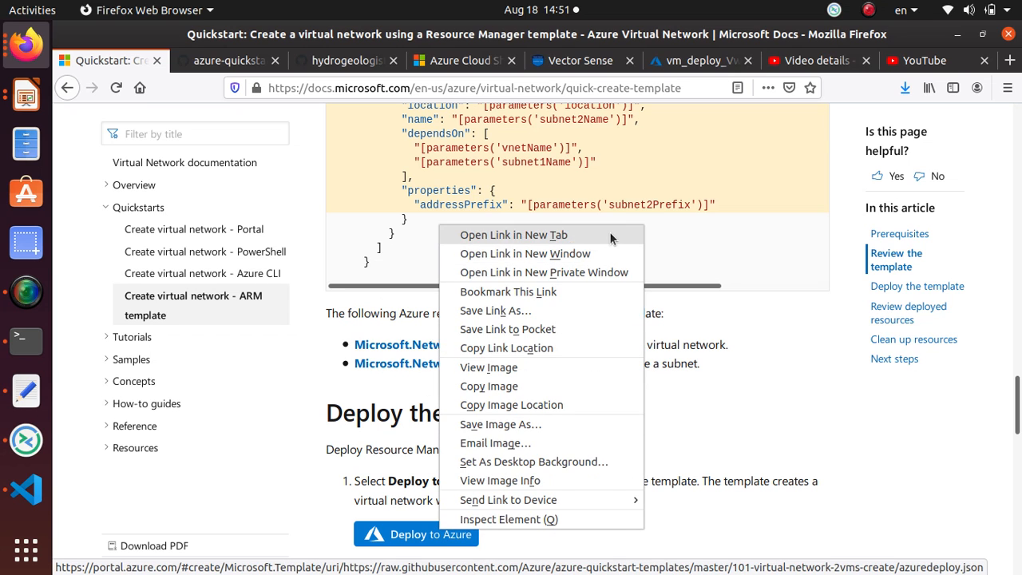
# Step: Open Deploy to Azure in a new tab, close the GitHub, fork and Cloud Shell tabs
pyautogui.click(514, 235)
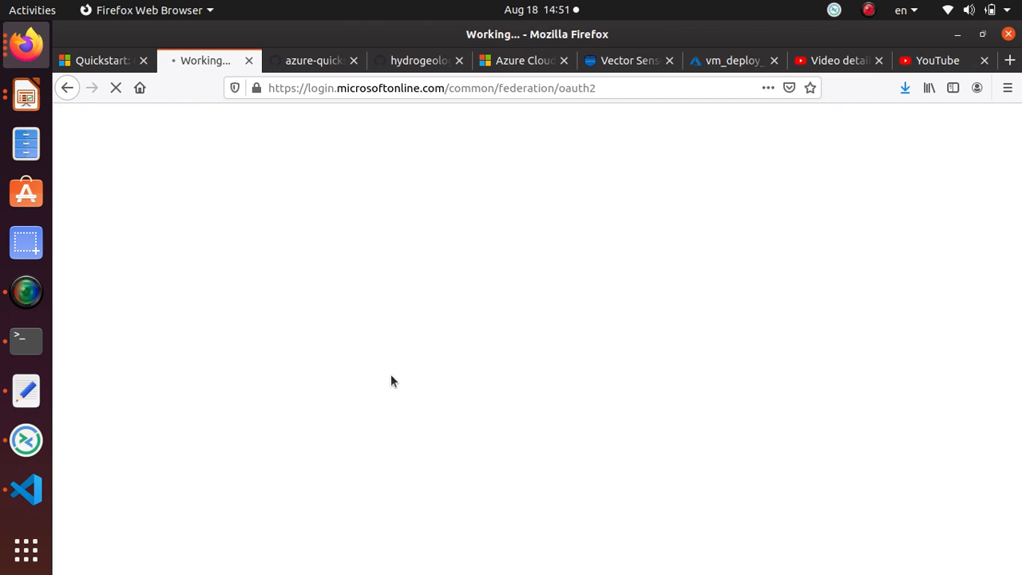
pyautogui.moveTo(434, 339)
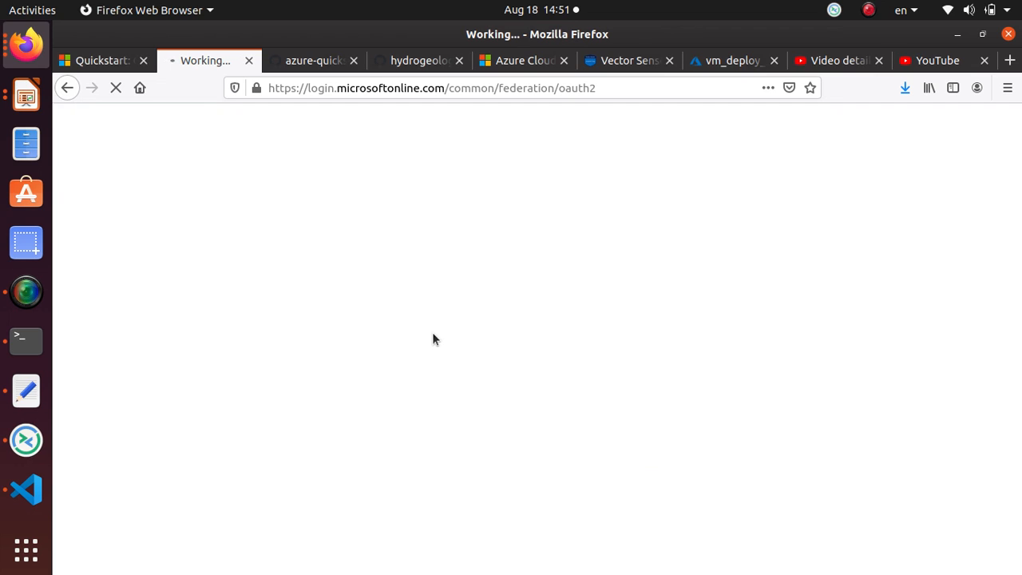
pyautogui.moveTo(437, 335)
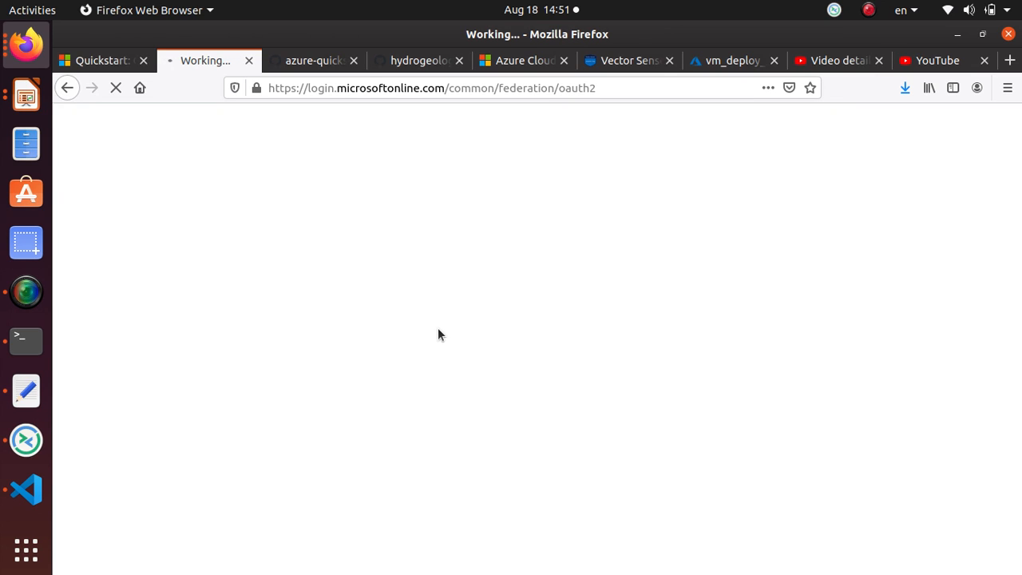
pyautogui.moveTo(130, 116)
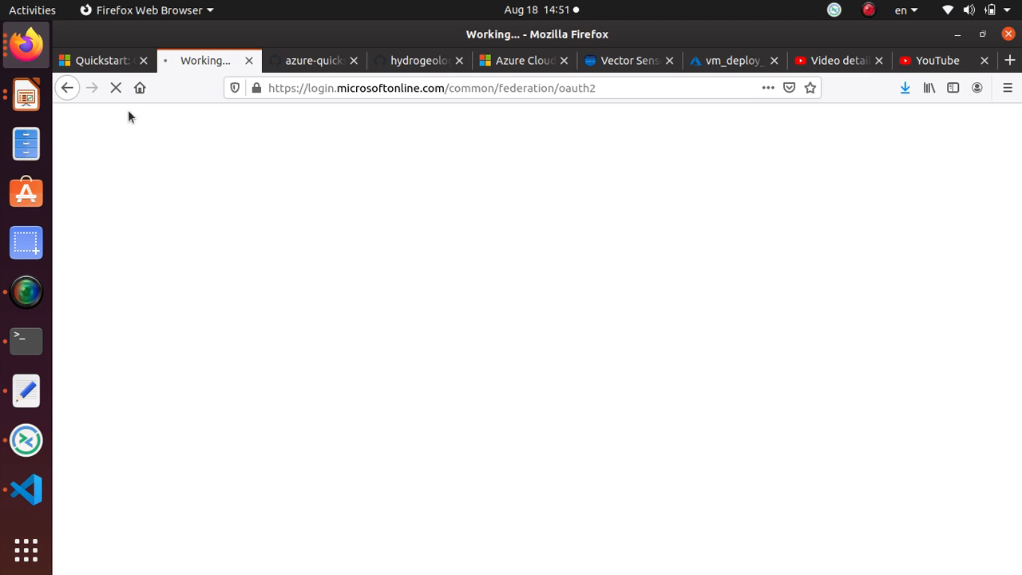
pyautogui.click(313, 60)
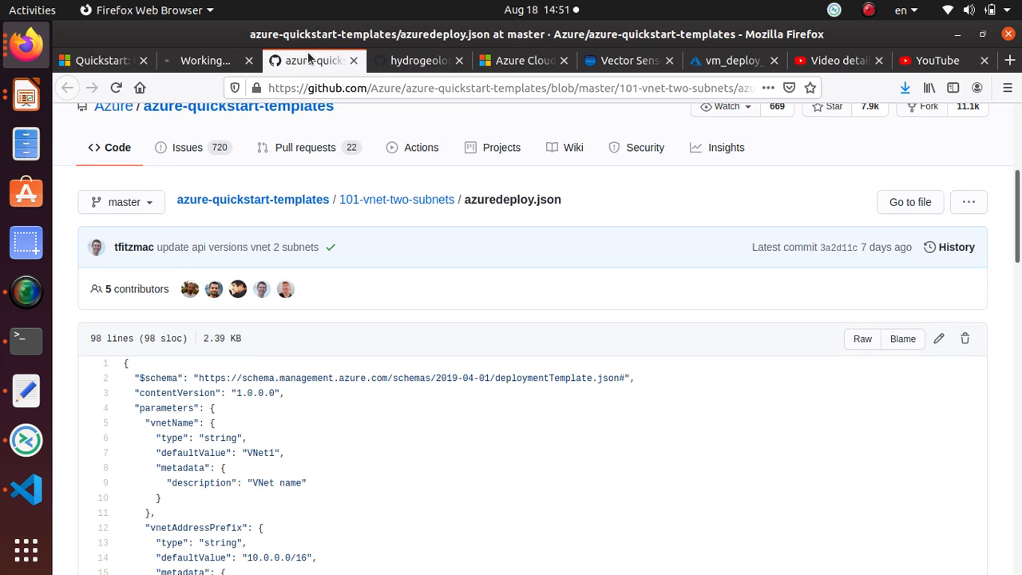
pyautogui.click(311, 60)
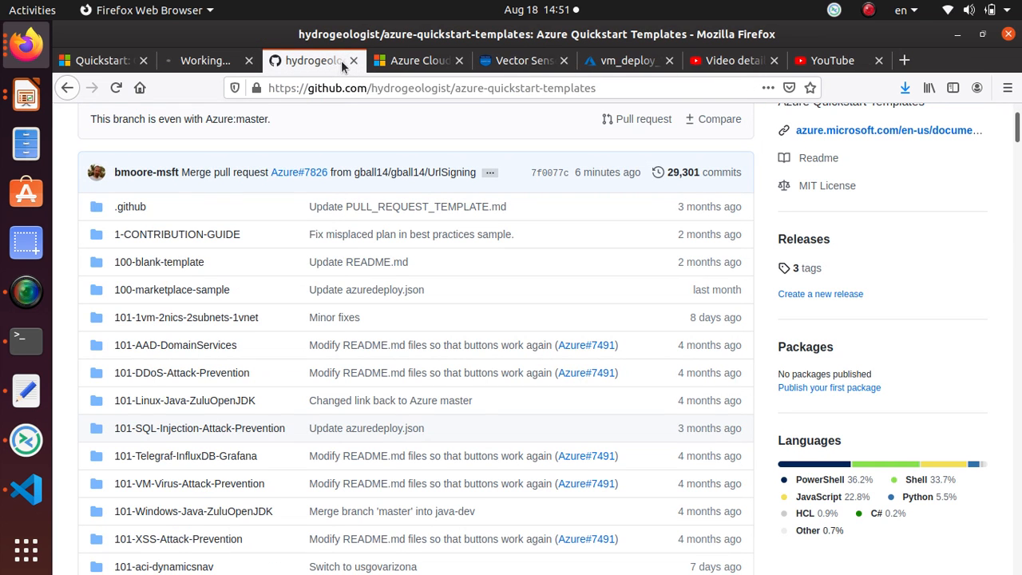
pyautogui.click(388, 60)
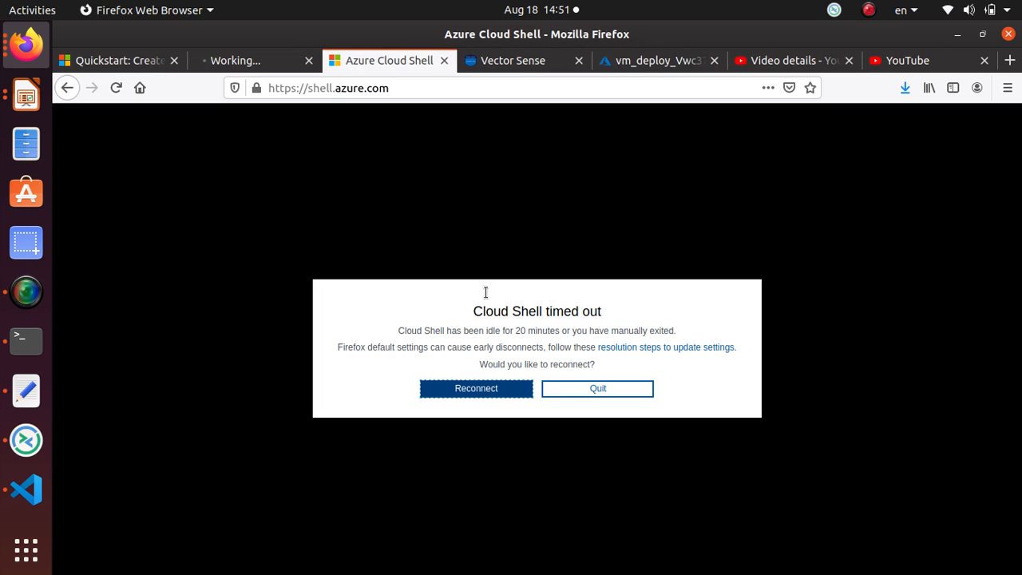
pyautogui.click(389, 60)
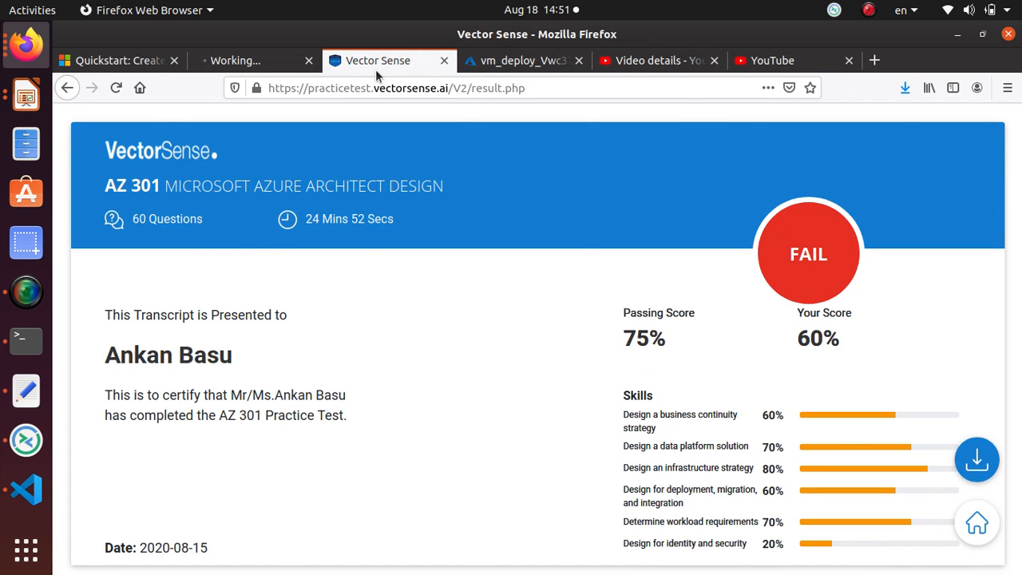
pyautogui.click(116, 59)
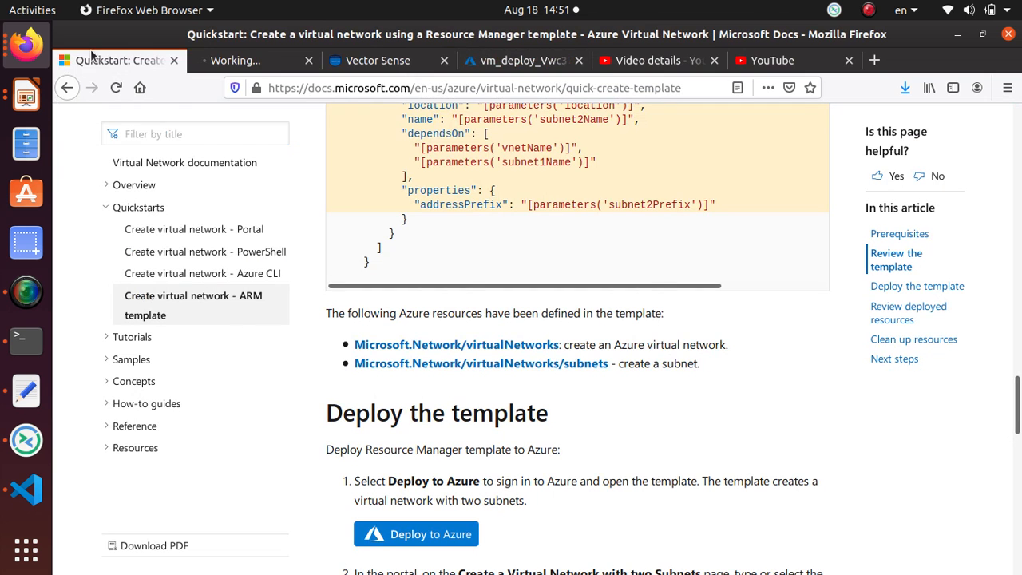
pyautogui.click(256, 60)
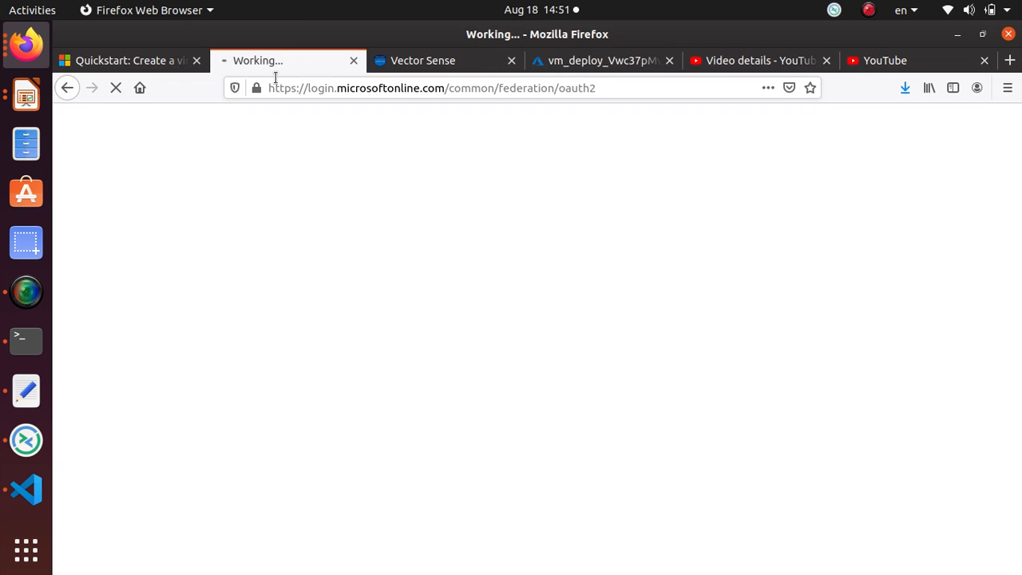
pyautogui.moveTo(25, 341)
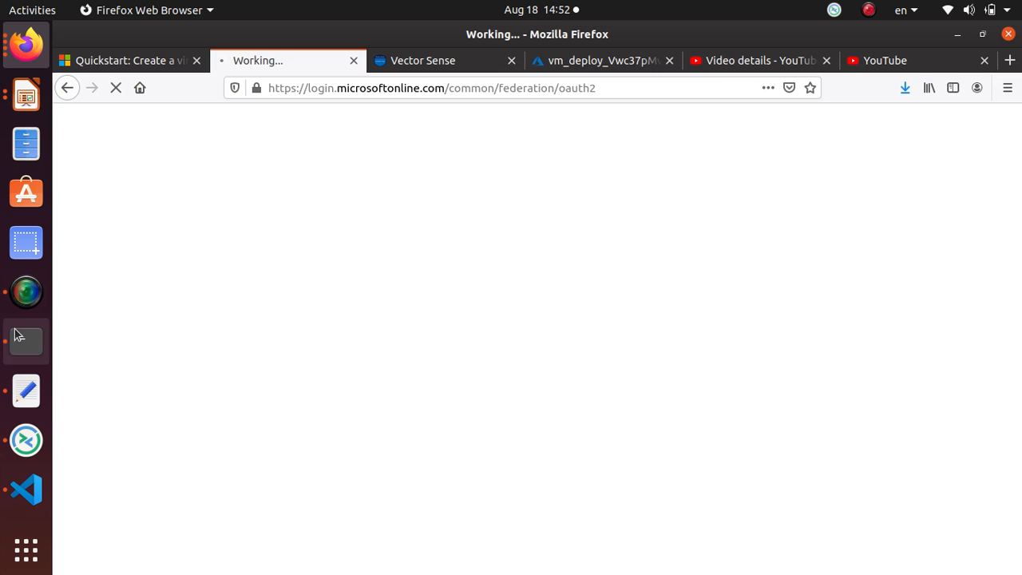
pyautogui.moveTo(25, 291)
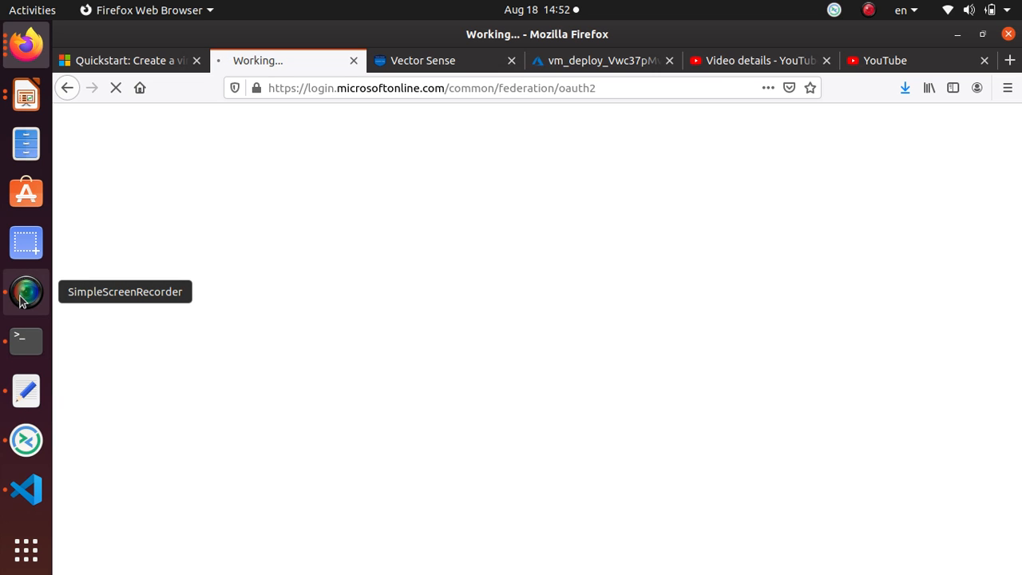
pyautogui.click(26, 291)
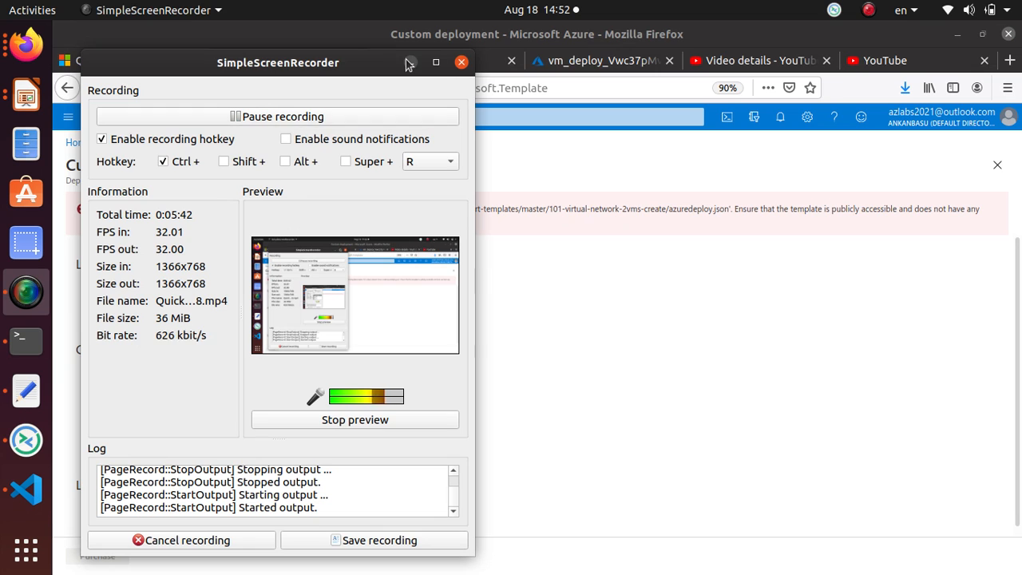
pyautogui.click(460, 62)
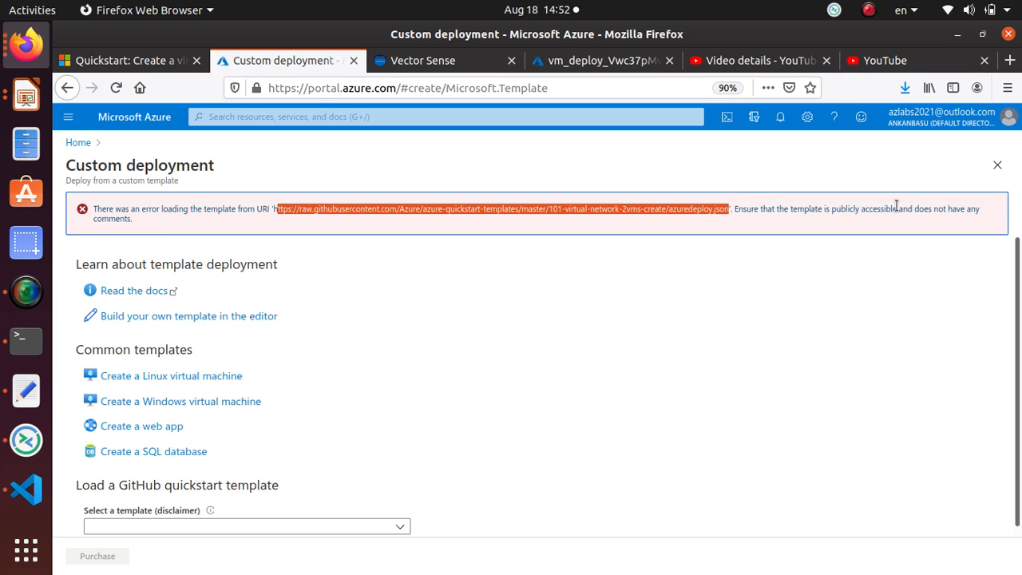
pyautogui.moveTo(961, 240)
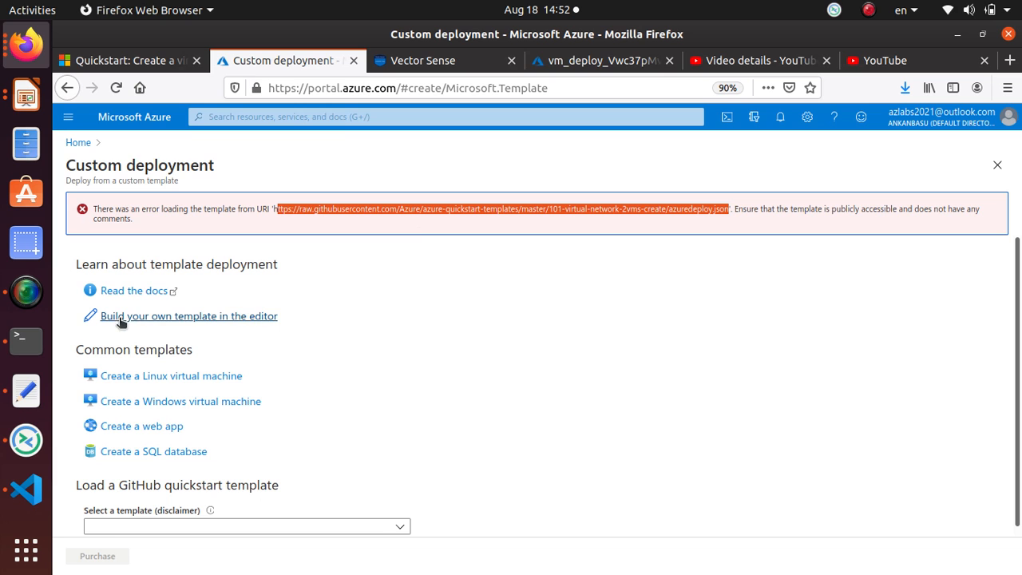
# Step: Open a blank template editor, then return to the quickstart's Review the template section
pyautogui.click(189, 316)
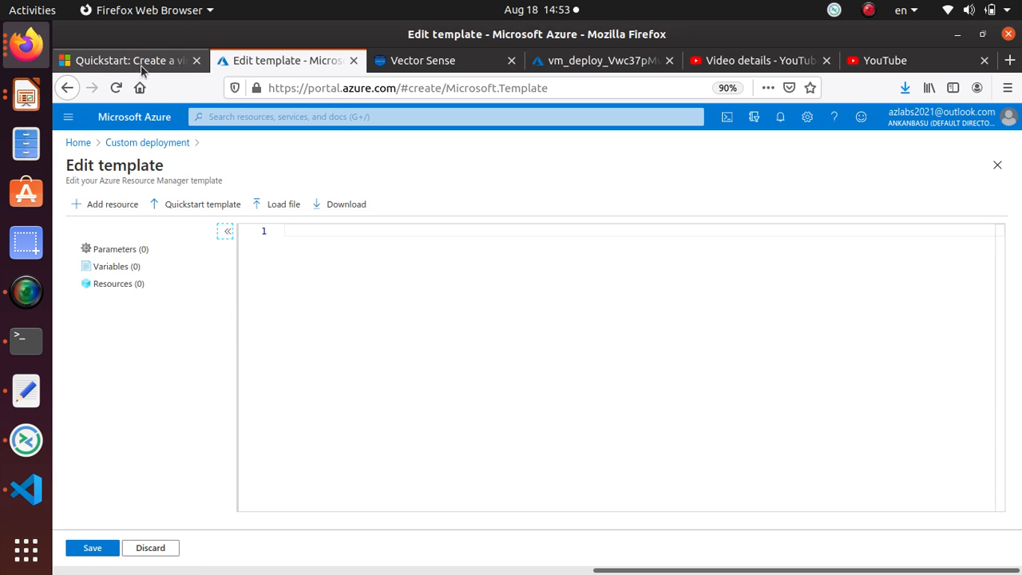
pyautogui.click(128, 60)
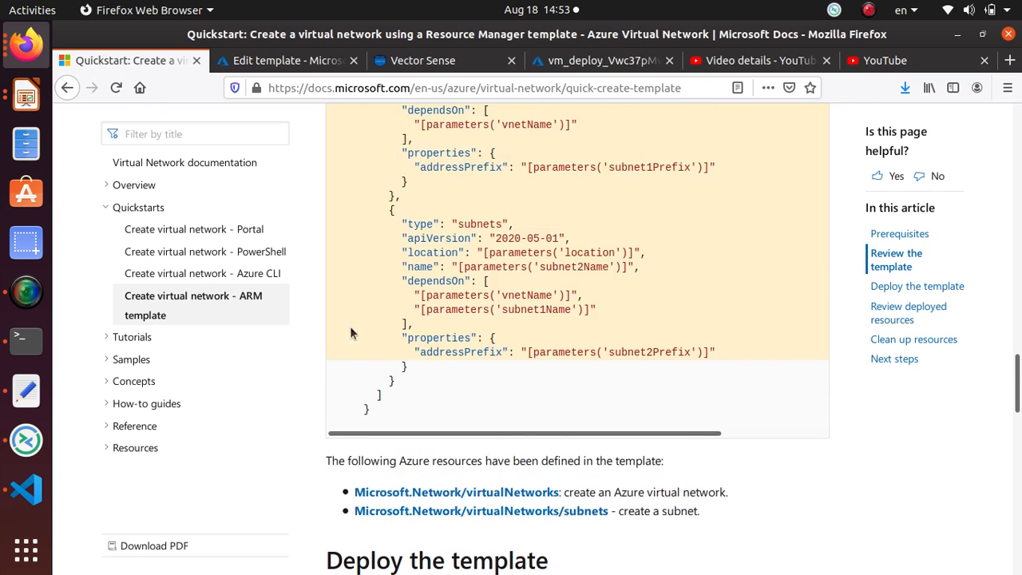
pyautogui.scroll(3)
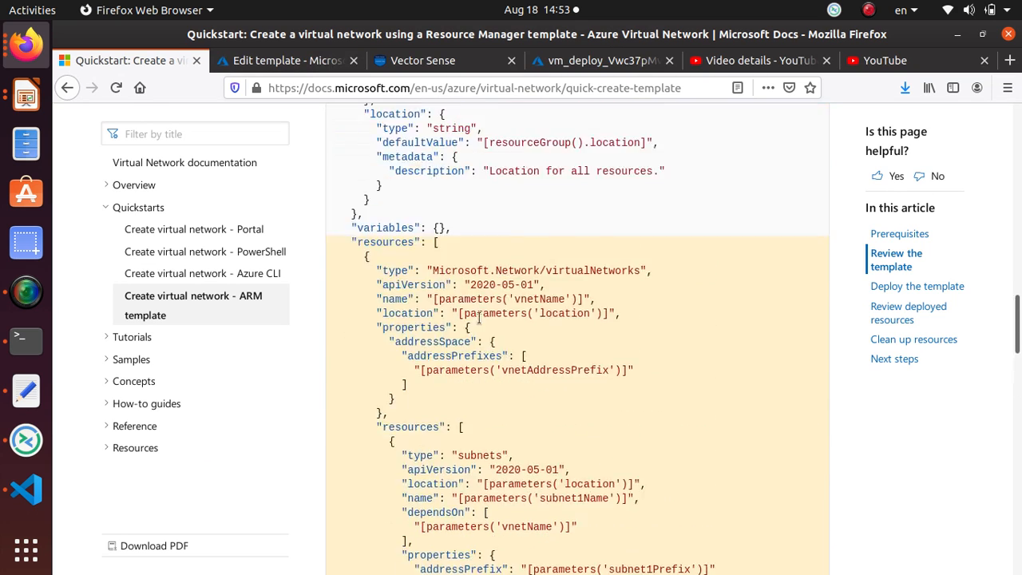
pyautogui.scroll(3)
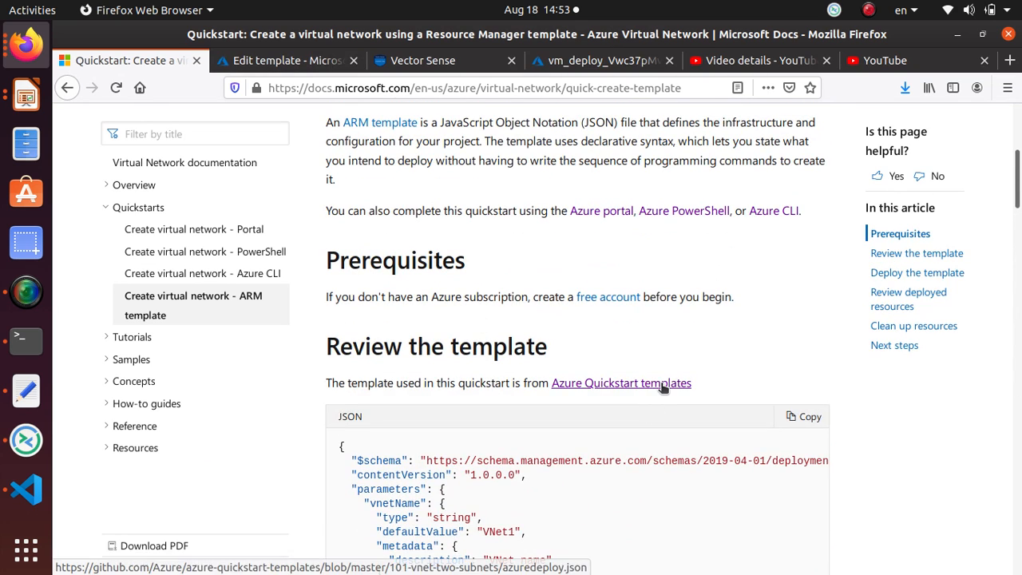
# Step: View the 101-vnet-two-subnets template as raw JSON on GitHub, then return to Custom deployment
pyautogui.click(620, 382)
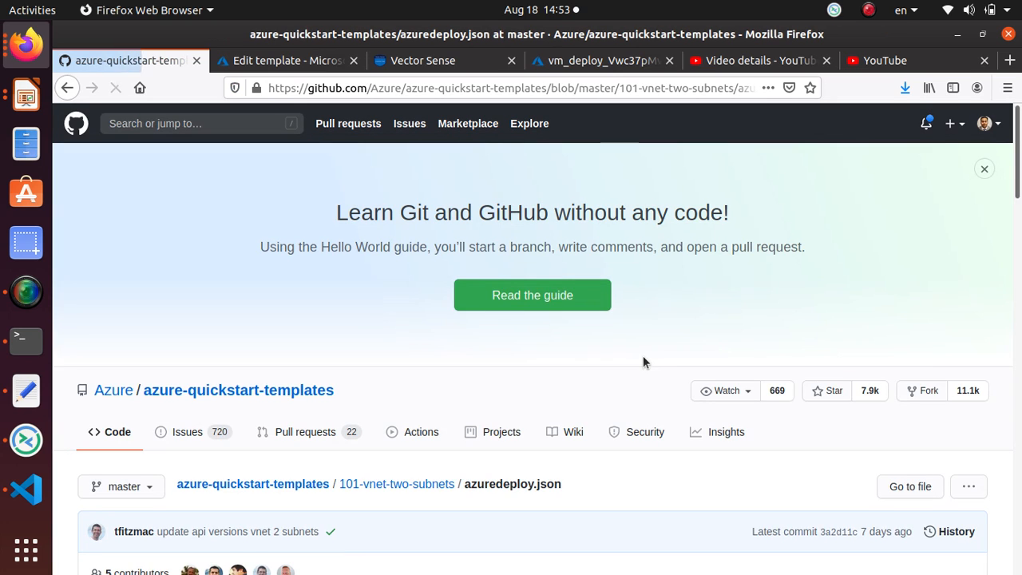
pyautogui.scroll(-3)
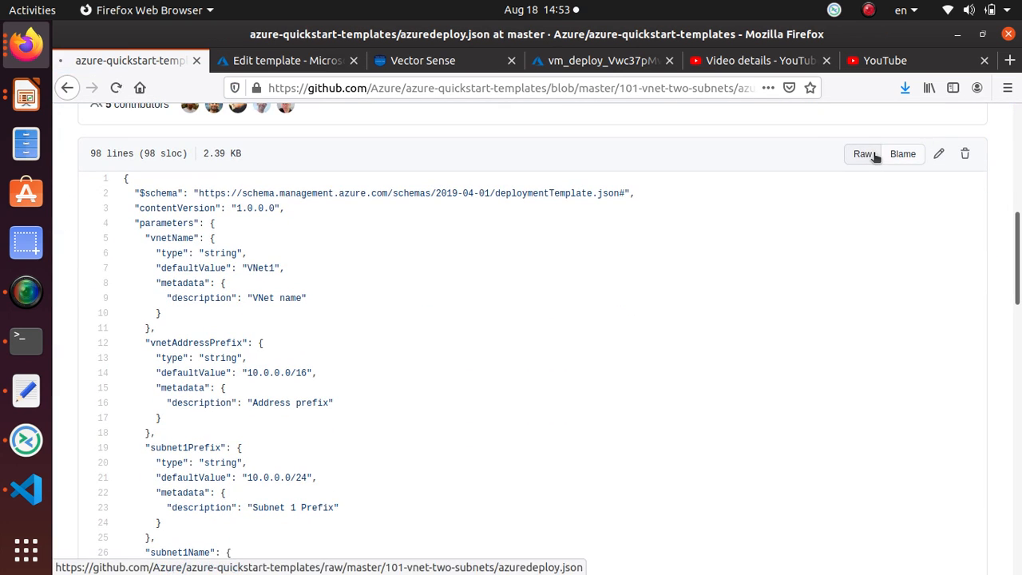
pyautogui.click(862, 153)
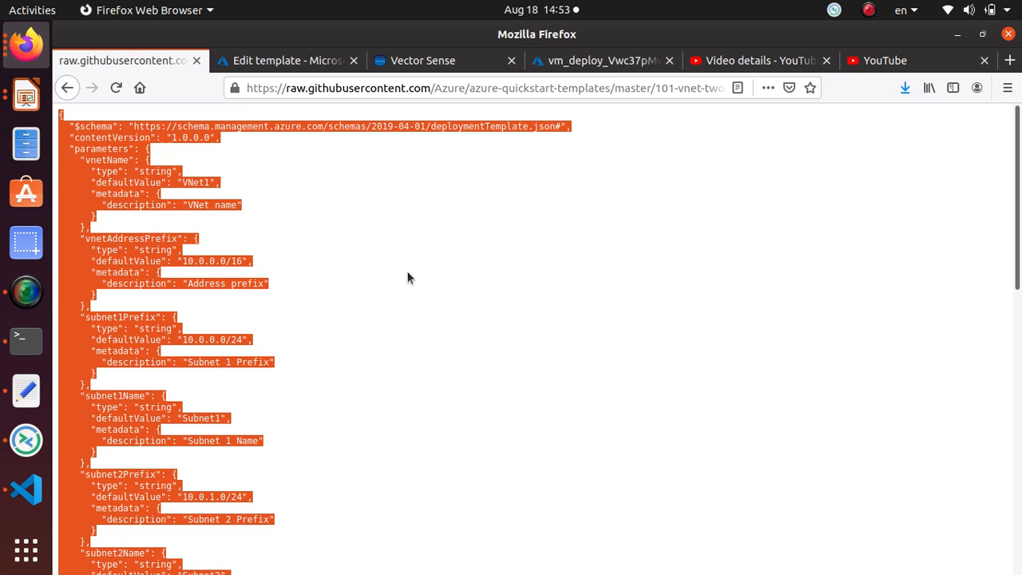
pyautogui.click(287, 60)
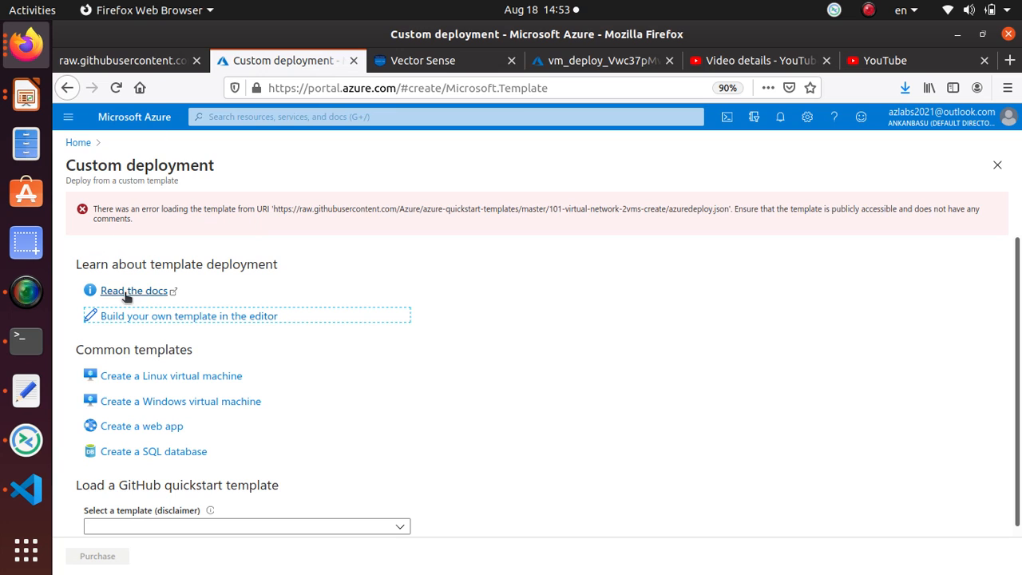
pyautogui.moveTo(286, 330)
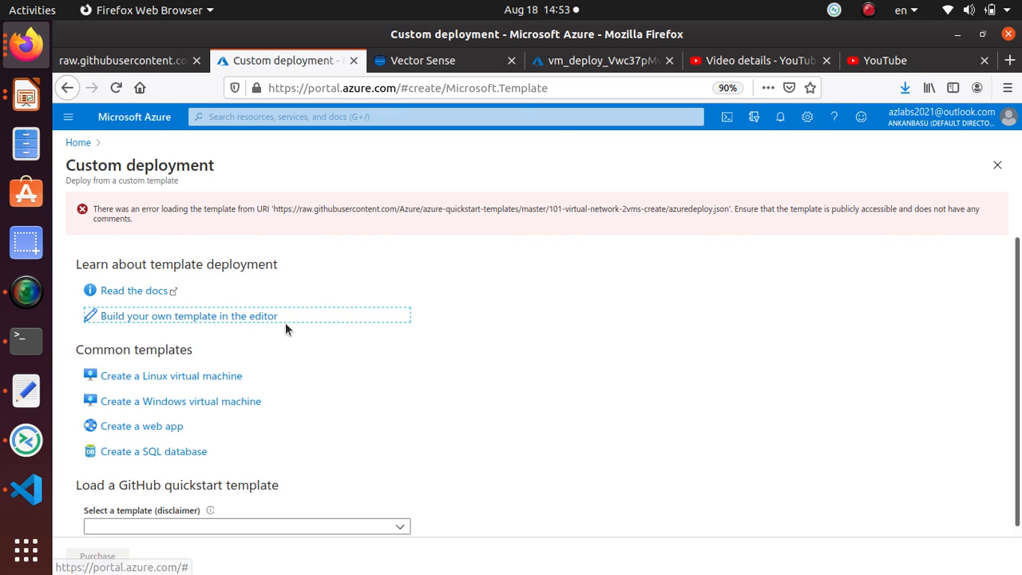
# Step: Put the customized VNet1 two-subnet template into Custom deployment and begin a new resource group
pyautogui.click(189, 315)
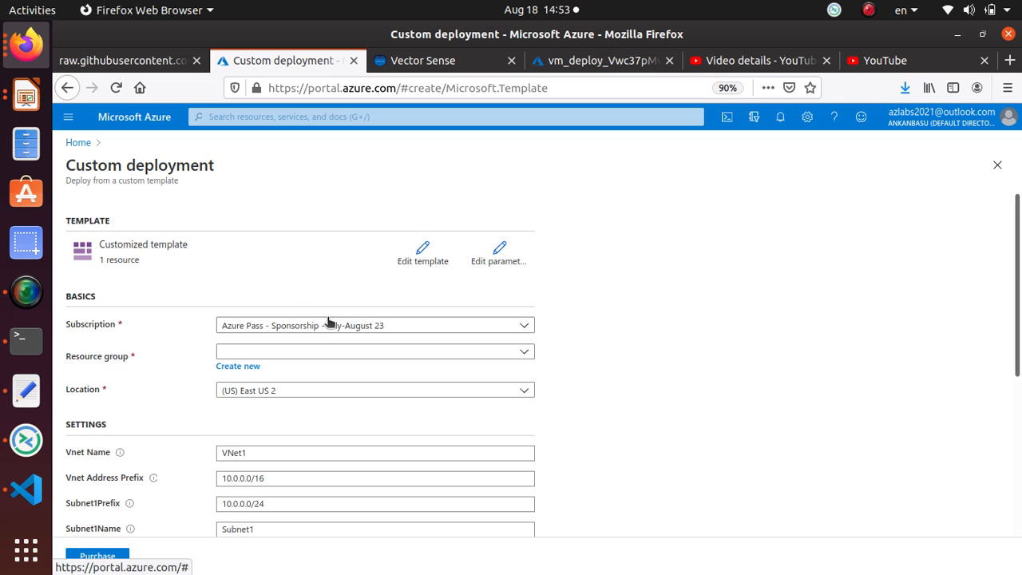
pyautogui.scroll(-3)
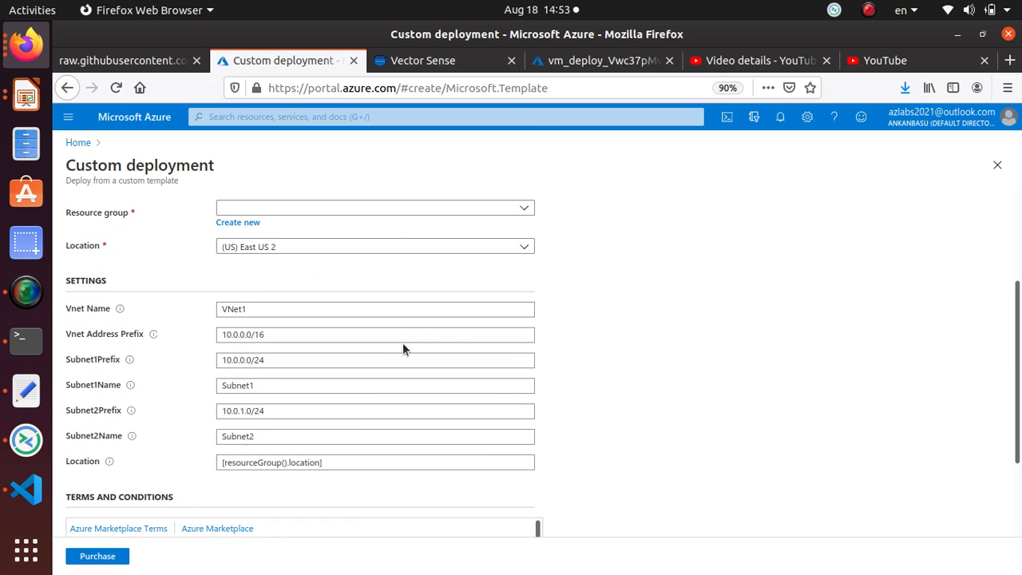
pyautogui.scroll(3)
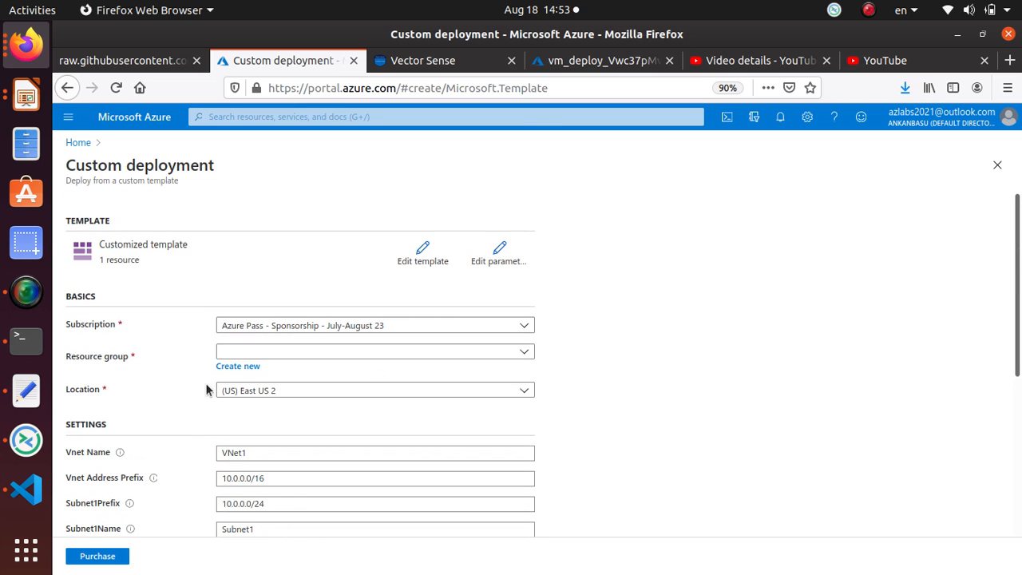
pyautogui.click(372, 352)
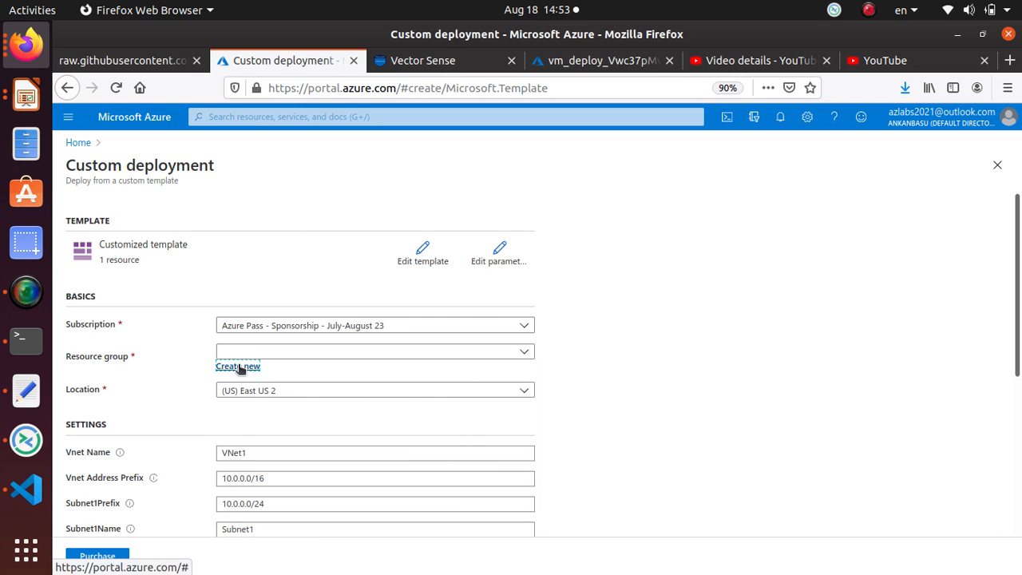
pyautogui.click(237, 365)
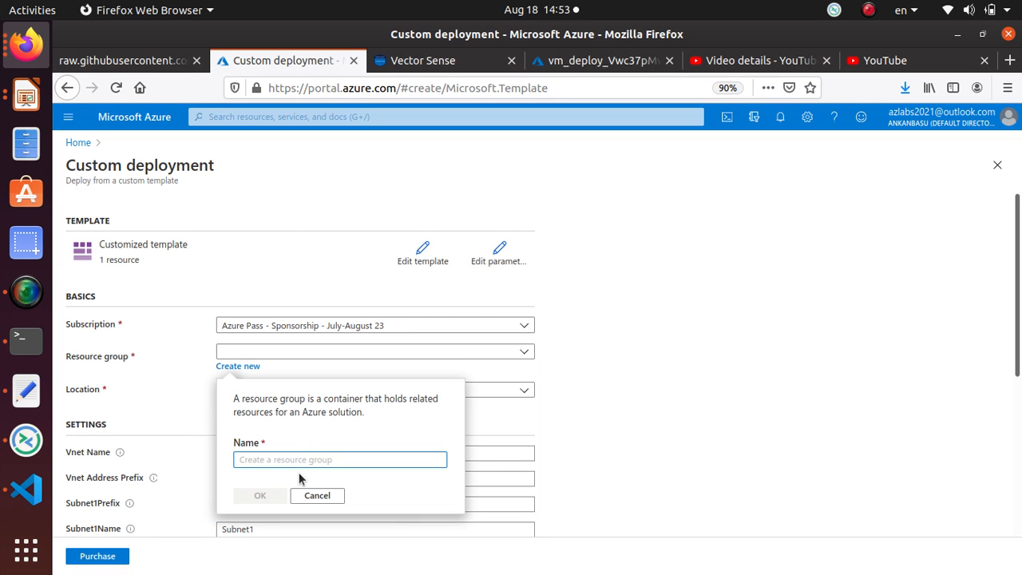
# Step: Name the new resource group ARMVNET and confirm it
pyautogui.write('AR')
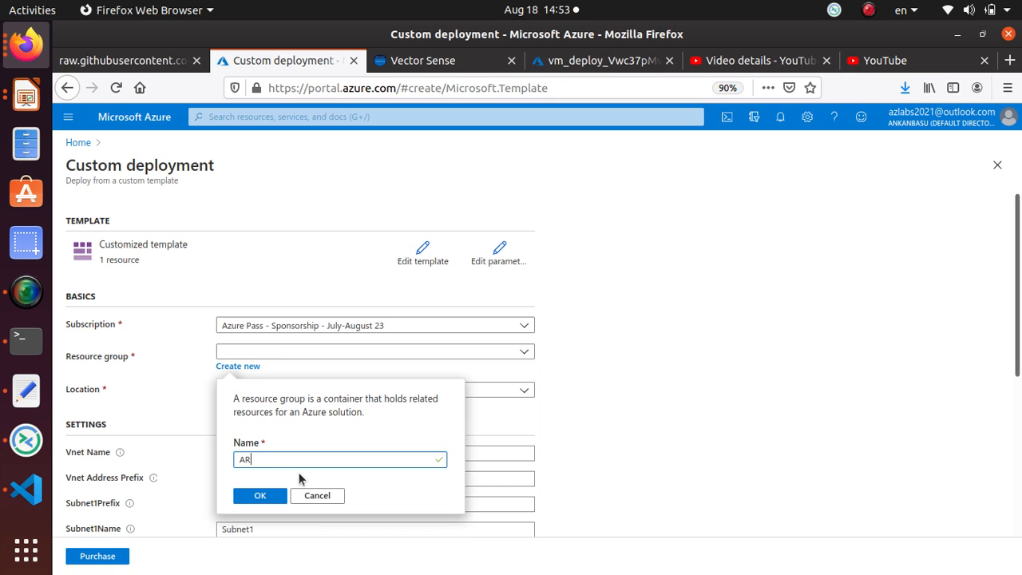
pyautogui.write('MVNE')
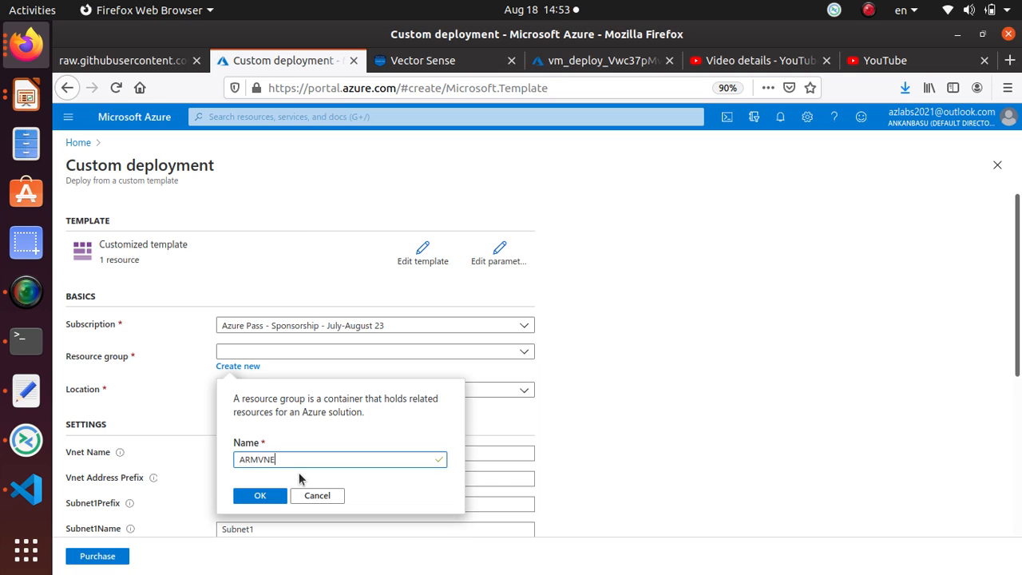
pyautogui.write('T')
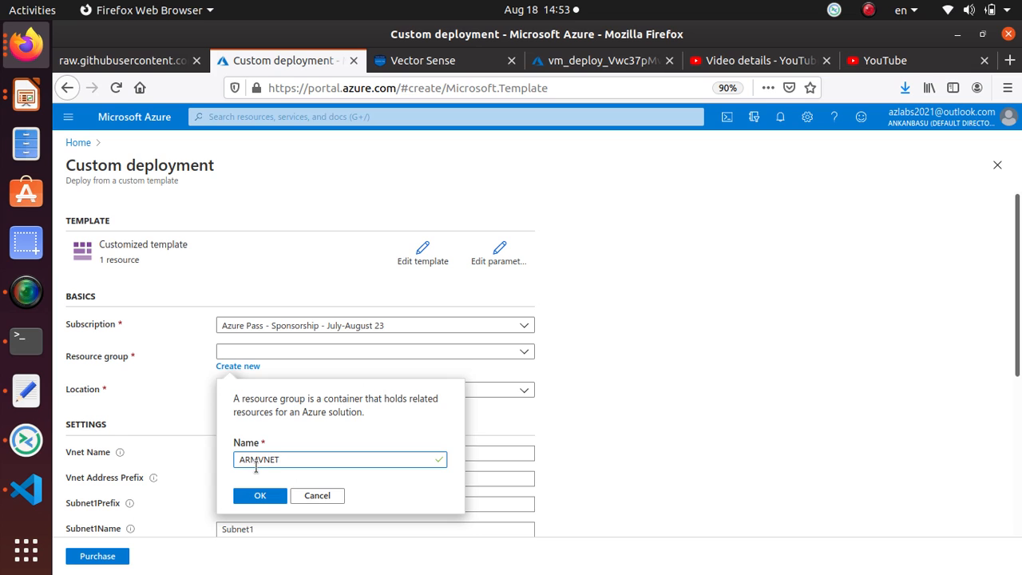
pyautogui.click(259, 494)
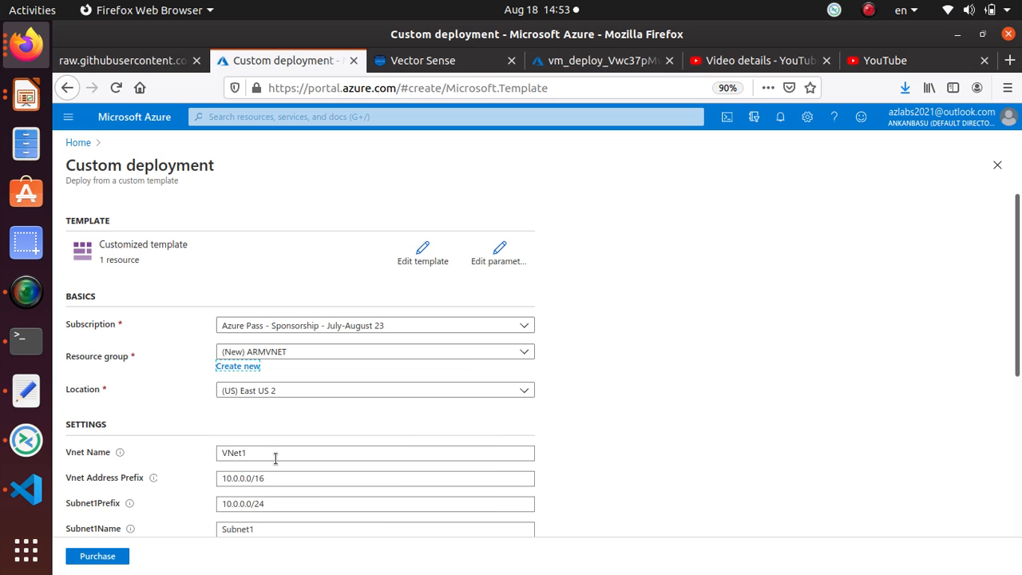
# Step: Accept the terms and conditions and submit the deployment with Purchase
pyautogui.scroll(-3)
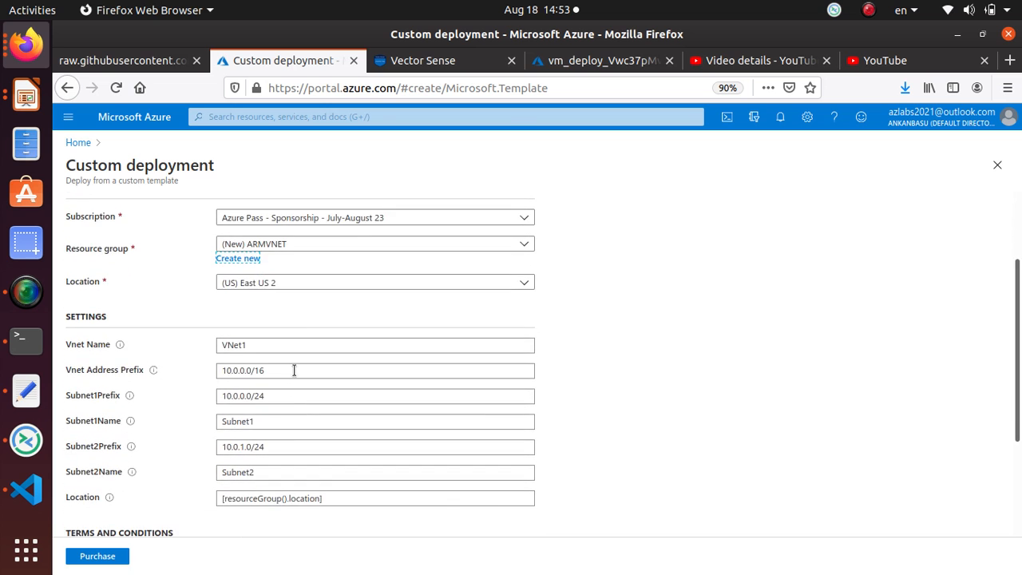
pyautogui.scroll(-3)
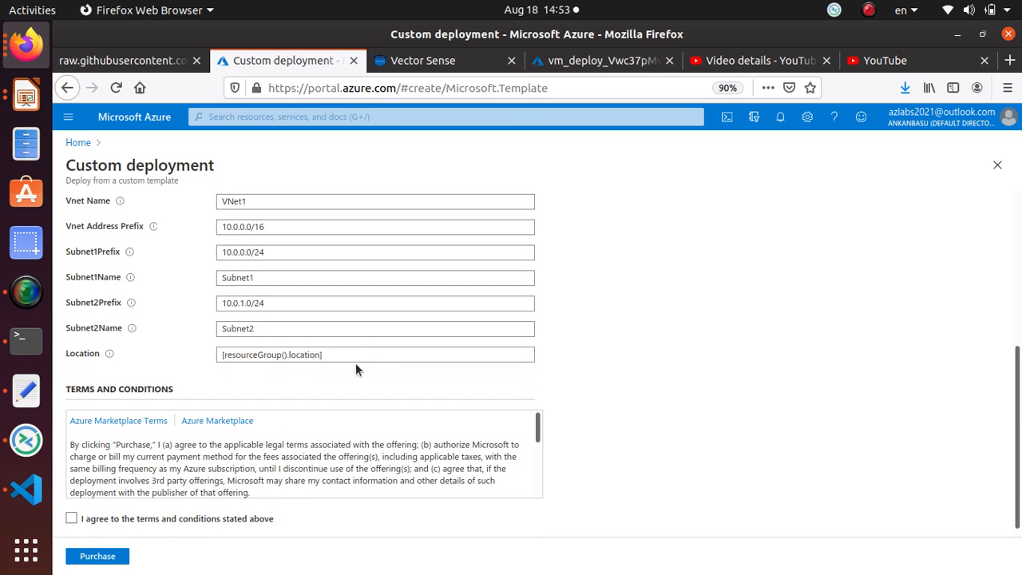
pyautogui.scroll(3)
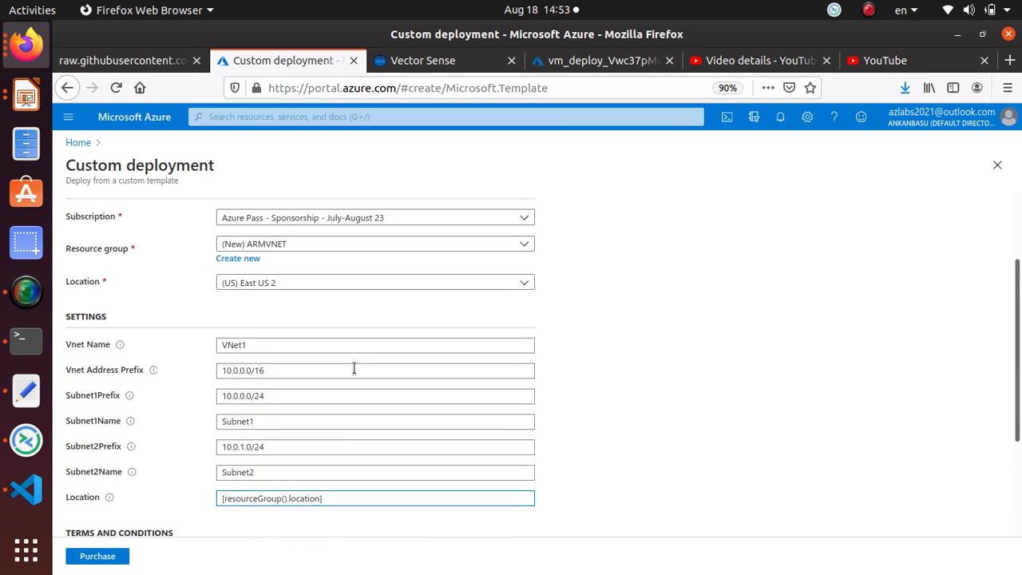
pyautogui.scroll(-3)
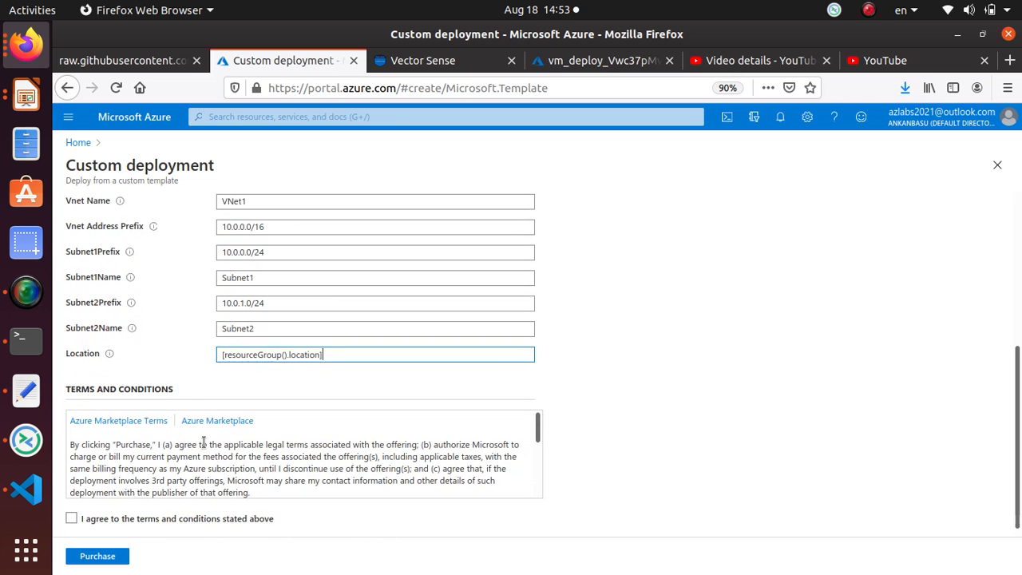
pyautogui.click(71, 509)
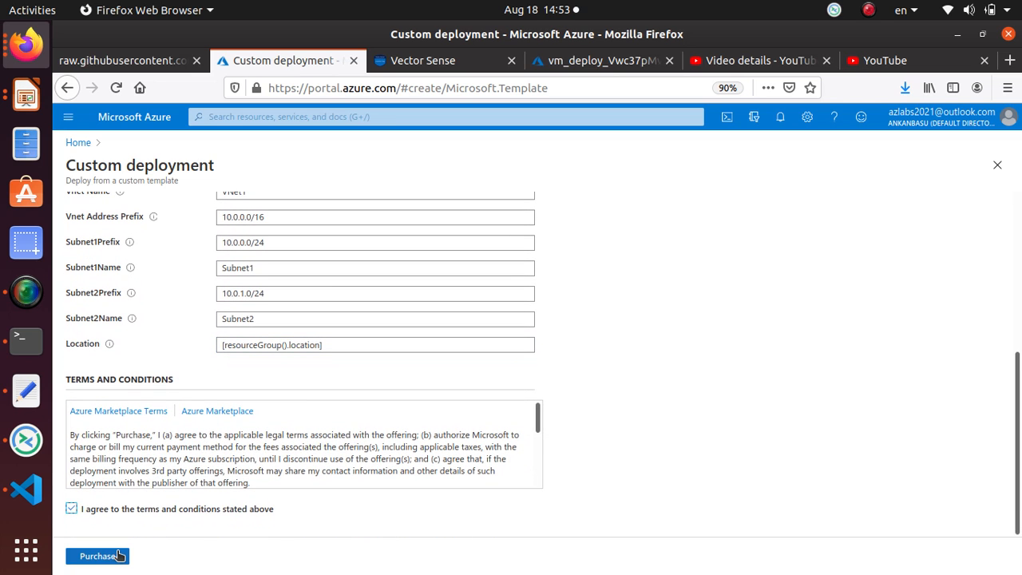
pyautogui.click(97, 556)
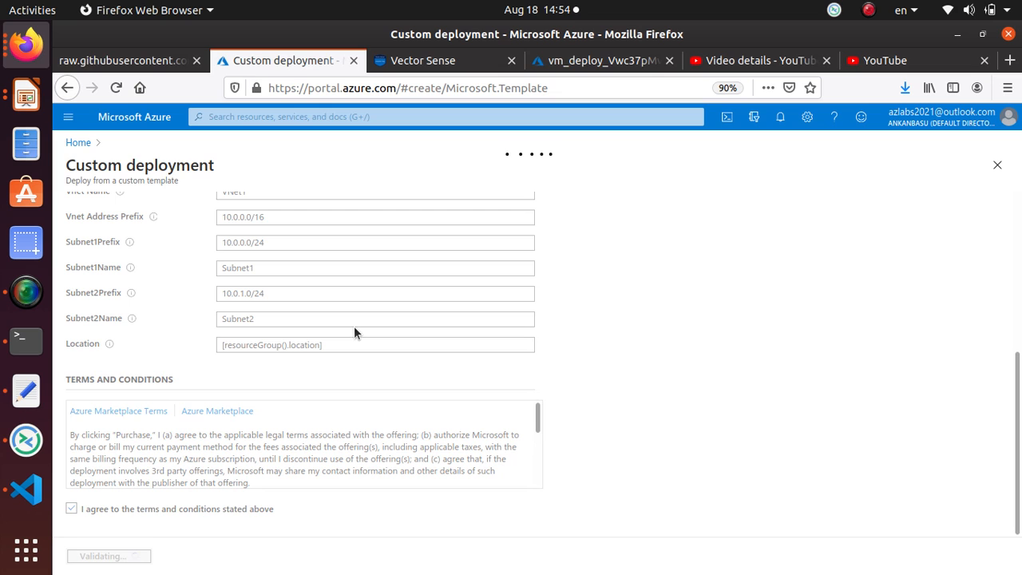
pyautogui.click(109, 556)
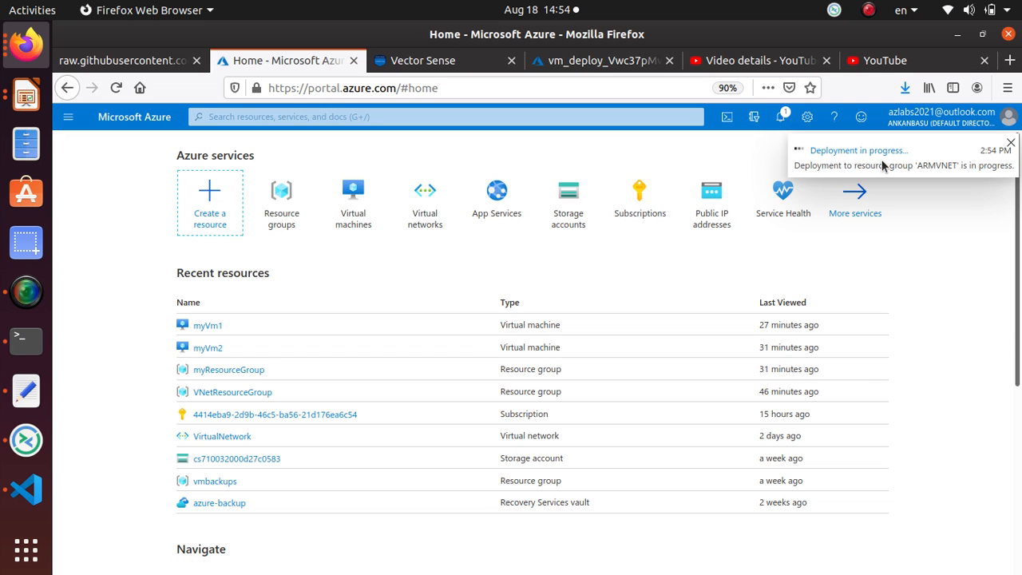
pyautogui.moveTo(782, 195)
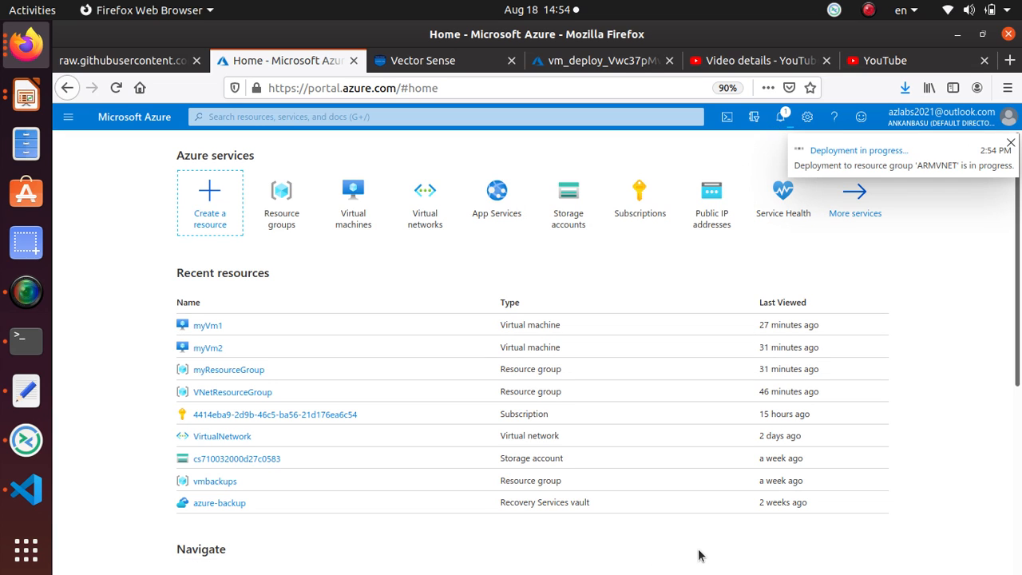
# Step: After the deployment succeeds, open the ARMVNET resource group and refresh to list VNet1
pyautogui.click(1010, 142)
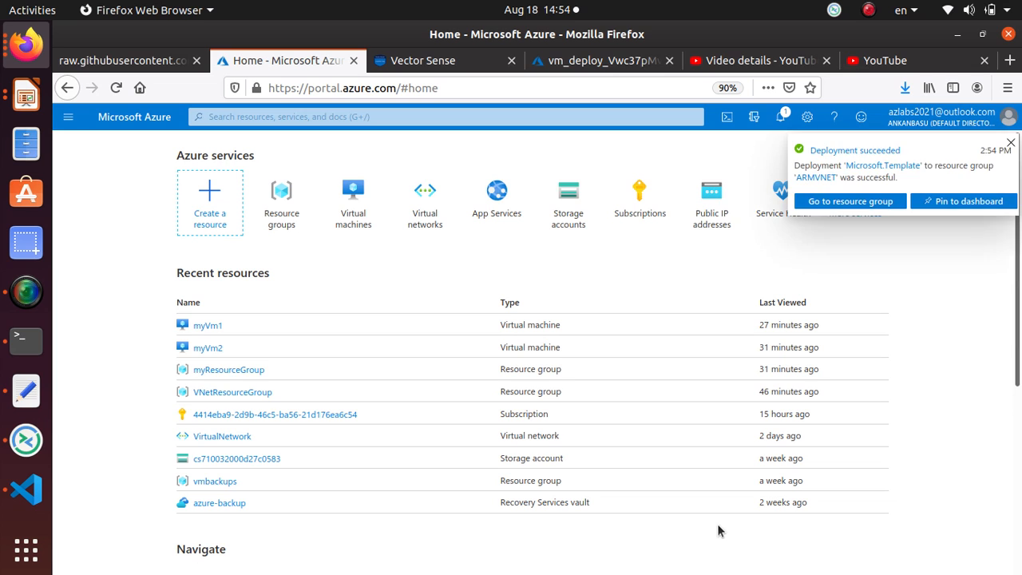
pyautogui.moveTo(898, 192)
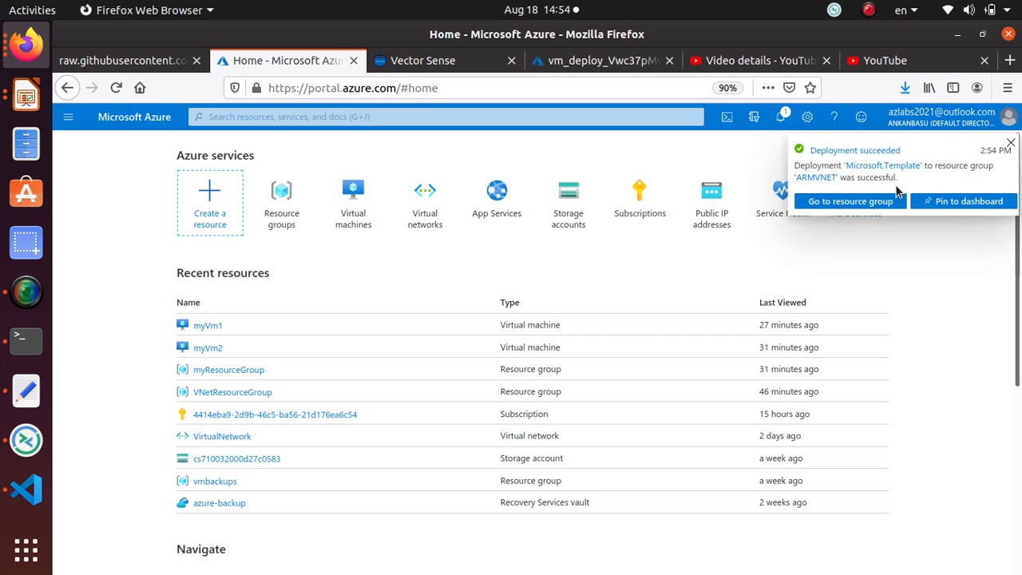
pyautogui.click(848, 200)
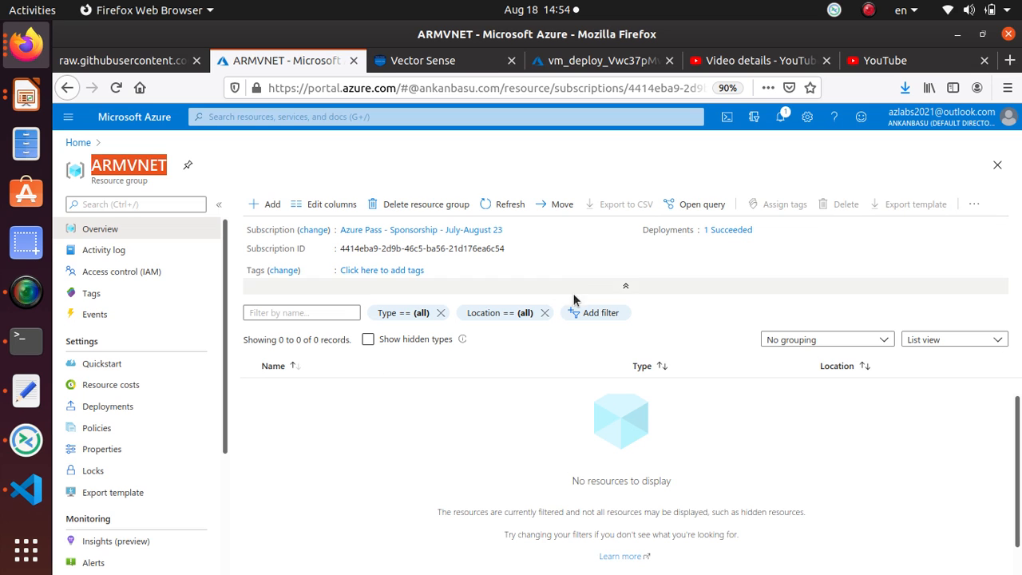
pyautogui.click(502, 204)
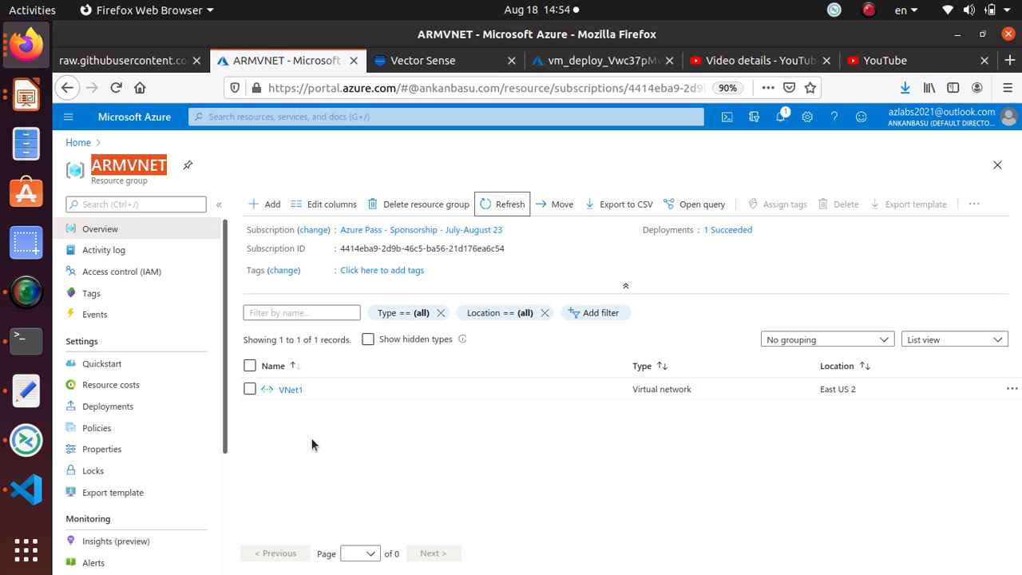
# Step: Open VNet1 and view its address space, then its Subnet1 and Subnet2 subnets
pyautogui.click(290, 389)
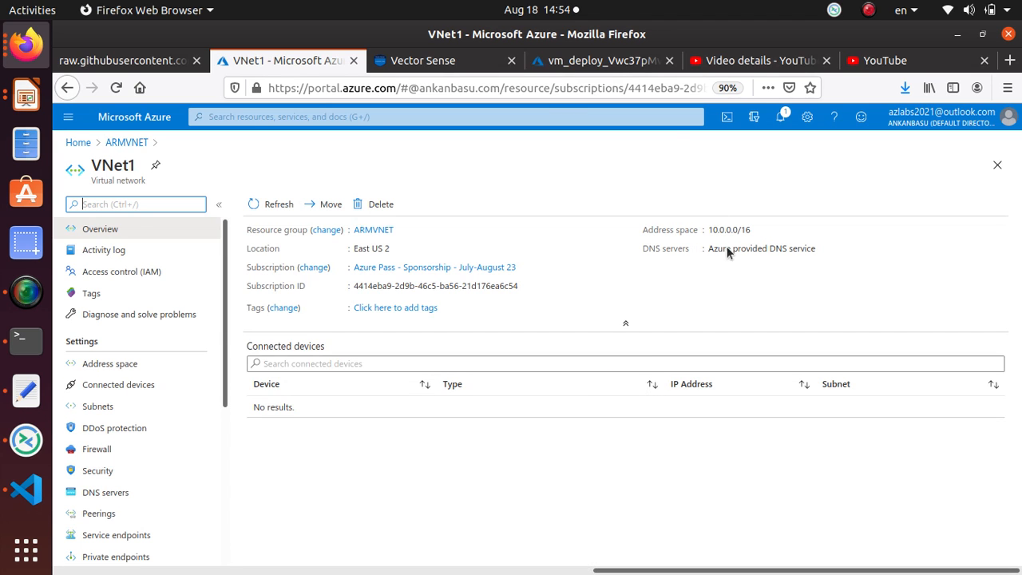
pyautogui.moveTo(98, 406)
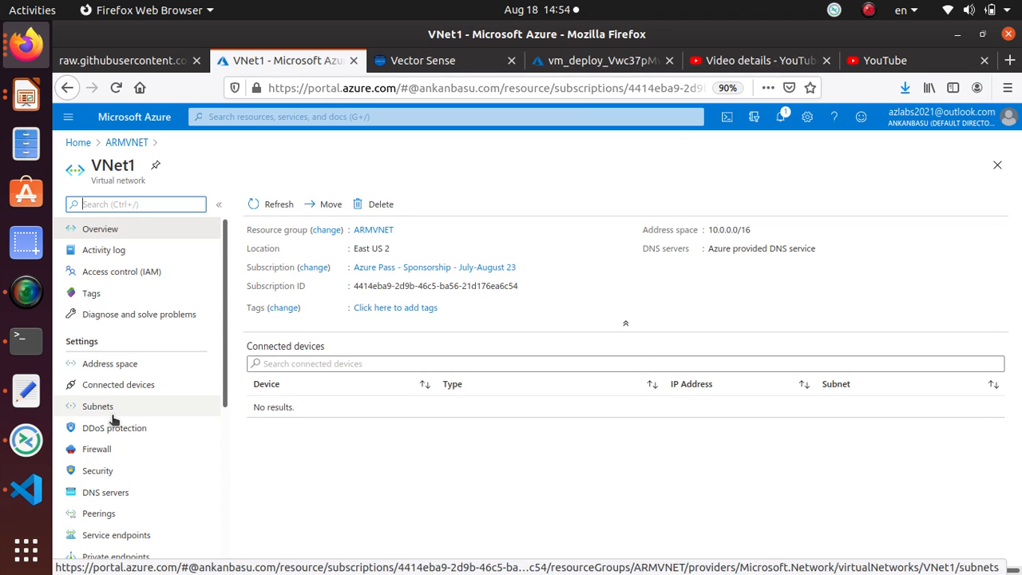
pyautogui.click(109, 364)
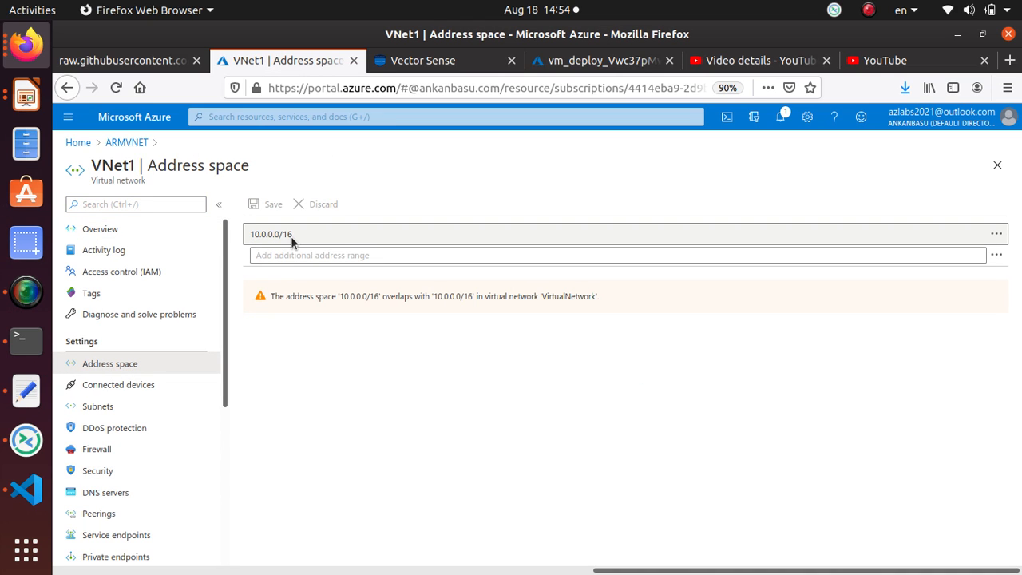
pyautogui.moveTo(144, 444)
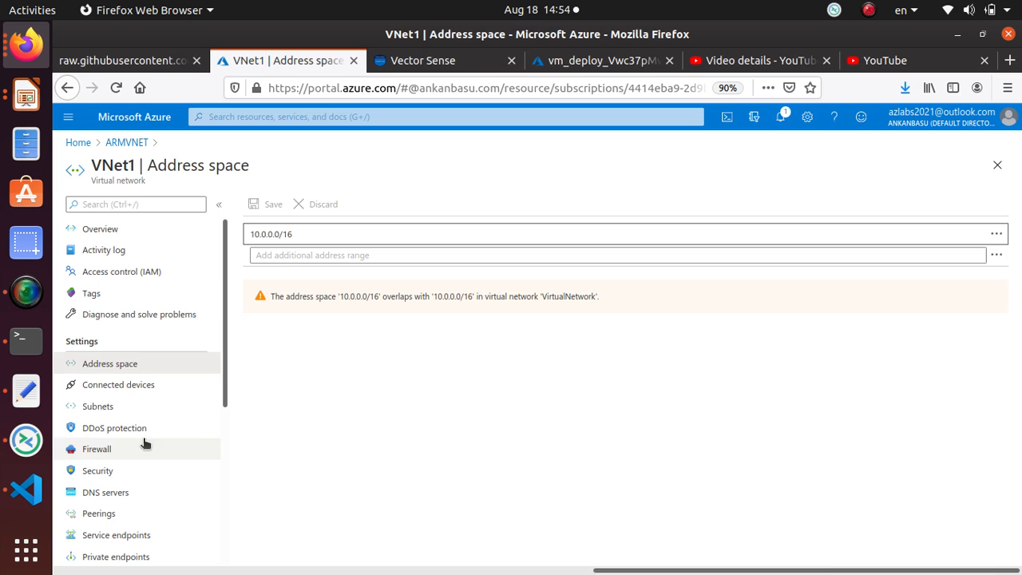
pyautogui.click(97, 405)
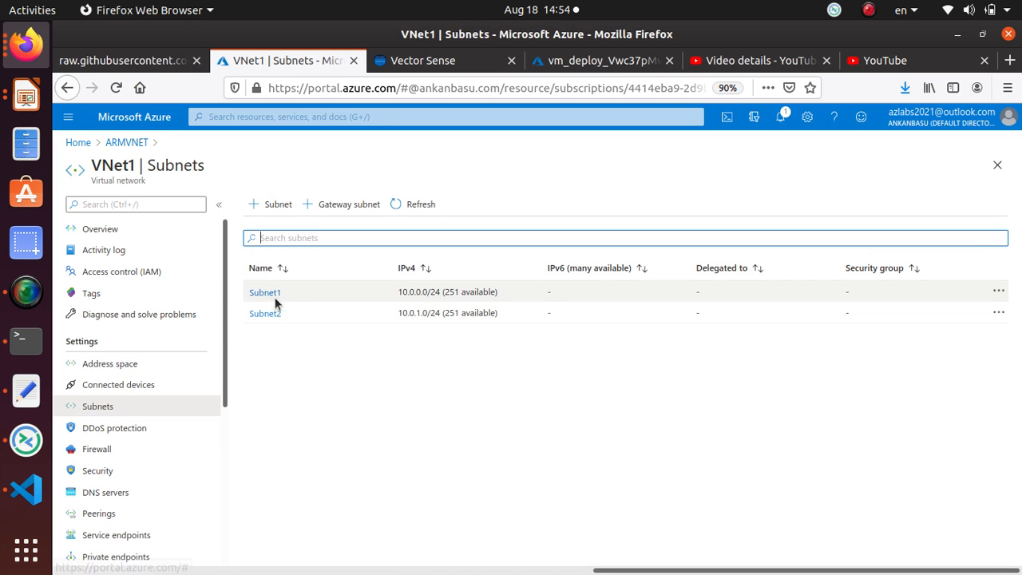
pyautogui.moveTo(294, 495)
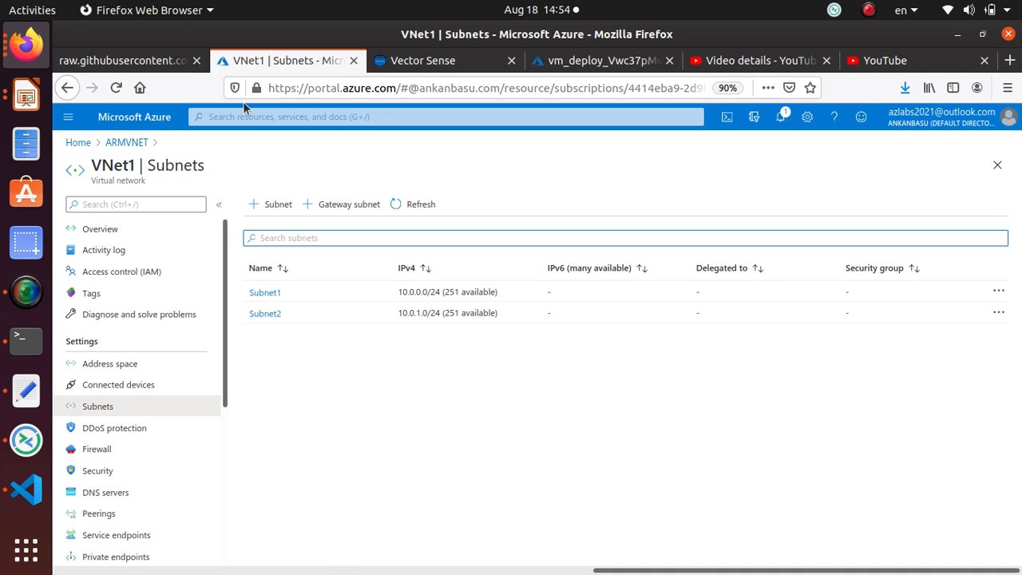
pyautogui.moveTo(124, 60)
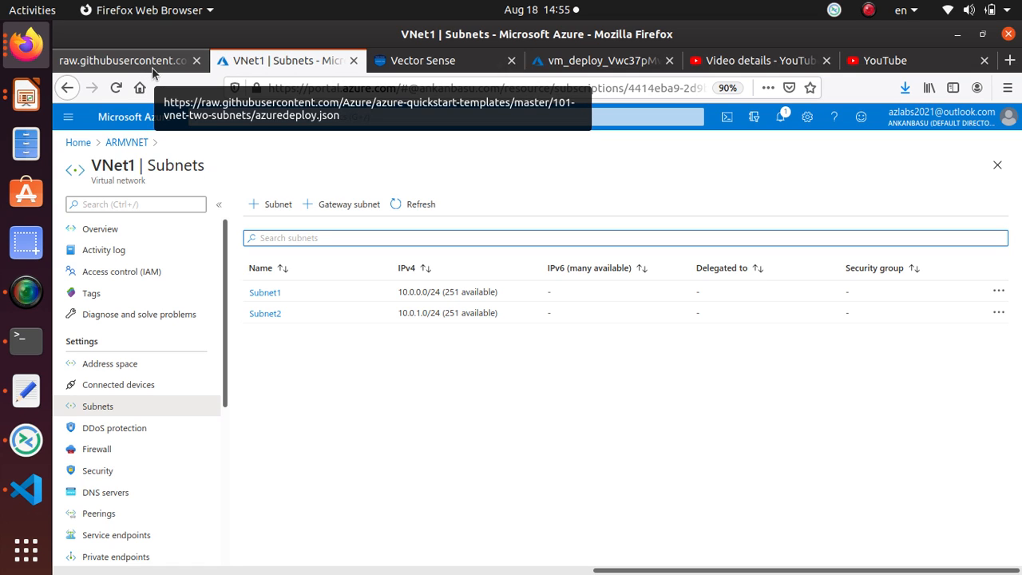
pyautogui.moveTo(309, 418)
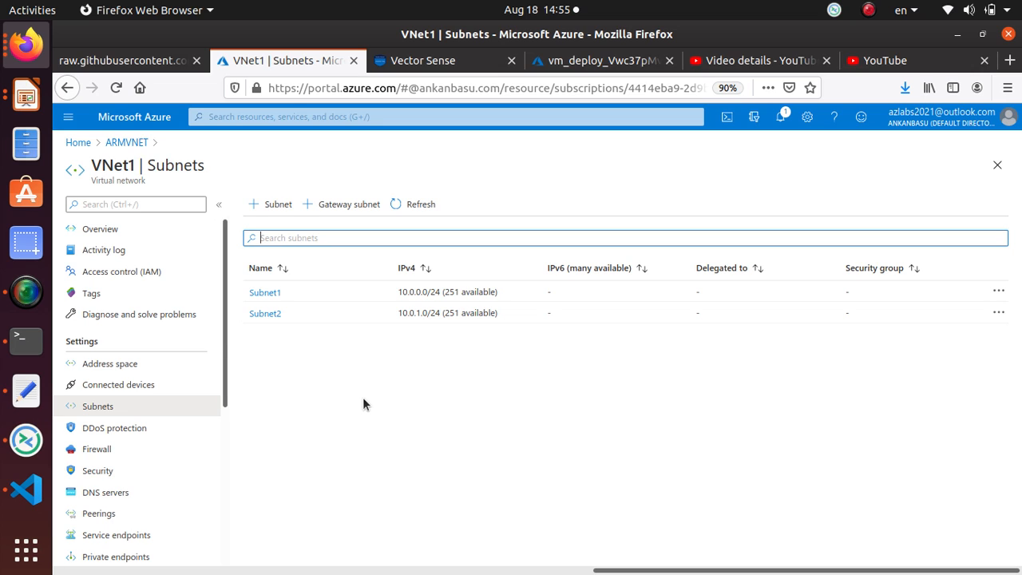
pyautogui.moveTo(26, 291)
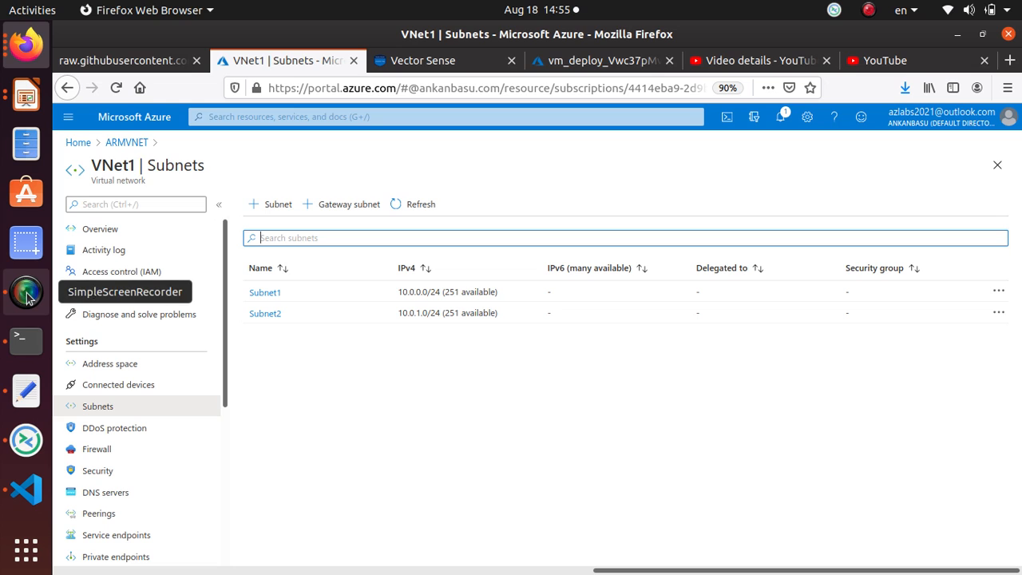